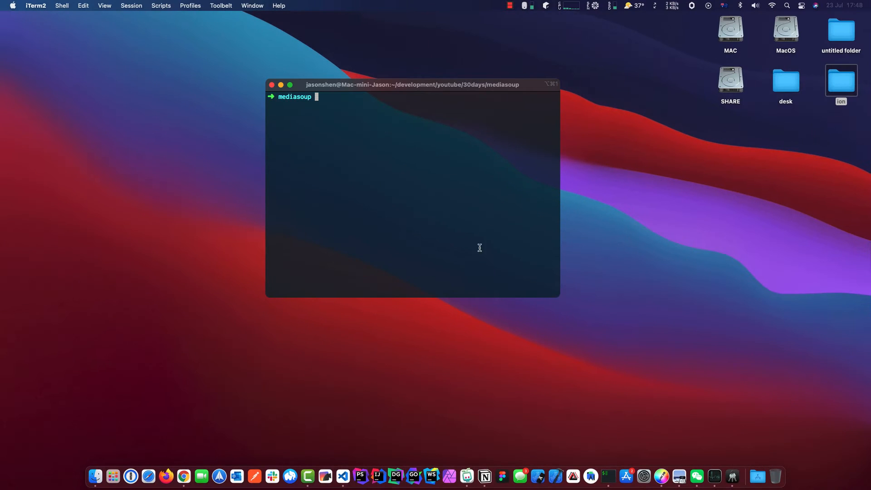
mouse_move(246, 376)
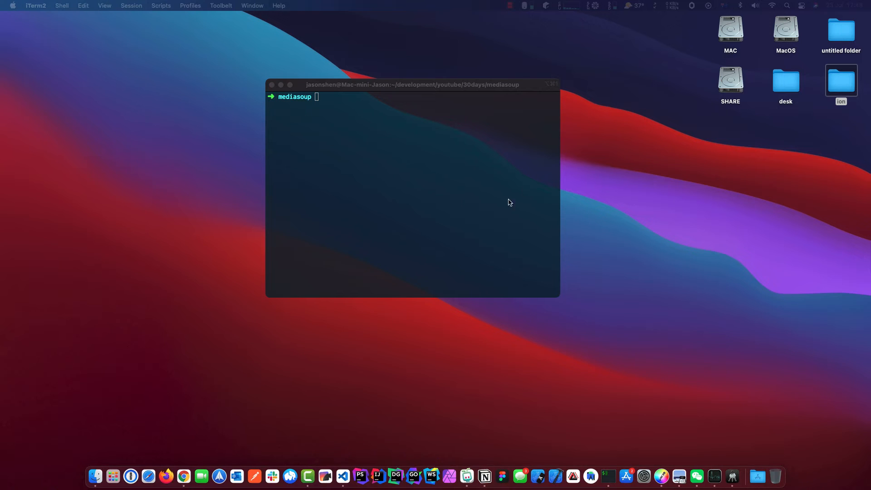
Create a client folder in the mediasoup project and launch 'code .' there.
text(ls)
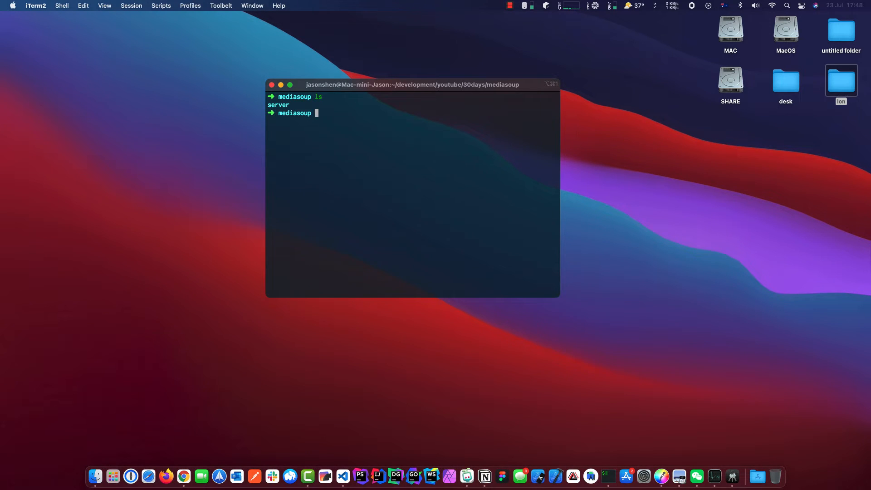
text(mkdir client)
text(cd client)
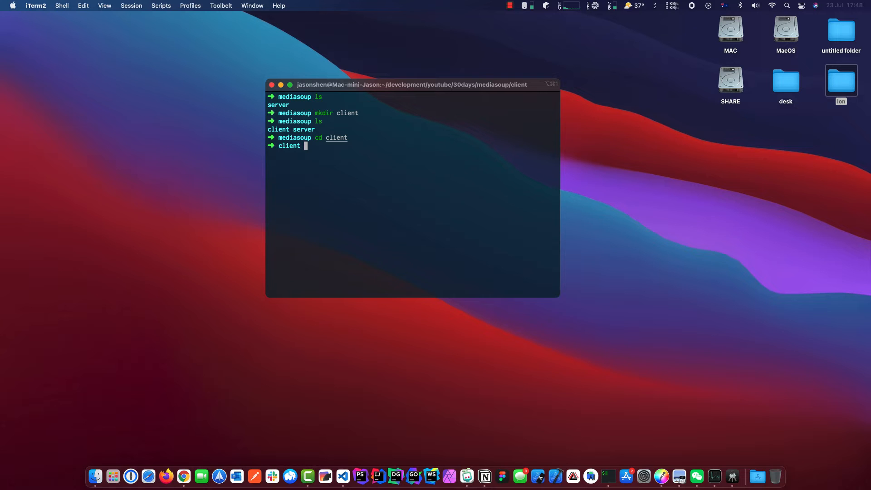
text(code .)
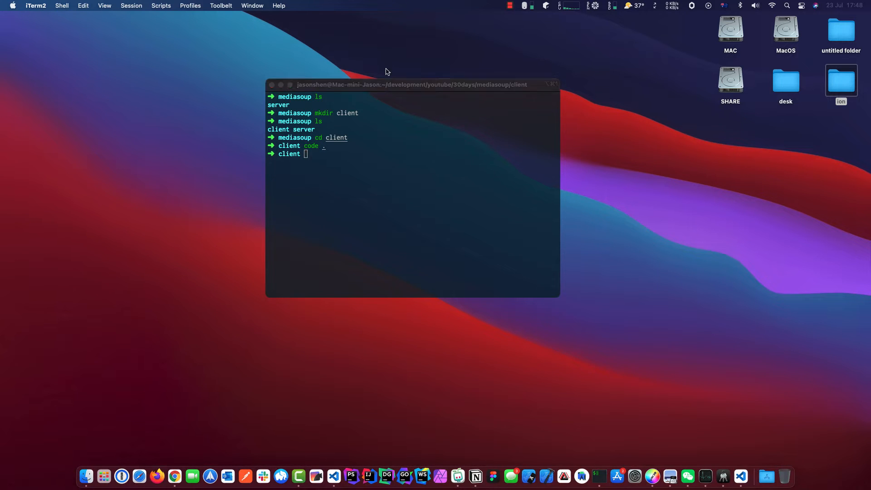
Run 'yarn init -y' in the integrated terminal to generate package.json.
key(enter)
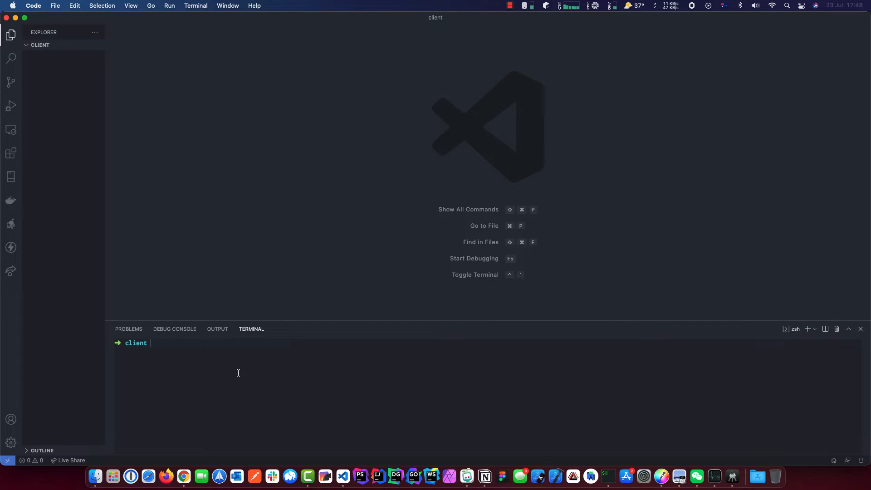
text(yarn)
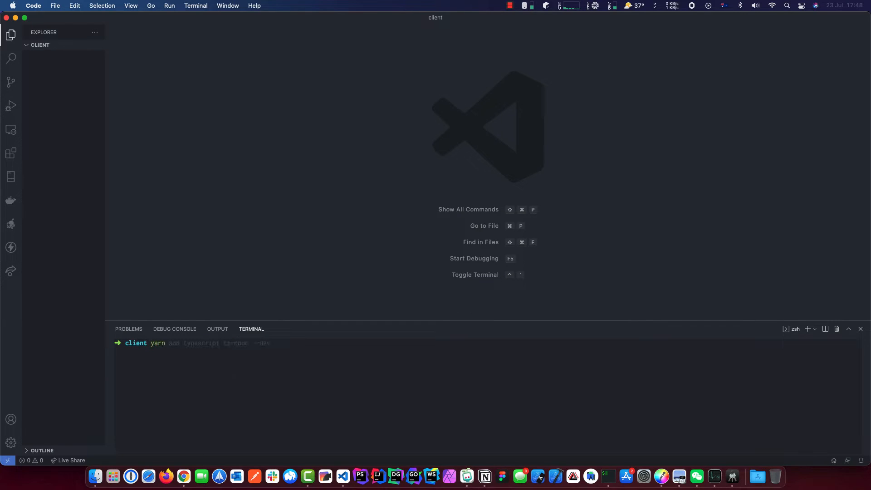
text(init -y)
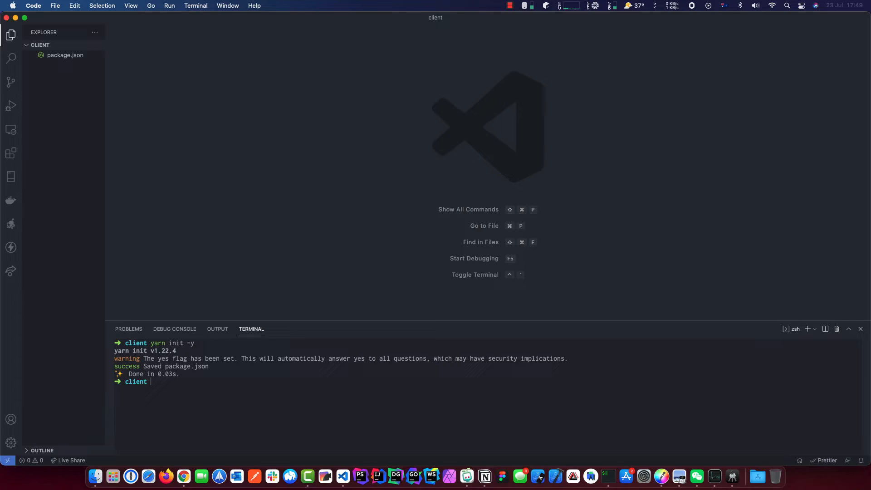
Run 'yarn add browserify live-server --dev' to install them as dev dependencies.
text(yarn build)
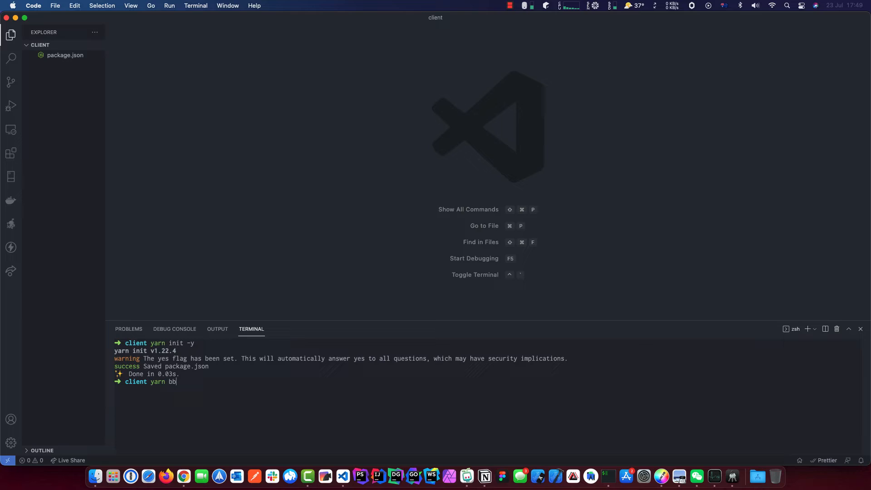
text(row)
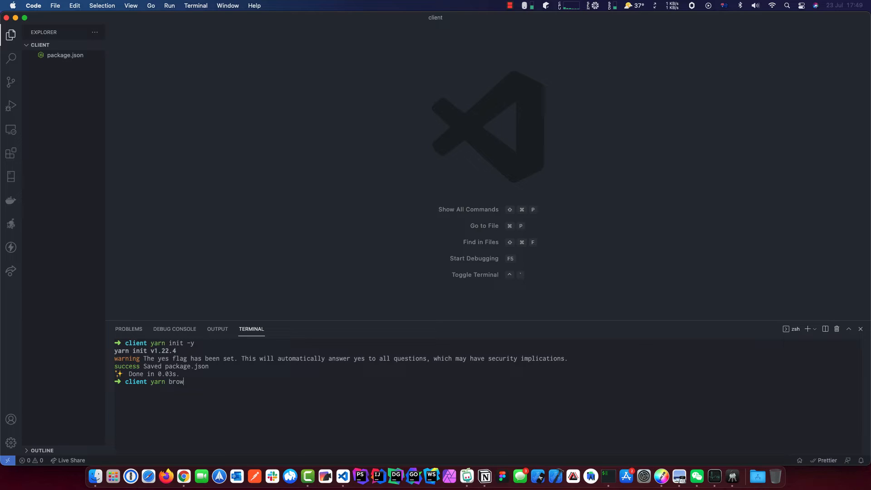
text(ser)
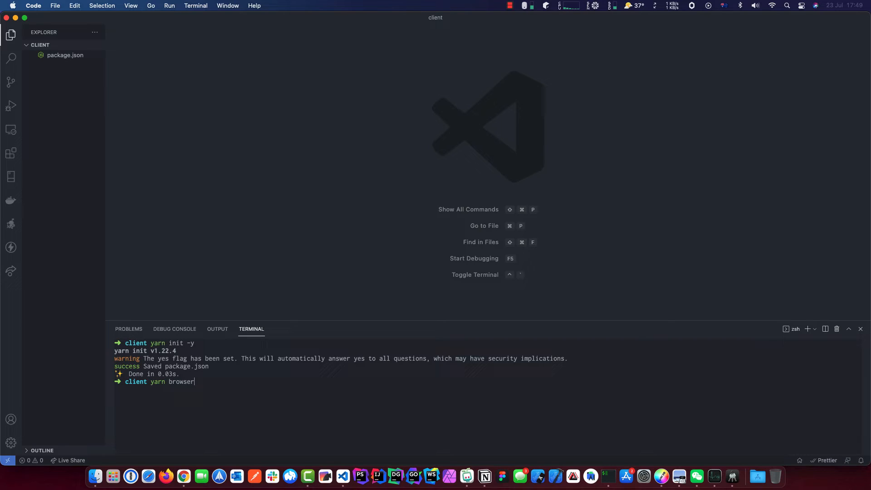
text(ify)
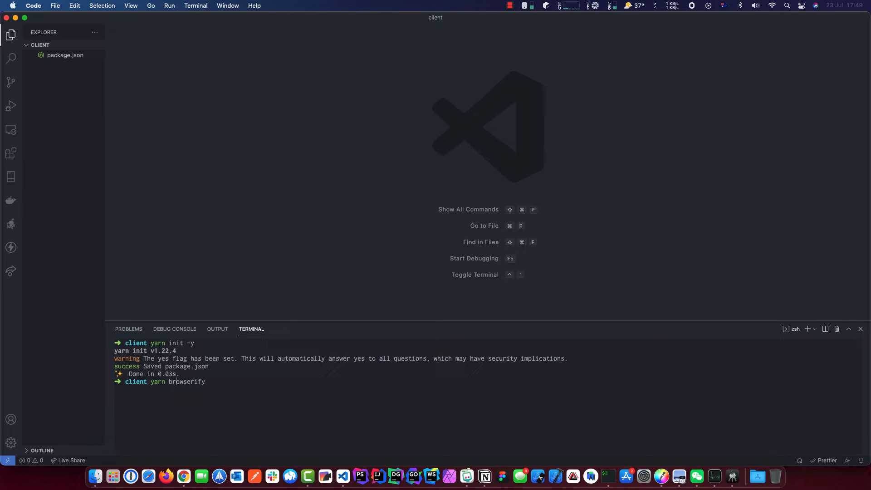
text(add)
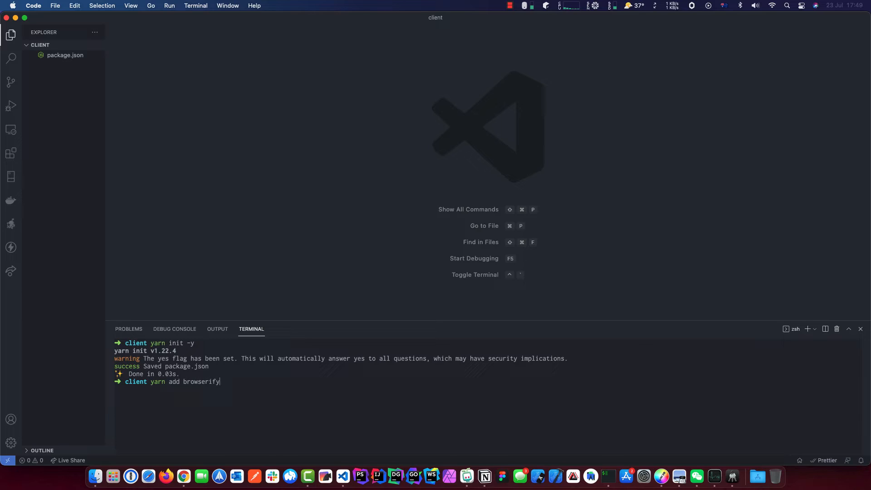
text(live)
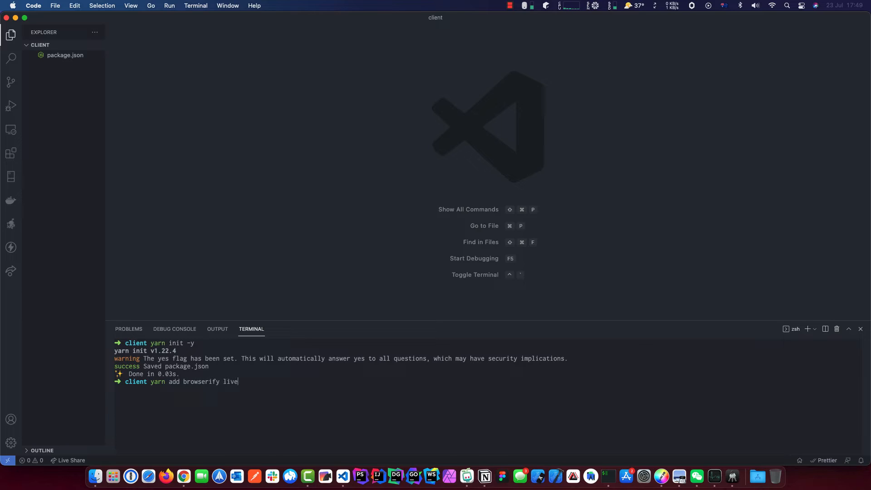
text(-serv)
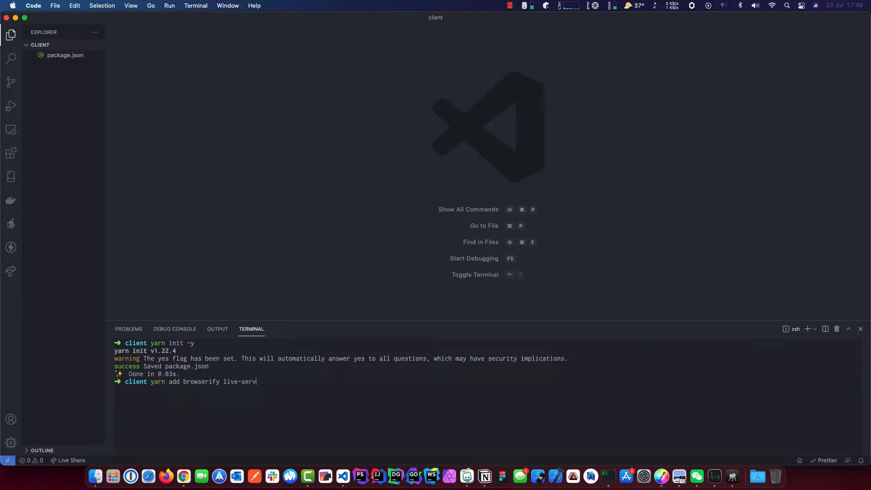
text(er)
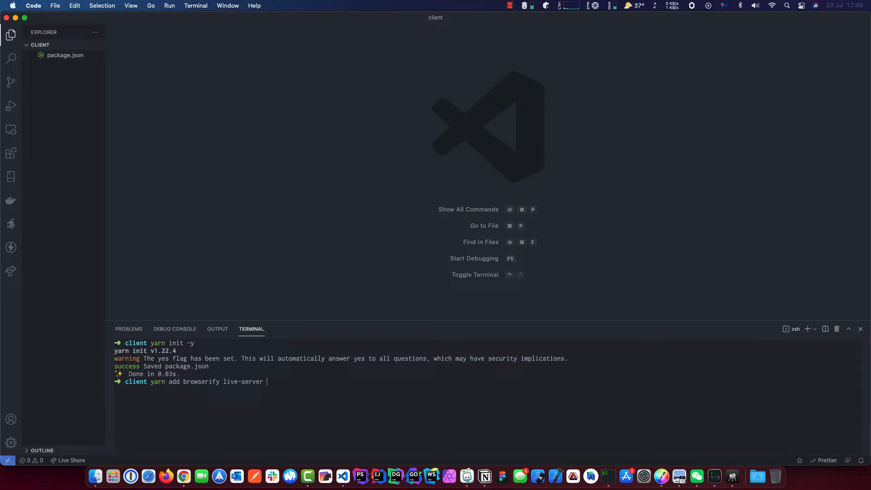
key(Backspace)
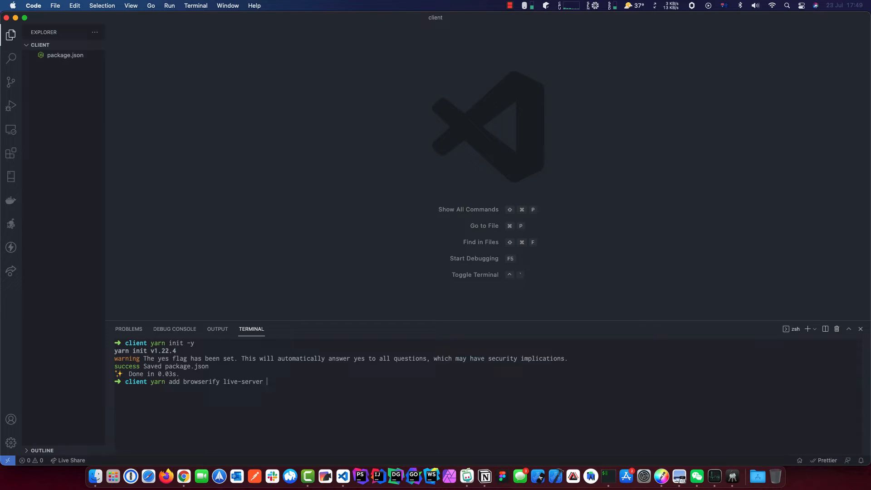
text(--de)
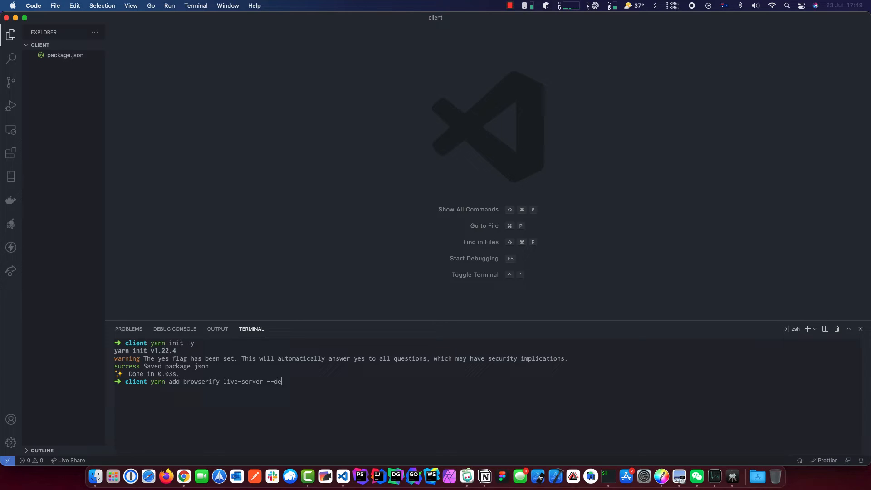
key(Enter)
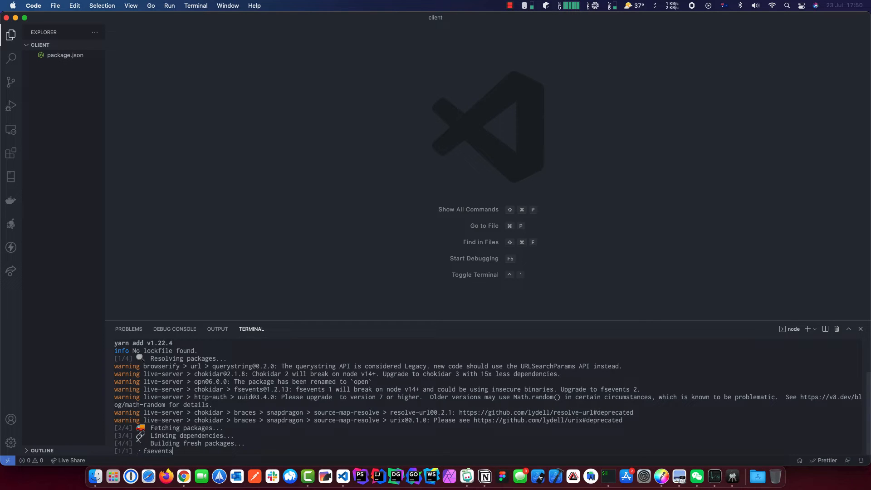
Run 'yarn add mediasoup-client uuid' to add them as dependencies.
key(Return)
text(yarn)
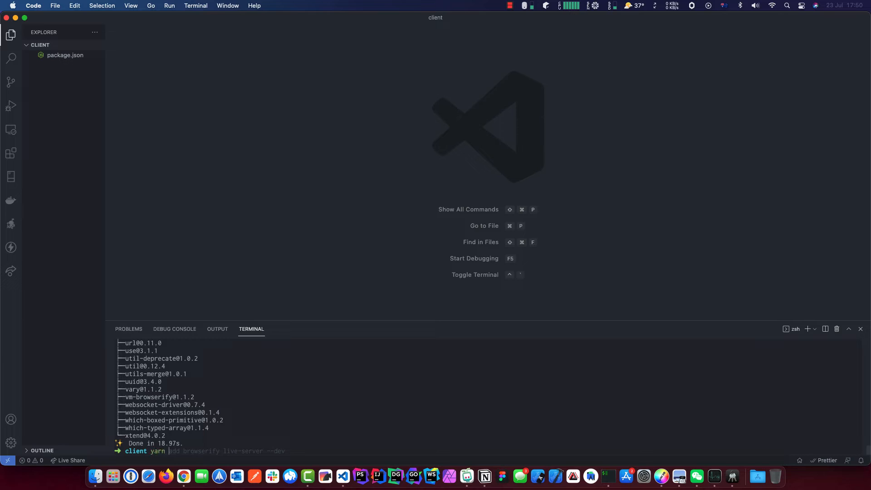
text(add)
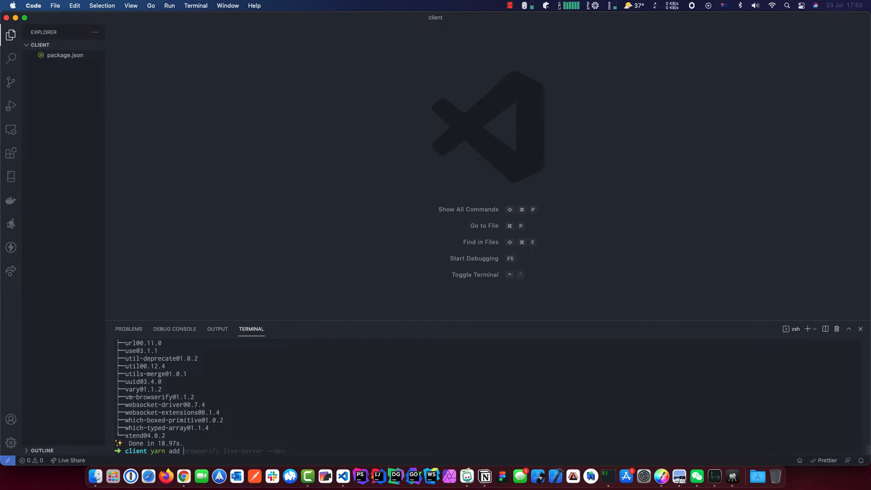
text(mediasoup-)
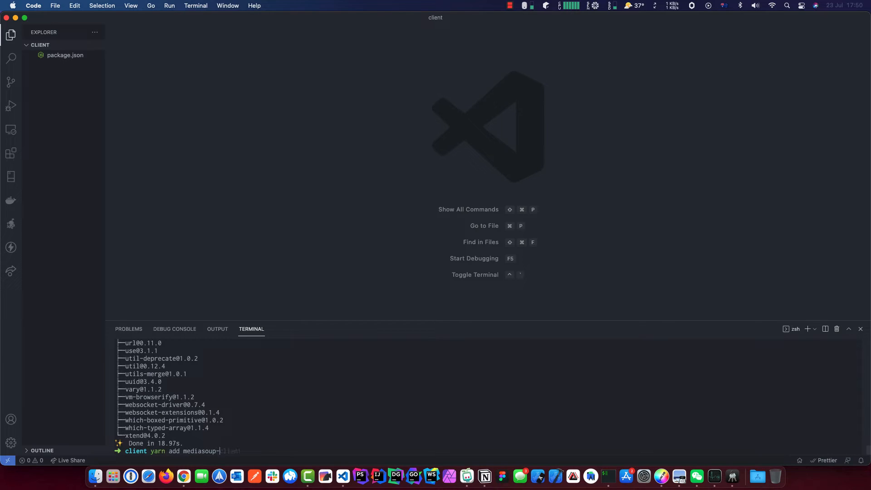
text(client)
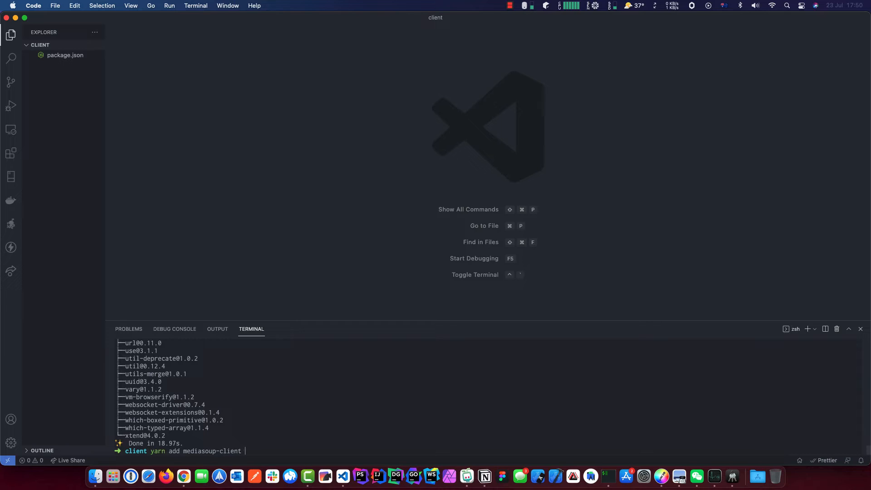
text(uuid)
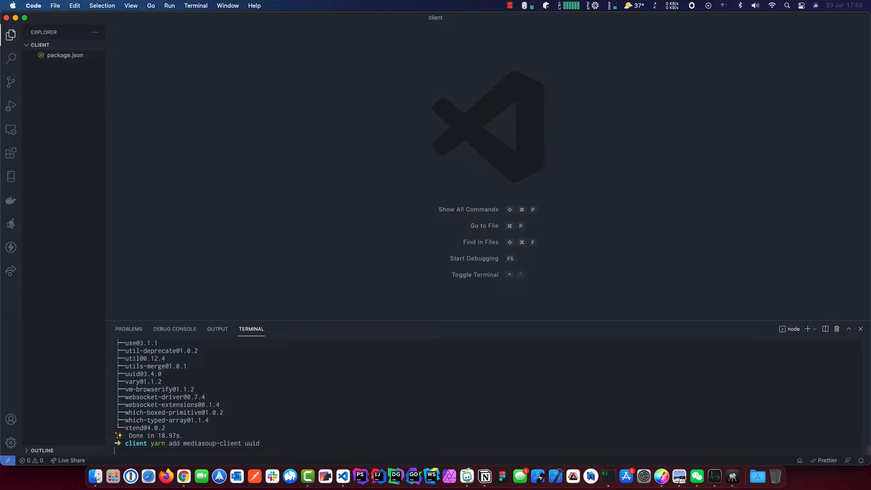
key(Return)
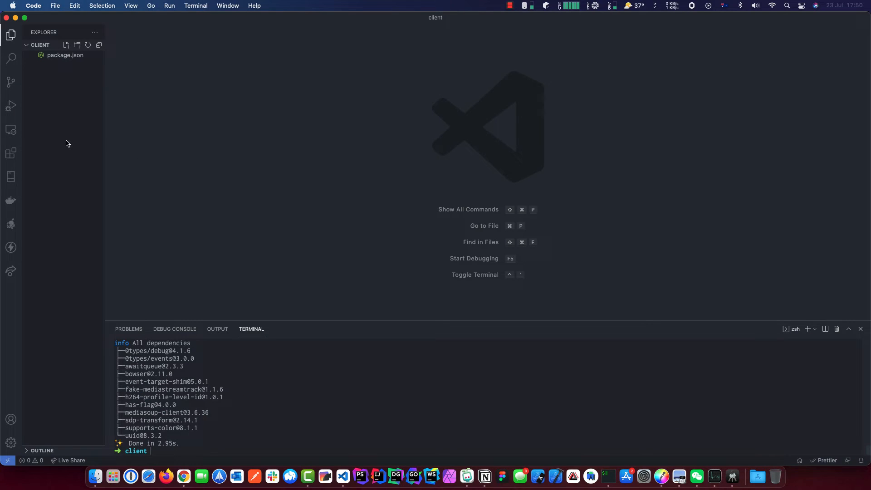
In package.json, write the start script 'browserify ./src/main.js -o ./src/app-bundle.js'.
right_click(66, 143)
text(src)
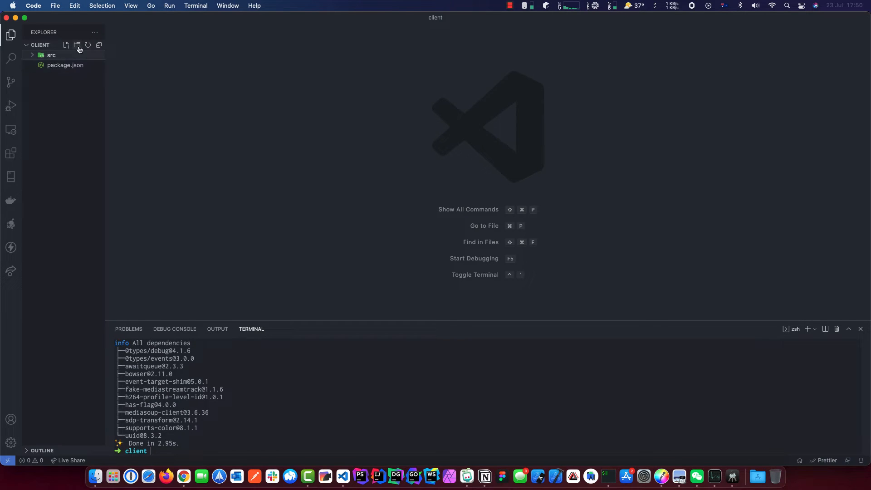
click(66, 65)
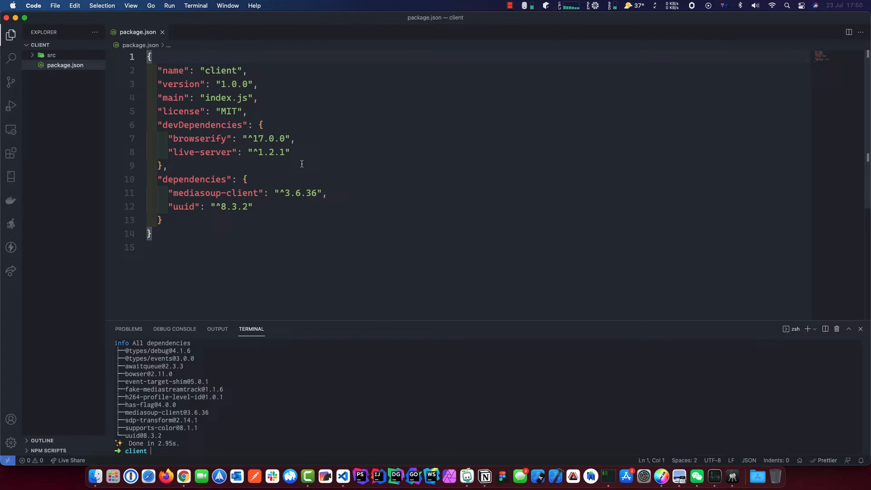
mouse_move(255, 116)
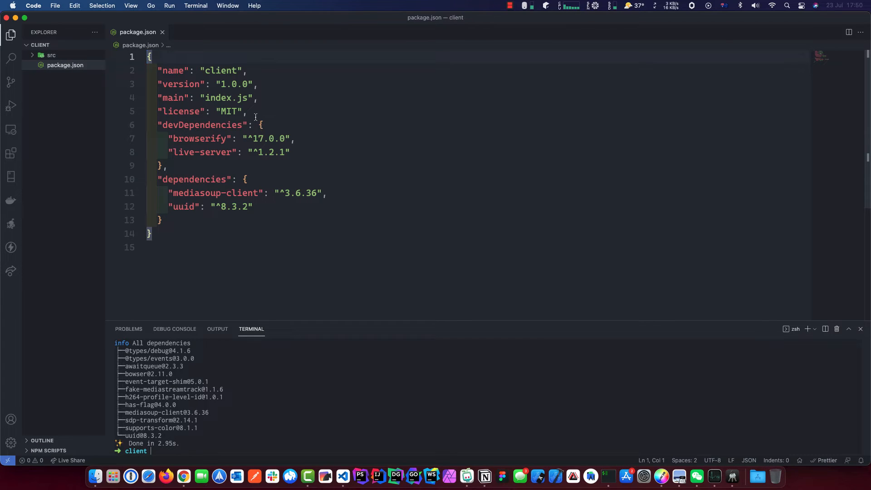
text("")
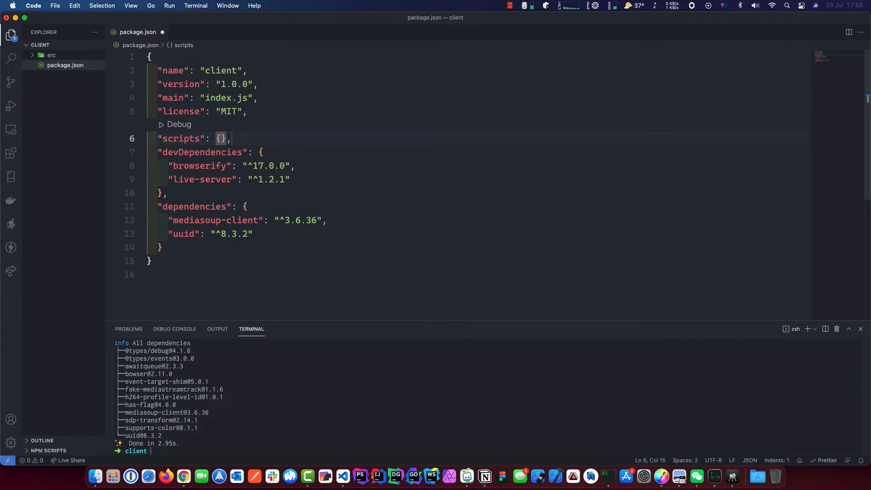
text("start": ")
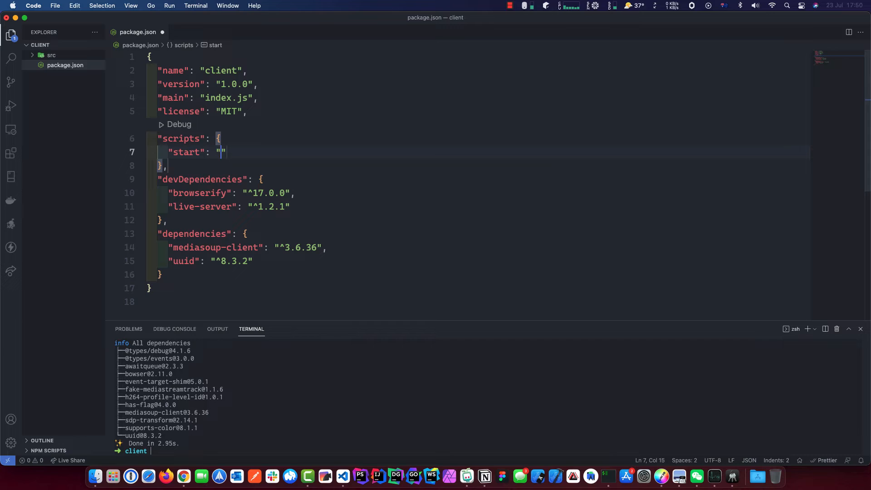
text(browserify .)
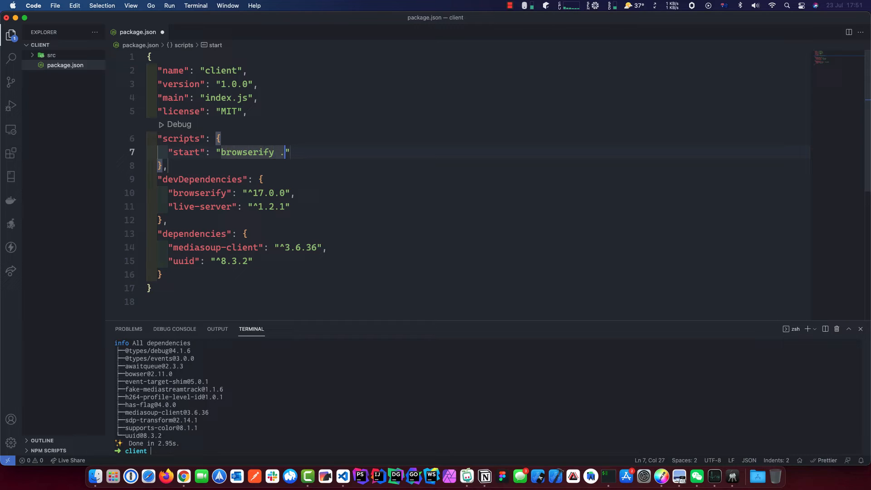
text(/src)
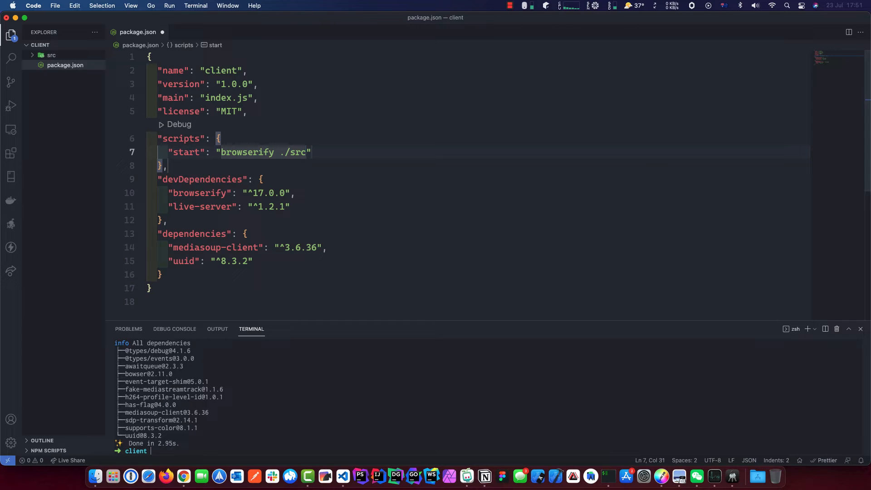
text(main.)
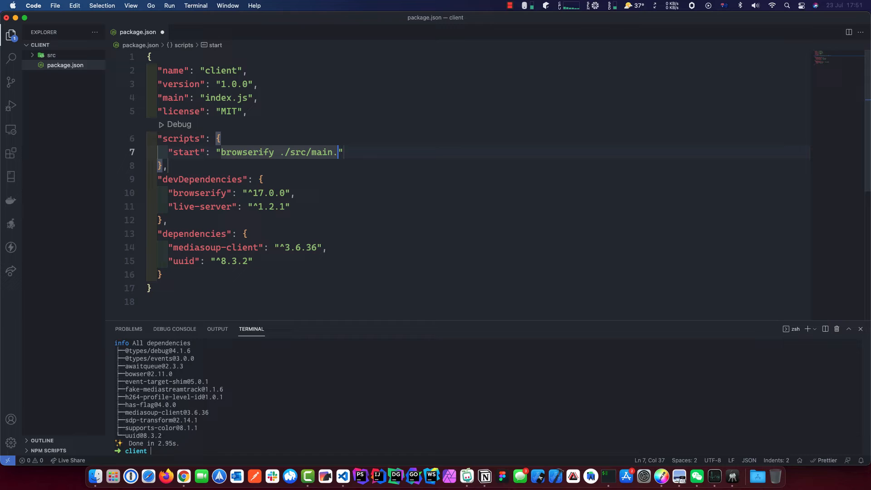
text(js)
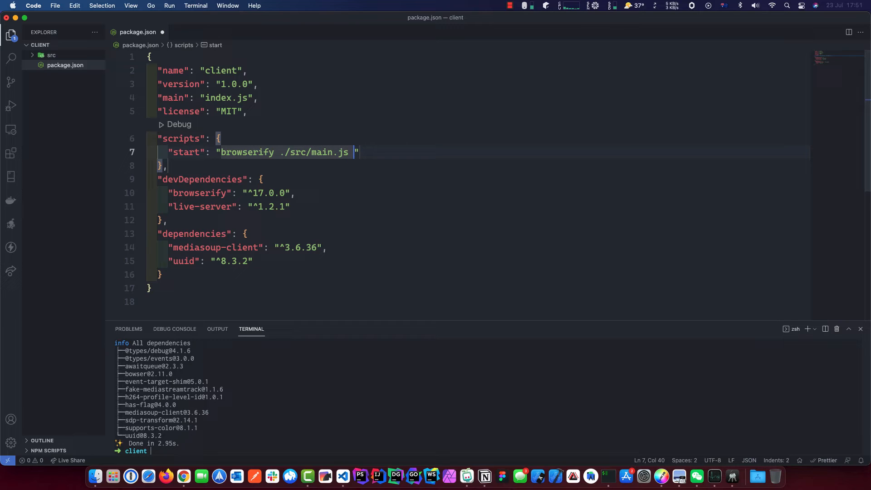
text(-o)
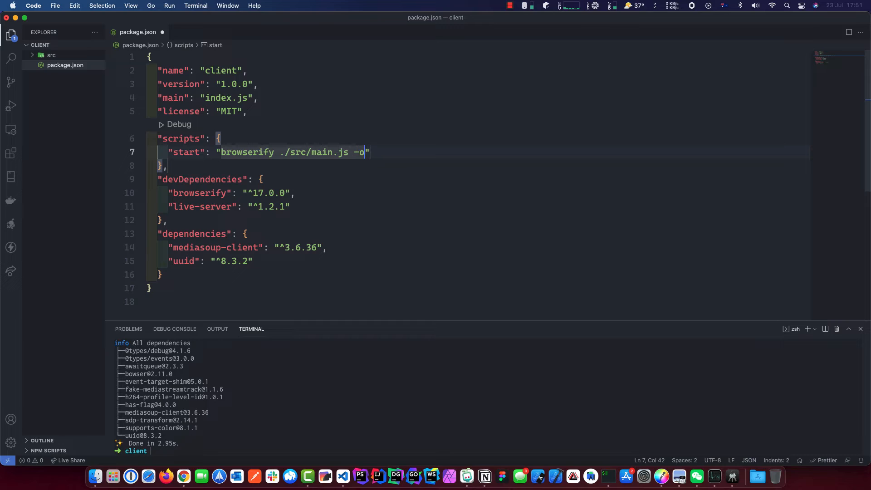
text(./)
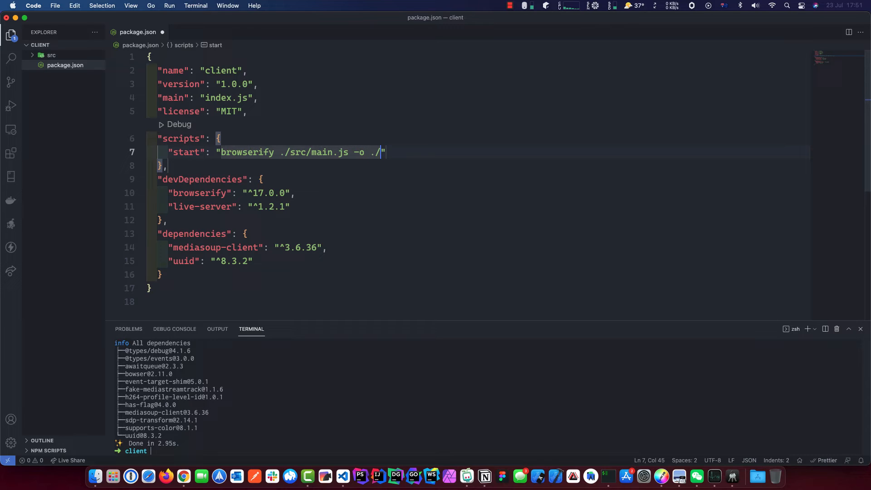
text(sc)
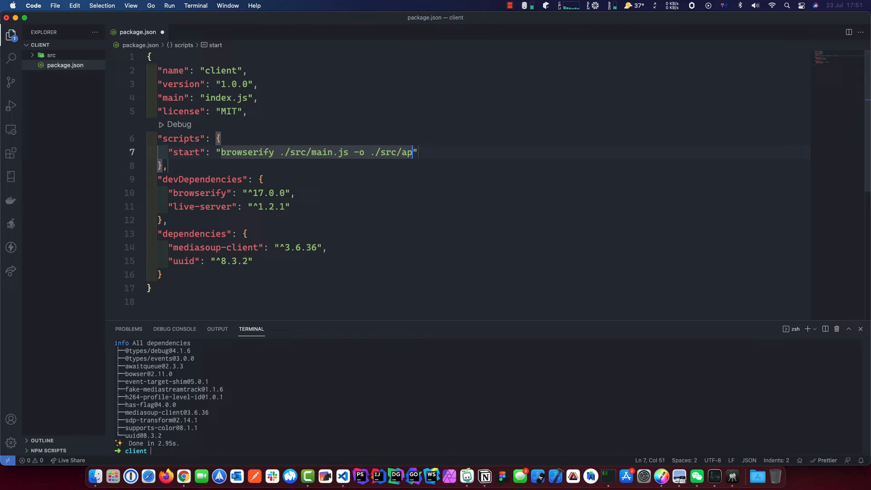
text(p-b)
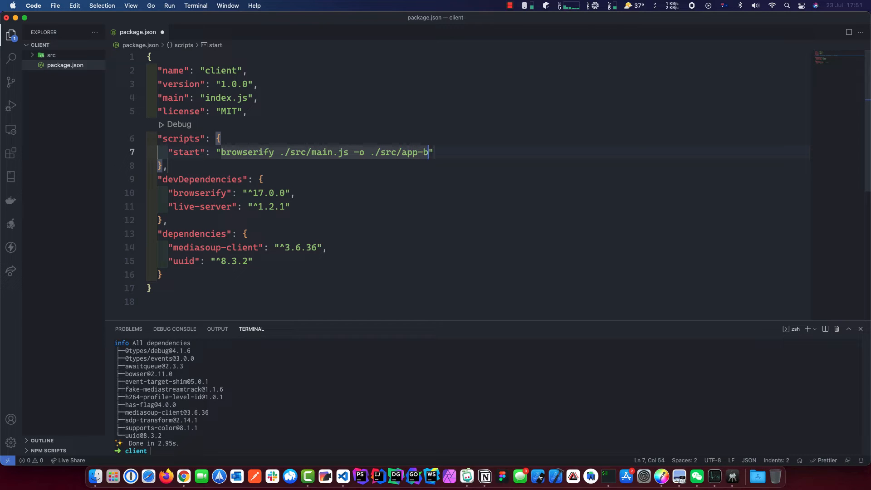
text(undle.js)
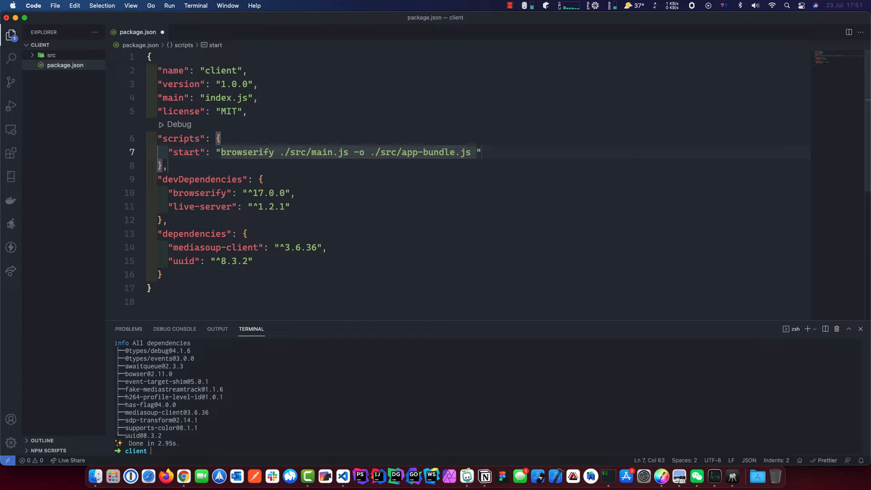
Append '&& live-server ./src' to the start script so it serves the src folder.
text(&& live)
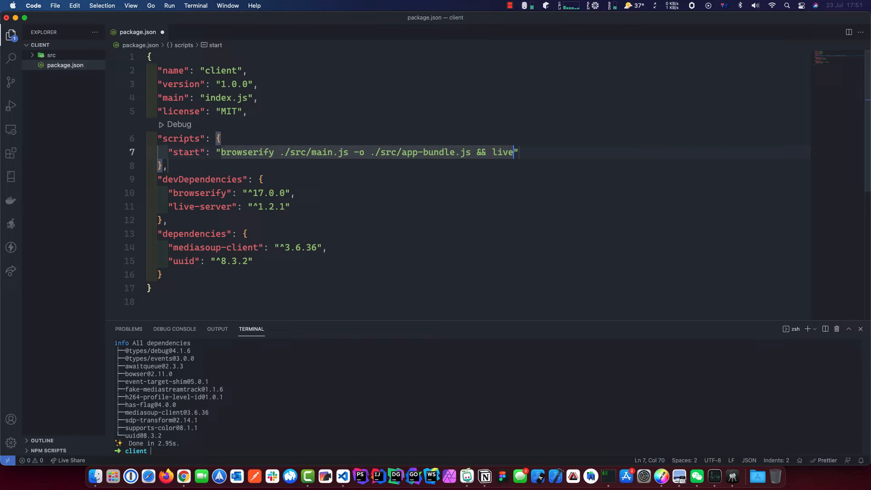
text(-ser)
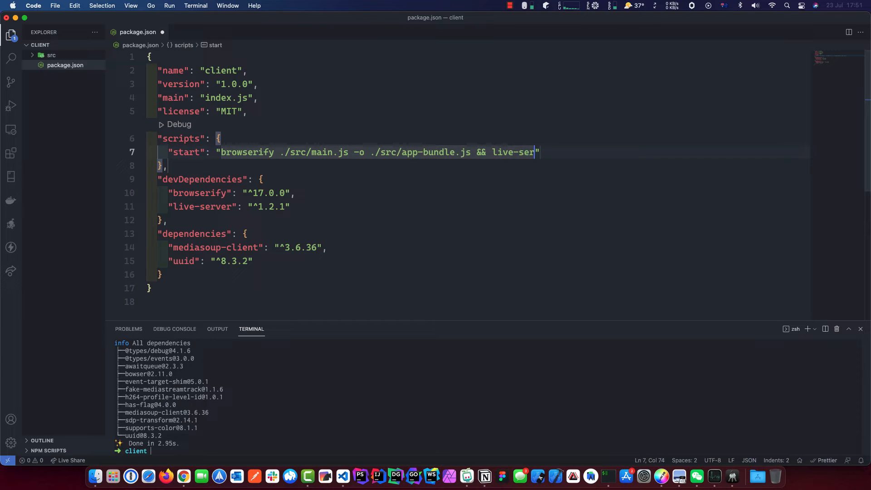
text(ver)
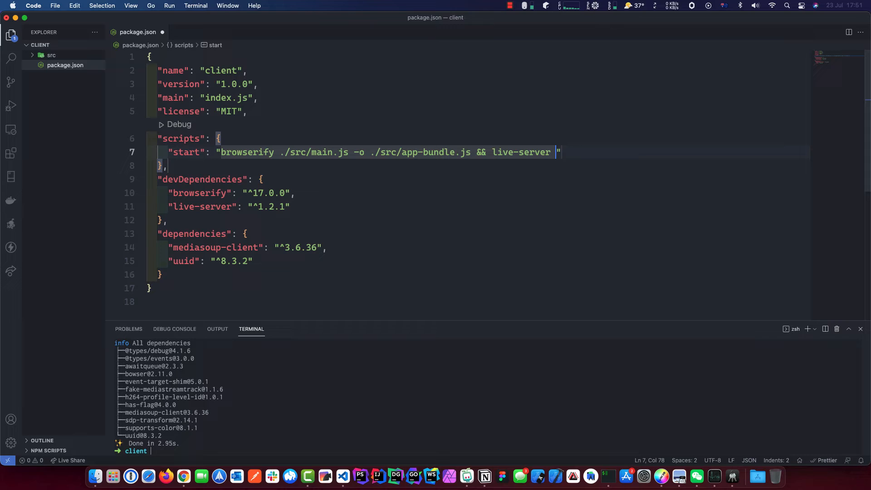
text(./s)
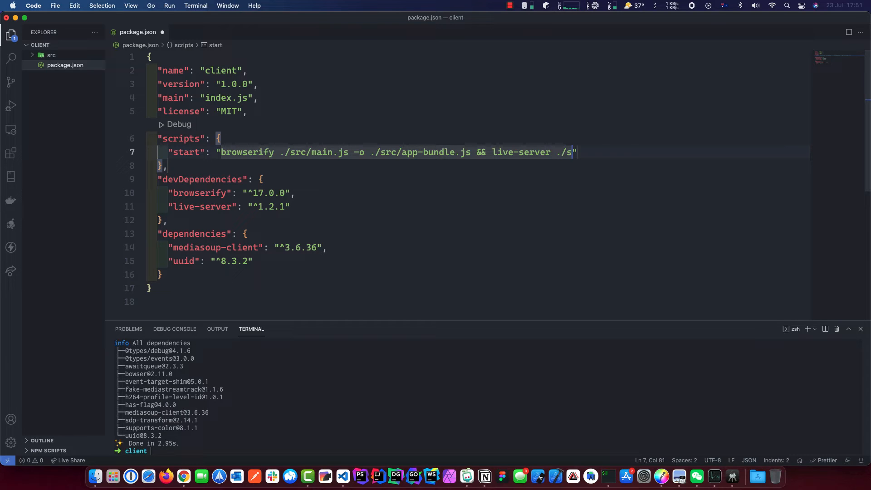
text(r)
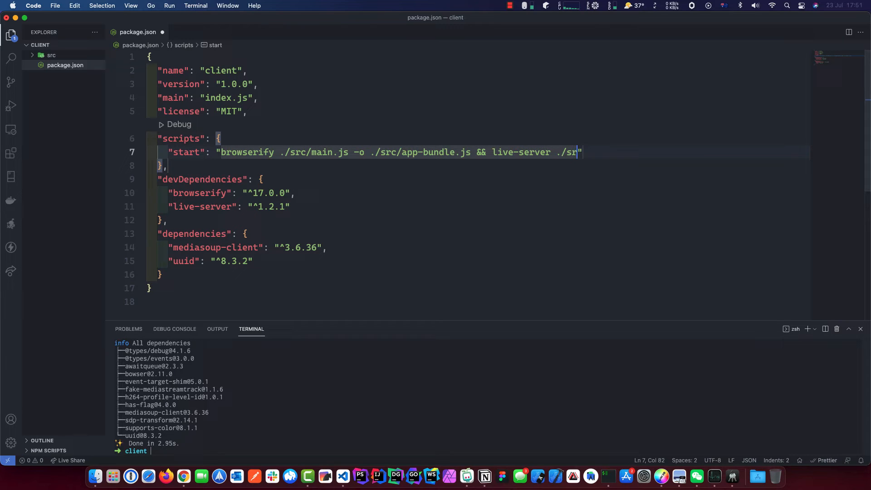
text(c)
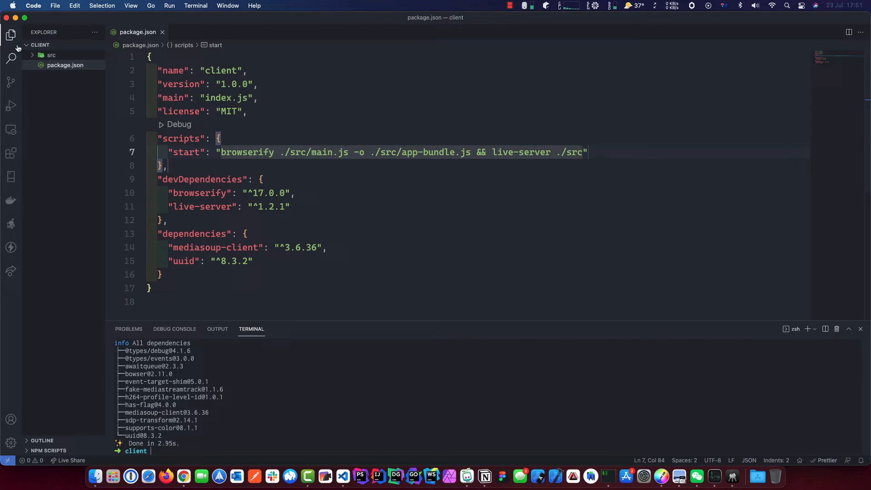
right_click(40, 45)
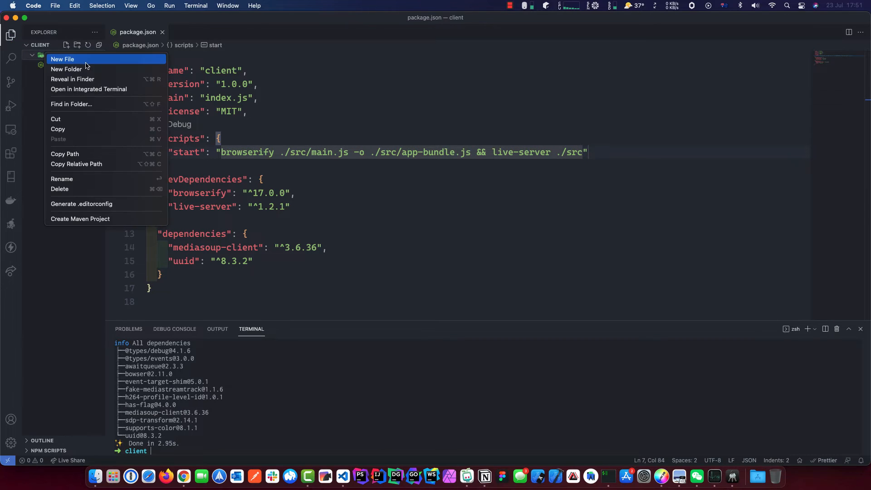
Create index.html inside src and open it in the editor.
click(63, 59)
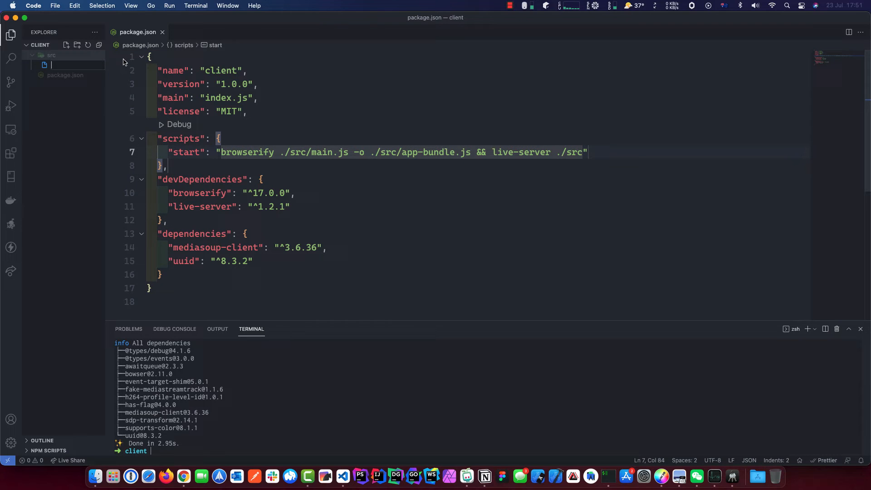
text(index.html)
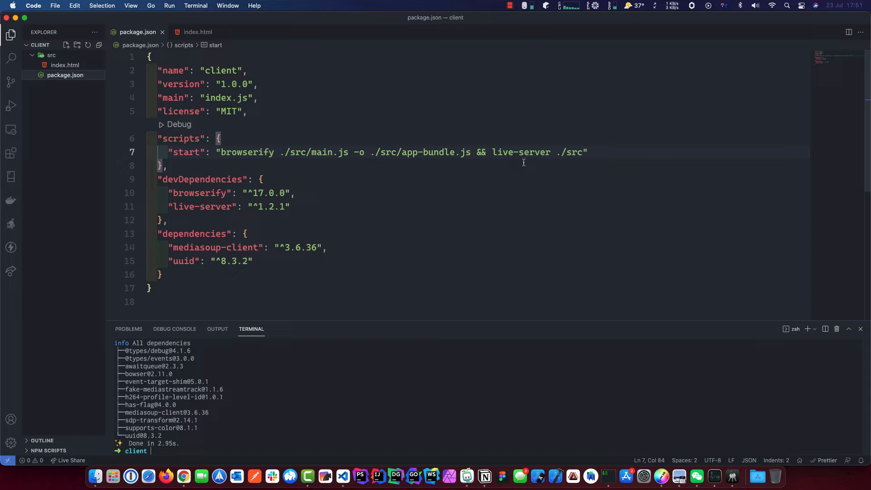
double_click(238, 152)
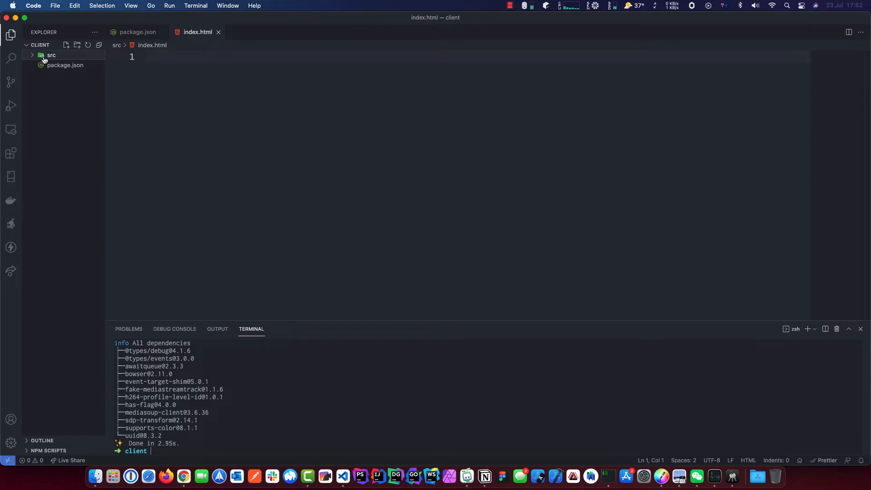
Create main.js in src, then enter the 'html' Emmet abbreviation in index.html.
click(66, 45)
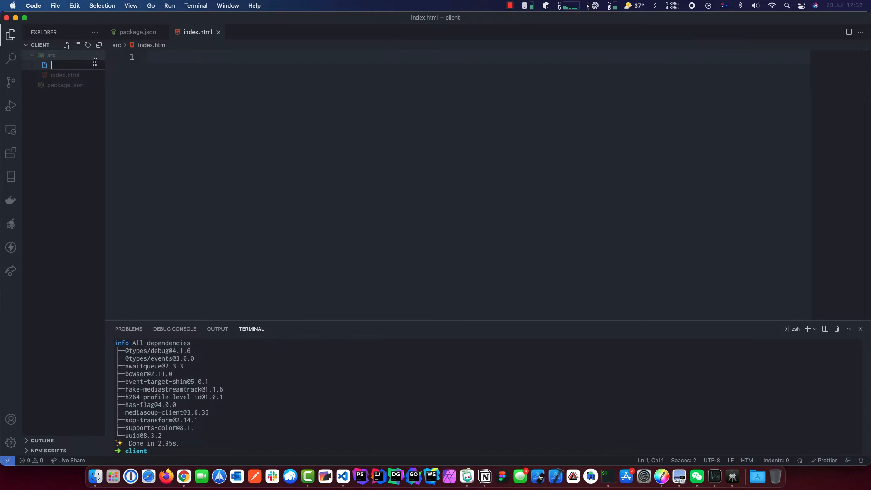
text(main.js)
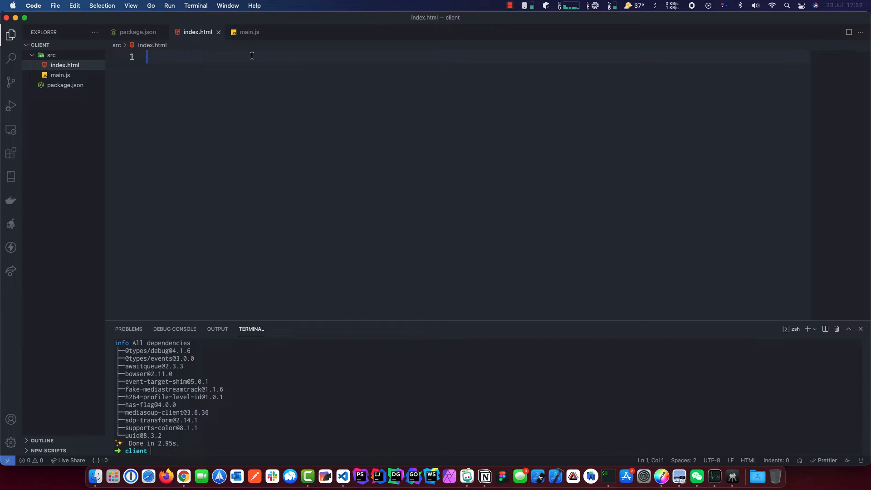
text(.)
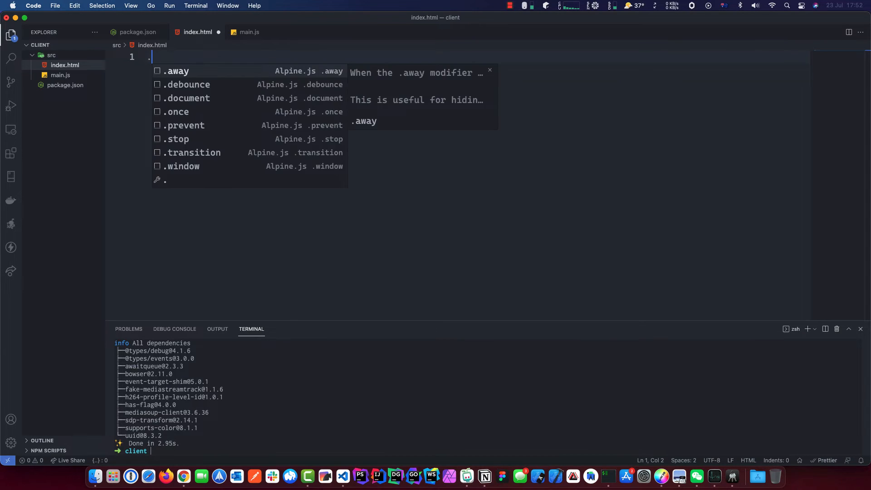
text(htm)
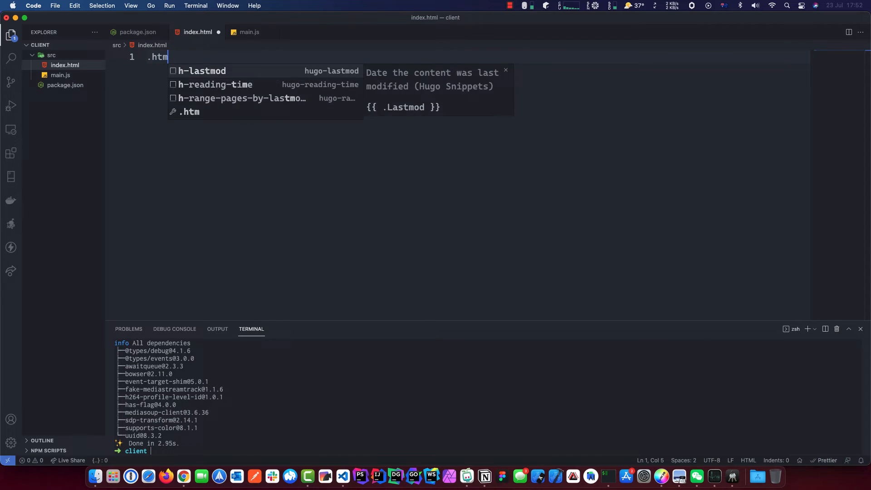
text(html)
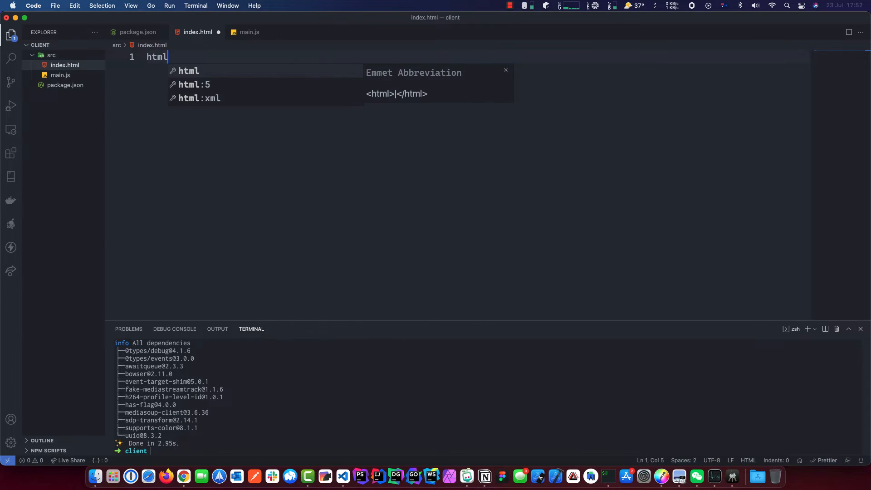
Expand the HTML5 boilerplate and set its title to 'Mediasoup Video App'.
key(Tab)
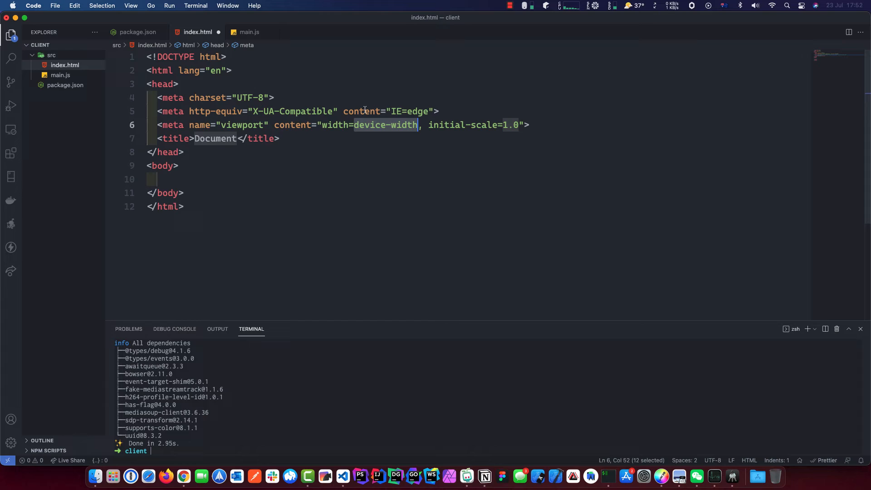
double_click(215, 138)
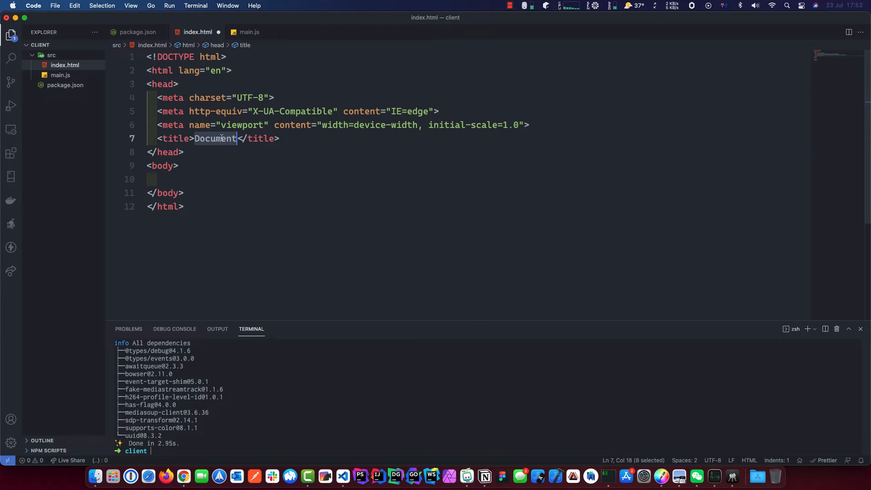
text(Media)
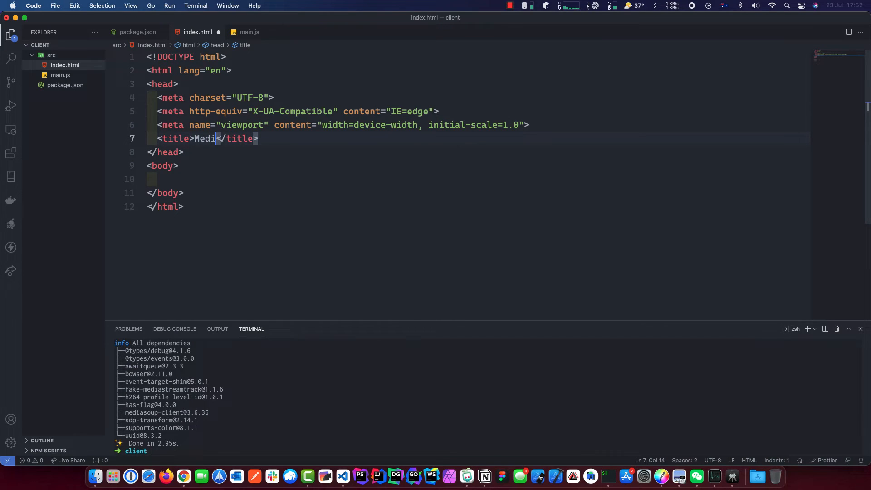
text(asoup Video App)
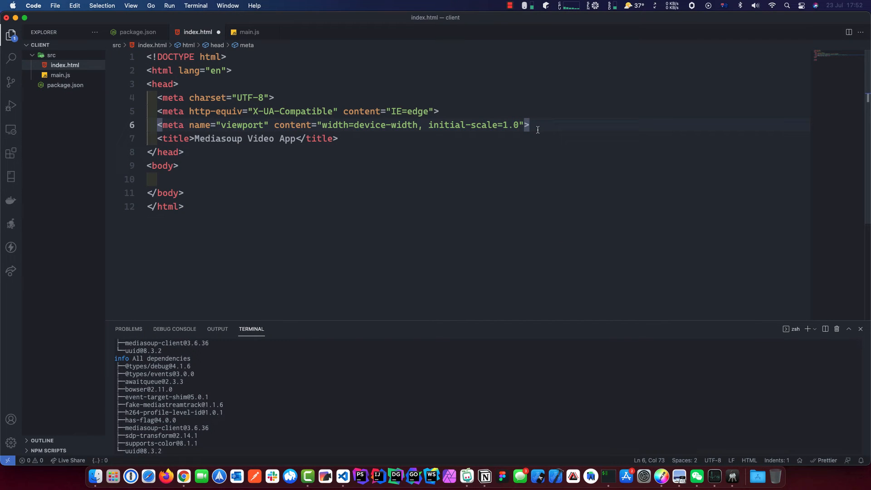
Add a <link rel="stylesheet"> to unpkg's tailwind.min.css in the head.
text(<link href="https://unpkg.com/tailwindcss@^2/dist/tailwind.min.css" rel="stylesheet">)
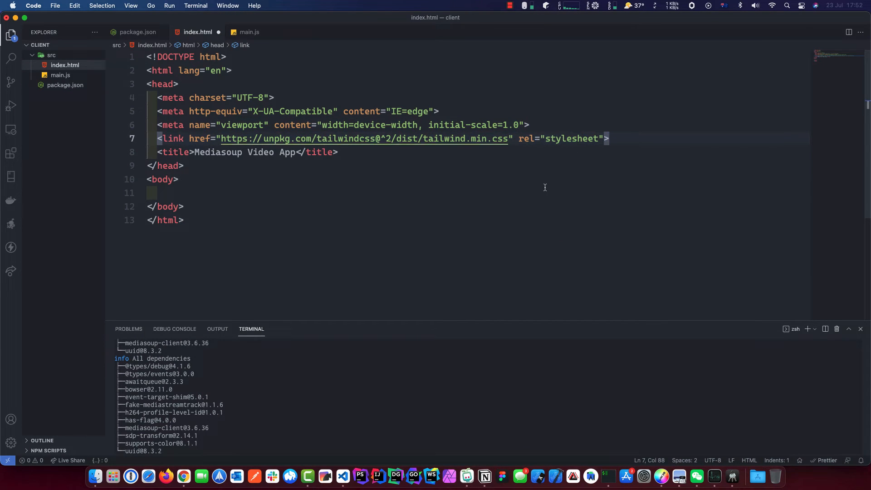
mouse_move(343, 466)
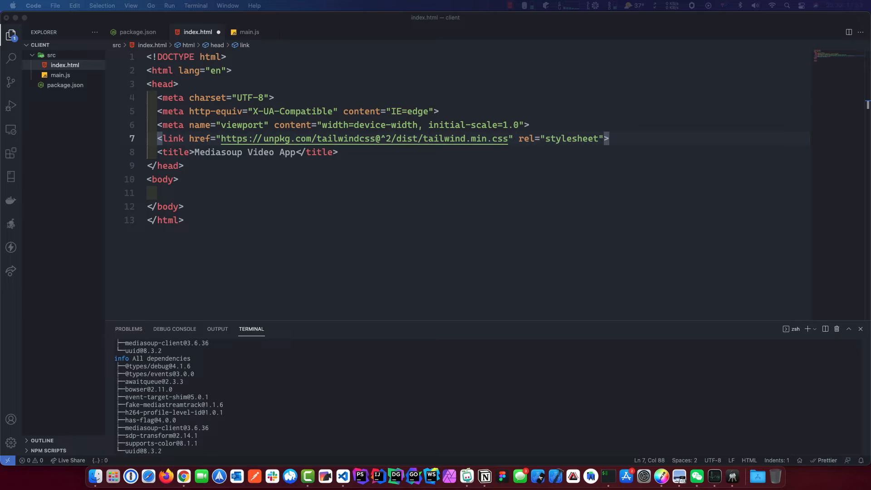
Scroll through index.html to review the video, button and status element ids.
scroll(down, 3)
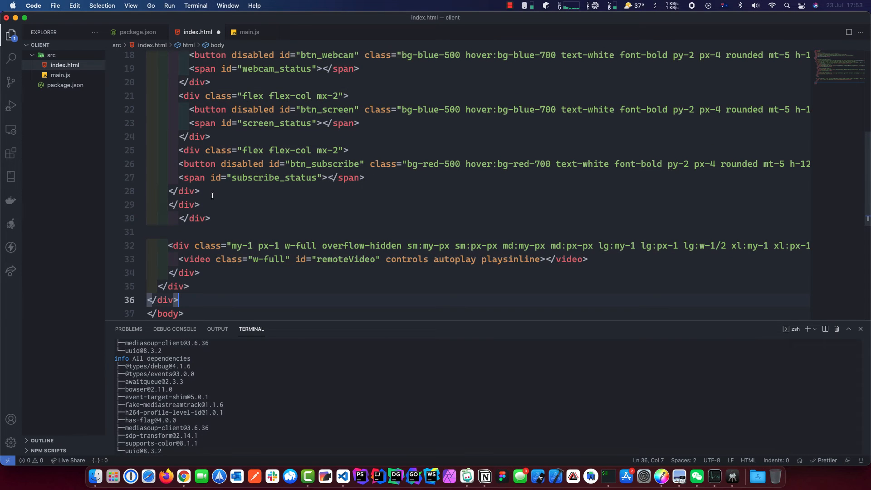
scroll(up, 3)
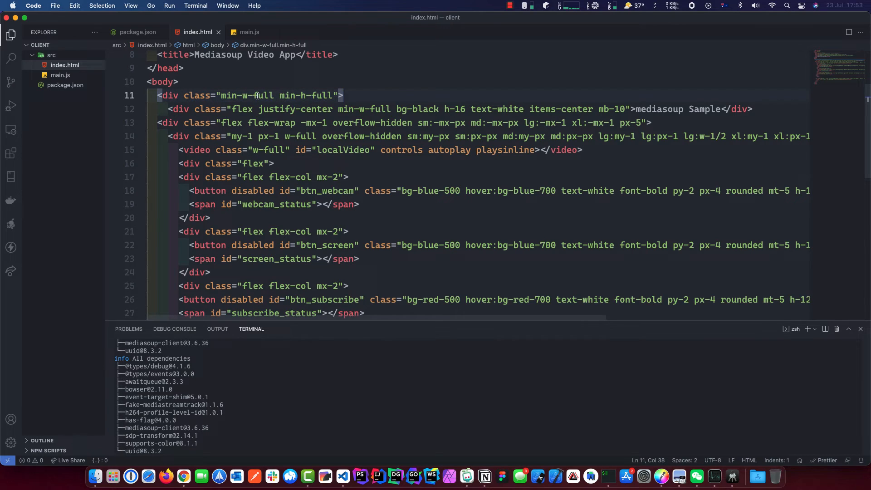
scroll(down, 3)
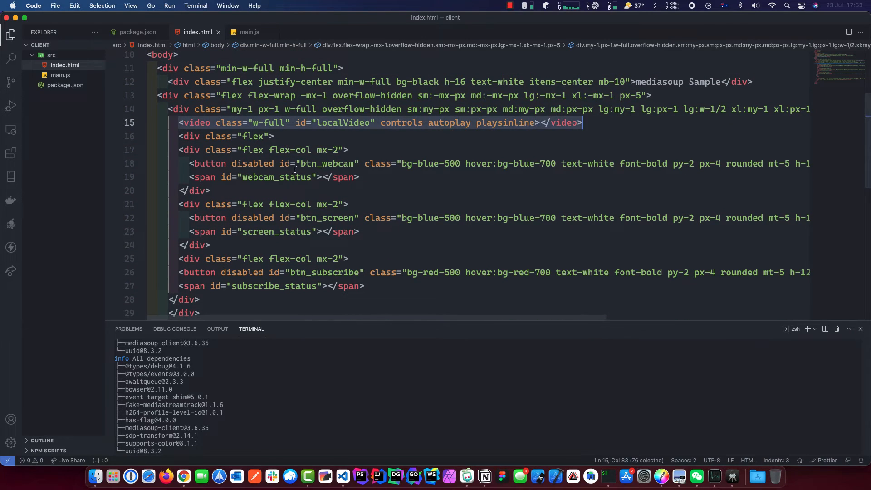
scroll(down, 3)
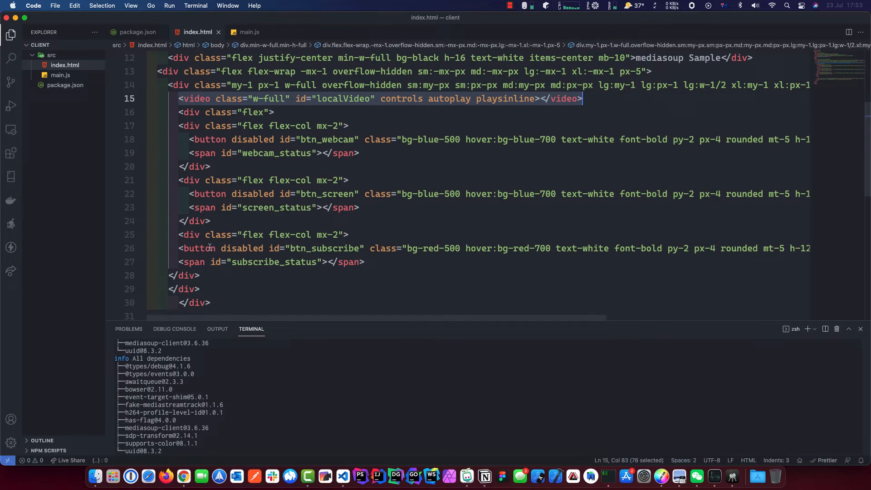
scroll(down, 3)
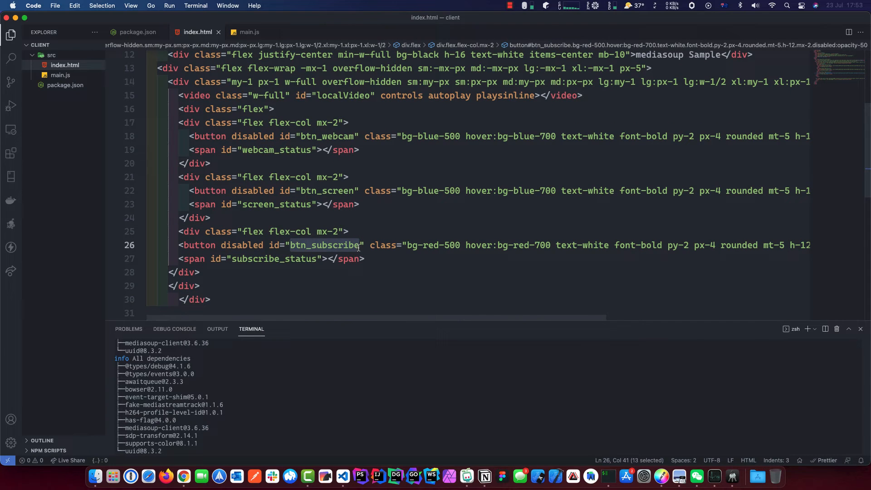
mouse_move(242, 191)
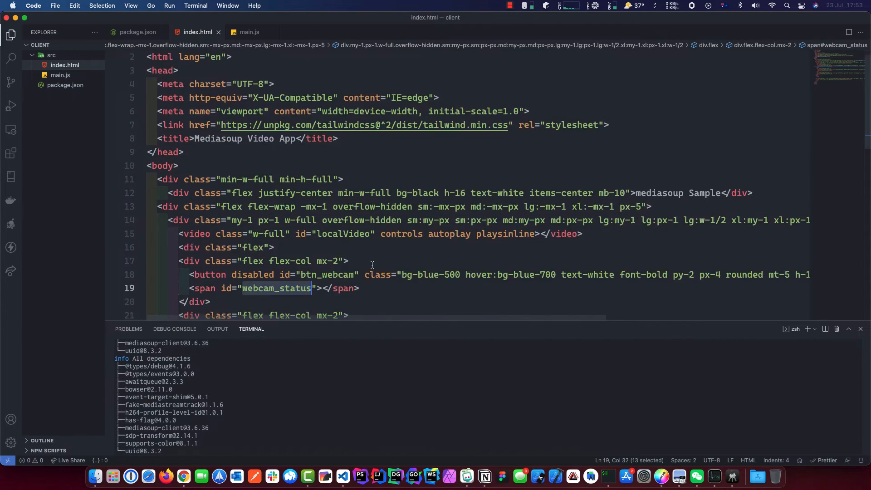
scroll(down, 3)
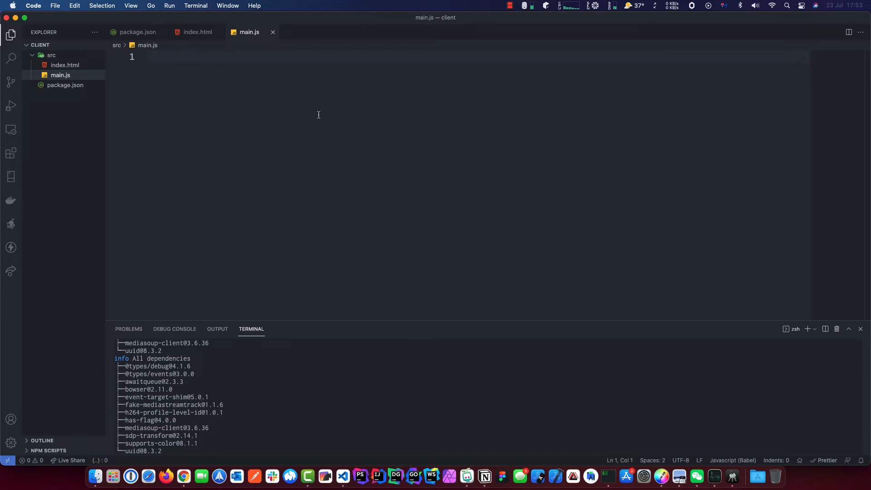
Add const mediasoup = require('mediasoup-client'); at the top of main.js.
text(cons)
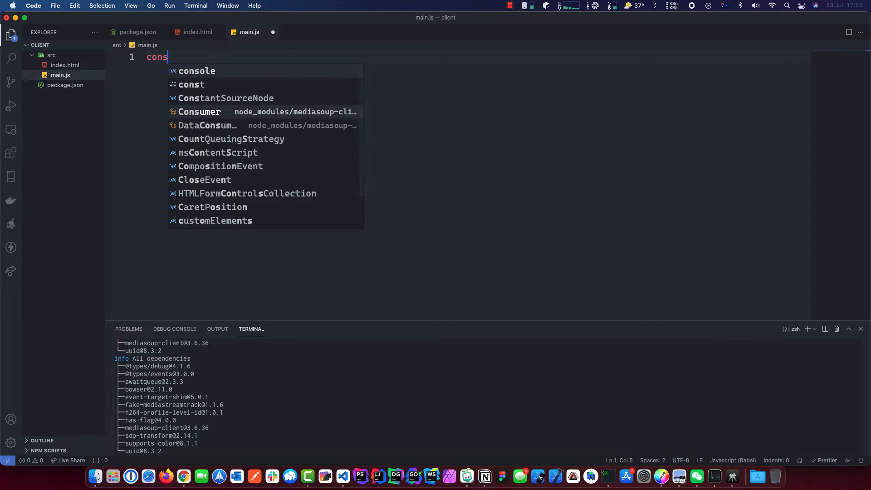
text(medi)
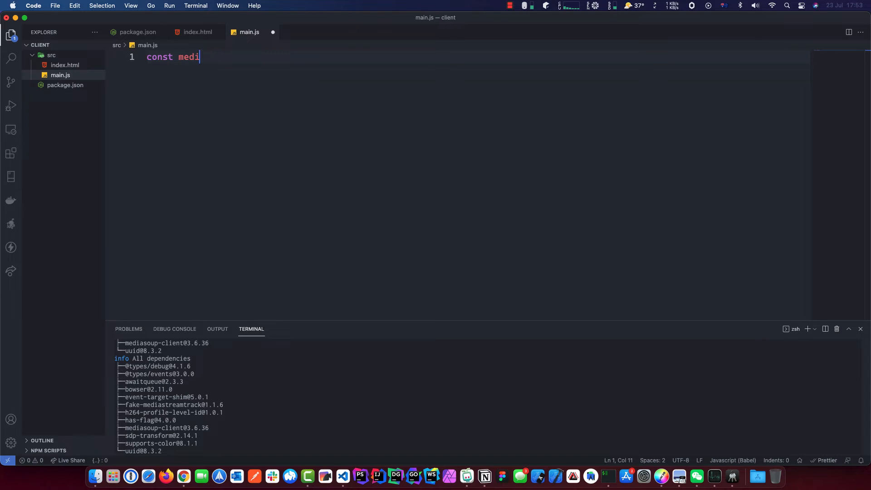
text(asoup)
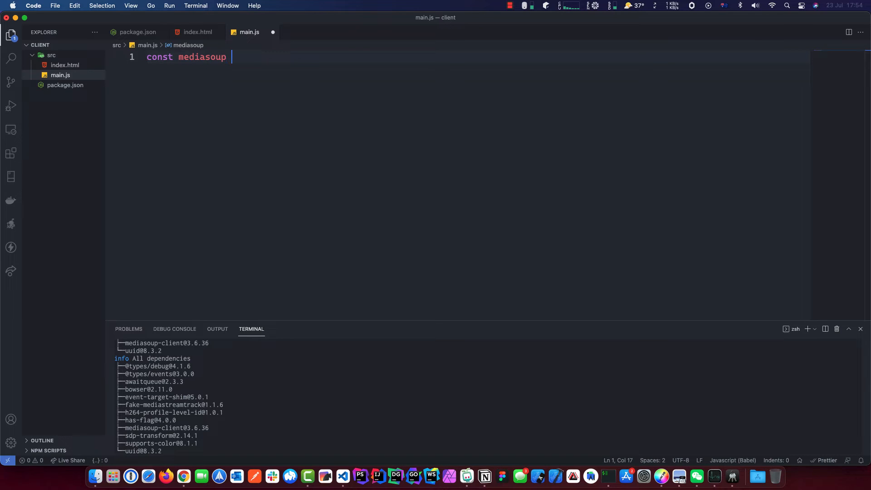
text(= require)
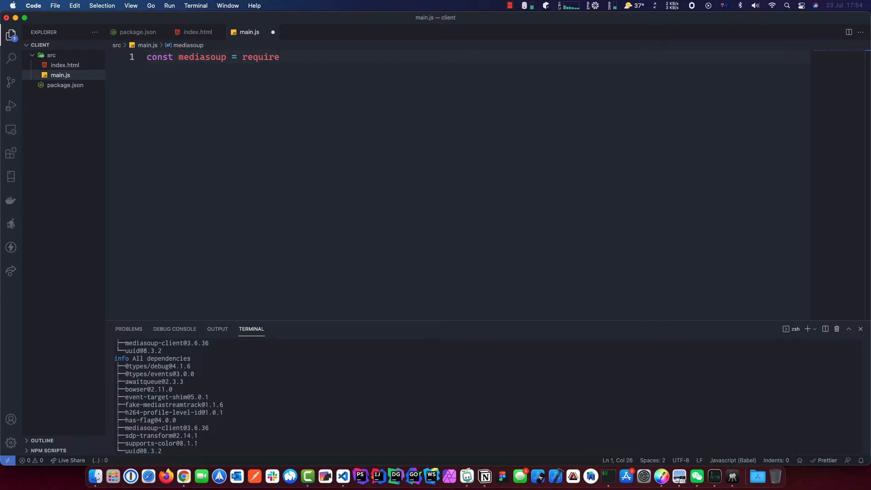
text(())
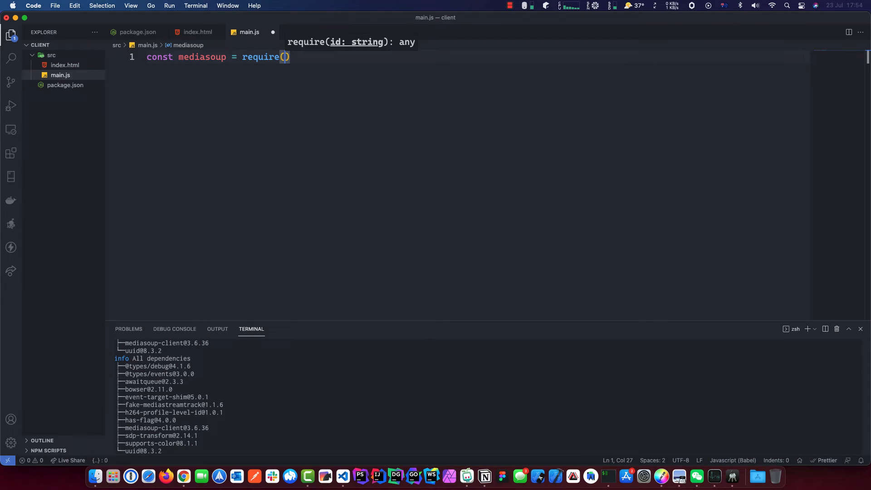
text(')
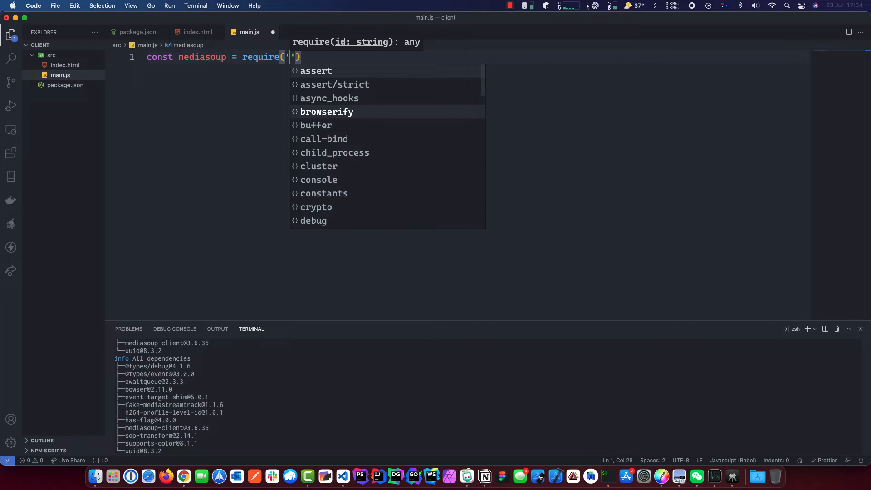
text(mediasoup-client)
text(const)
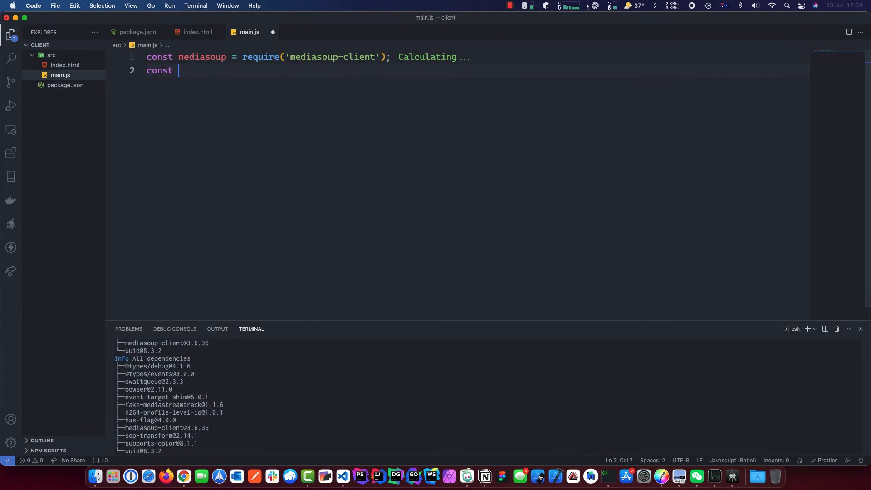
Add const { v4: uuidV4 } = require('uuid') to pull uuidV4 from the uuid package.
text({)
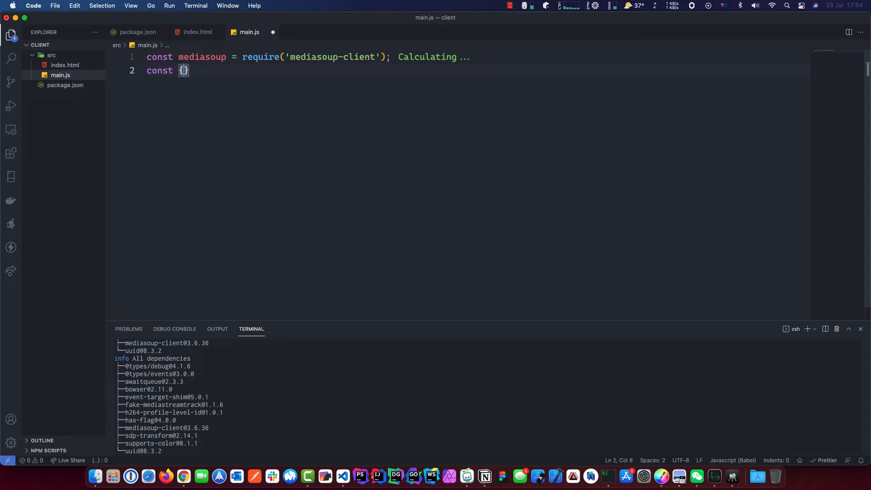
text(v)
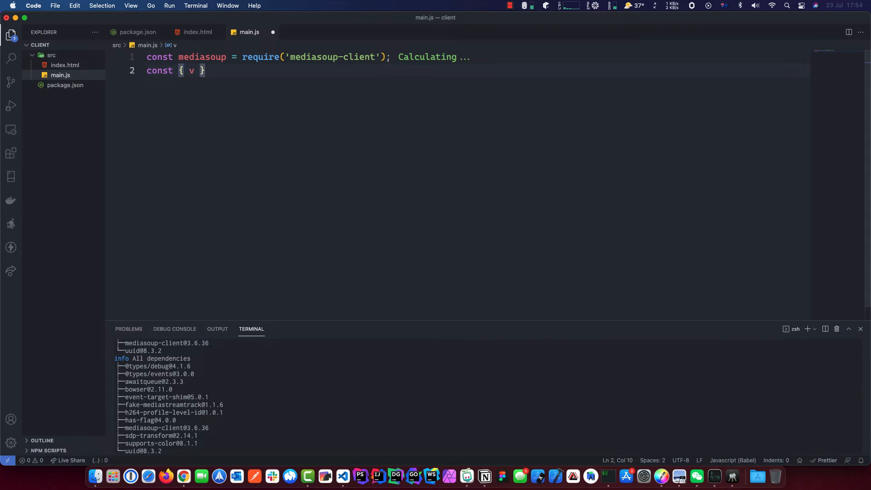
text(4:)
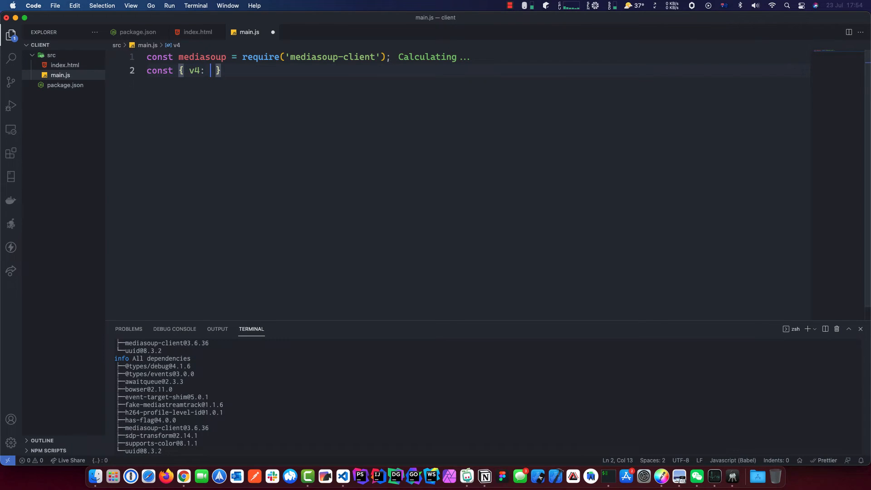
text(uuidV4)
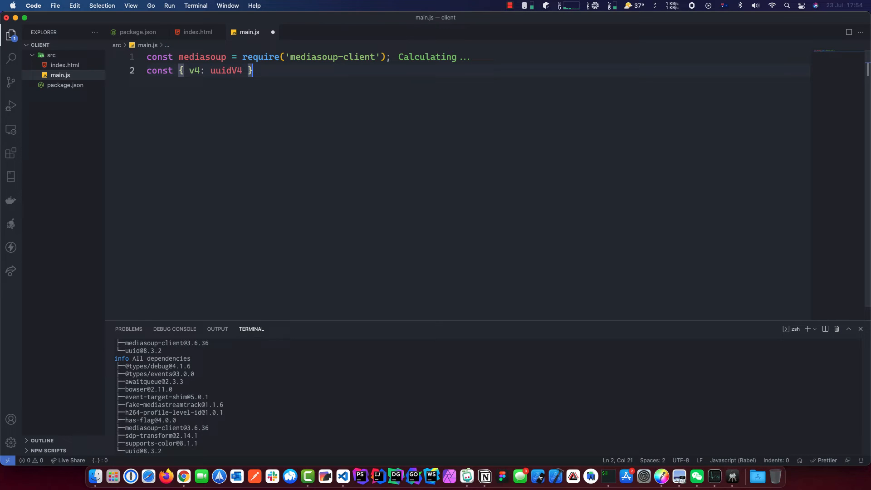
text(= req)
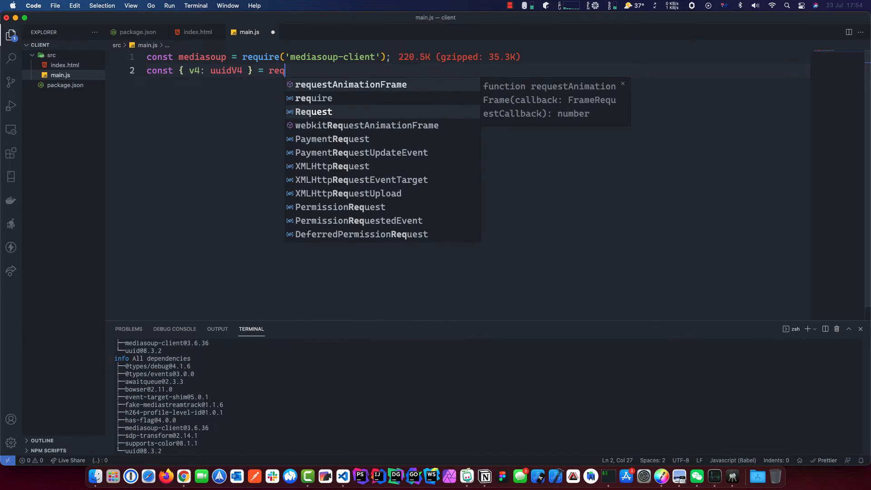
text(uire('')
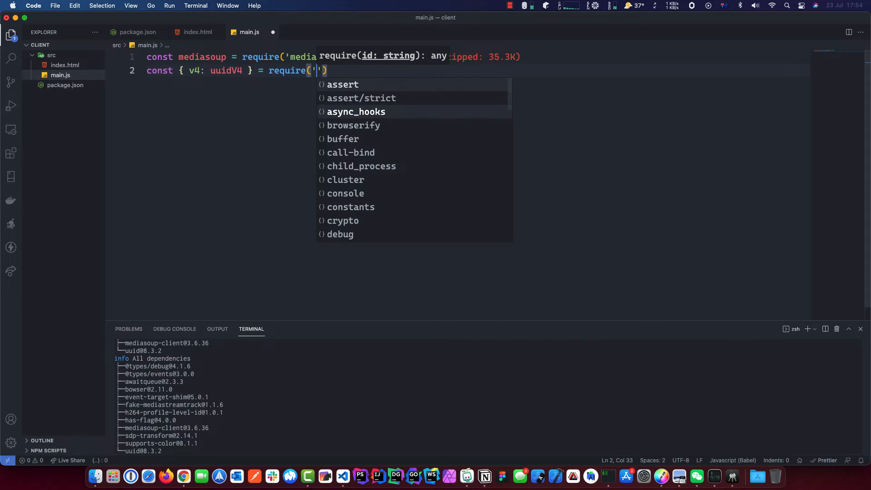
text(uuid)
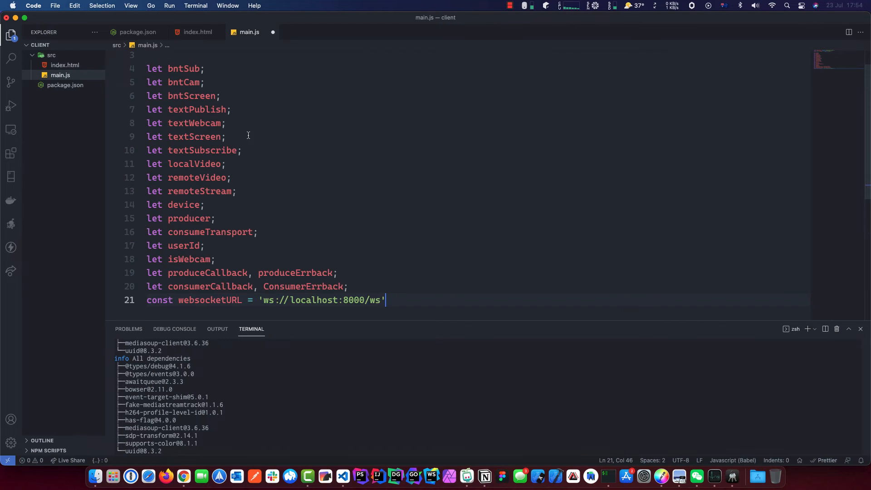
Review the declared button, status, video, transport and callback variables down to websocketURL.
double_click(183, 82)
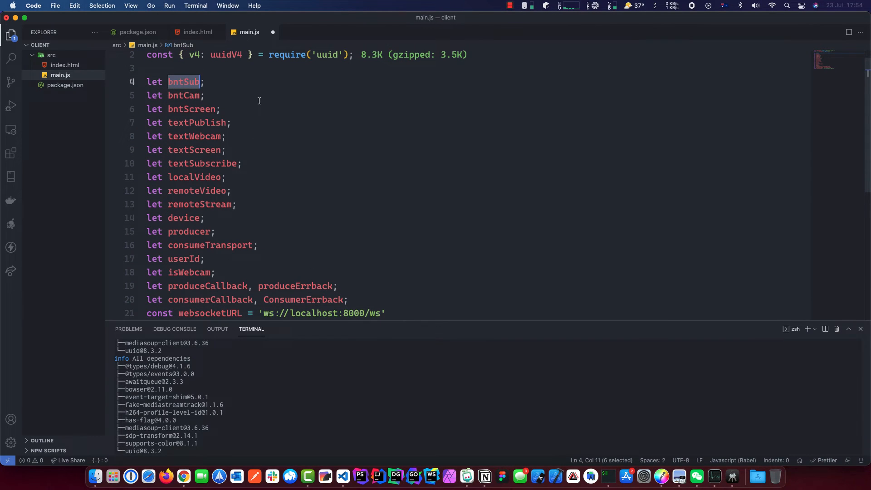
double_click(183, 95)
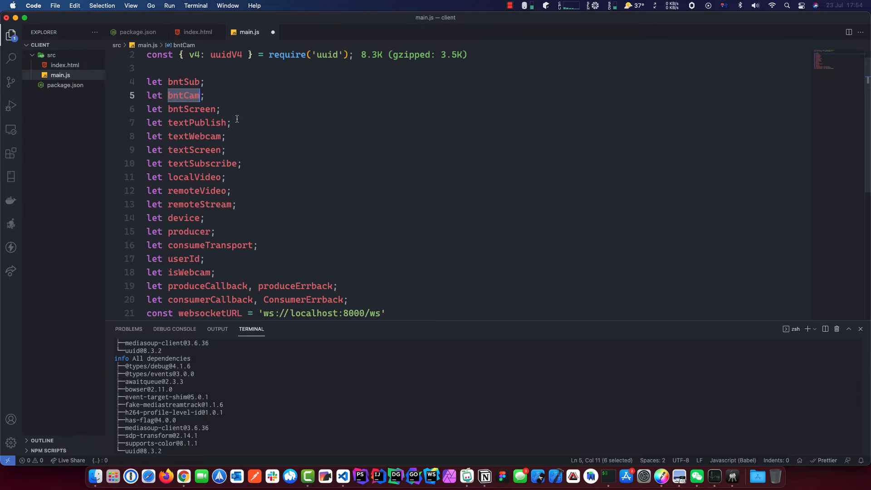
double_click(190, 109)
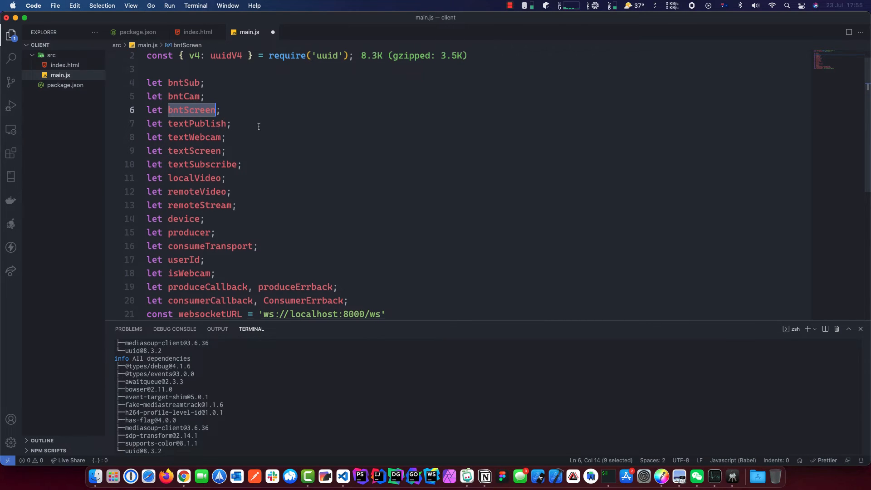
double_click(196, 128)
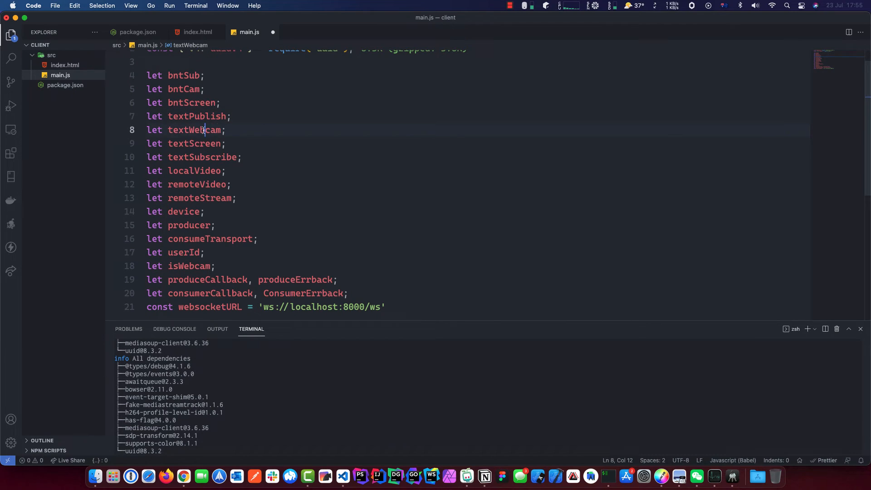
double_click(195, 143)
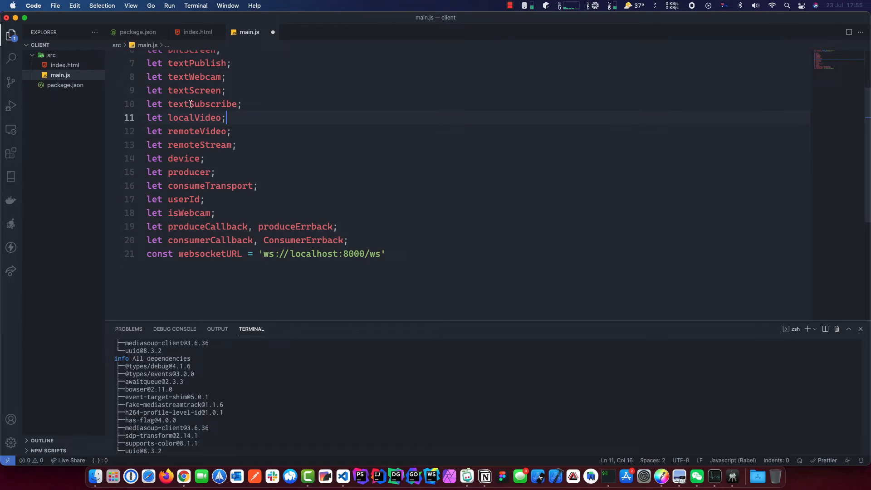
double_click(197, 131)
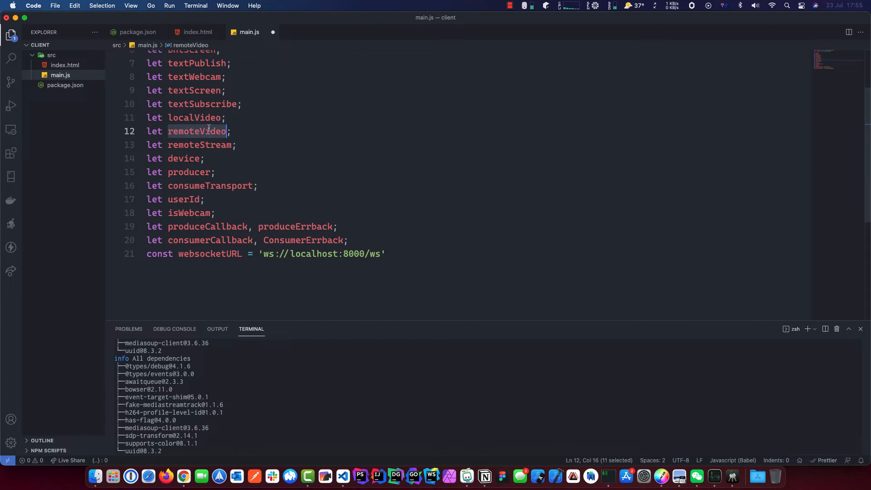
double_click(199, 145)
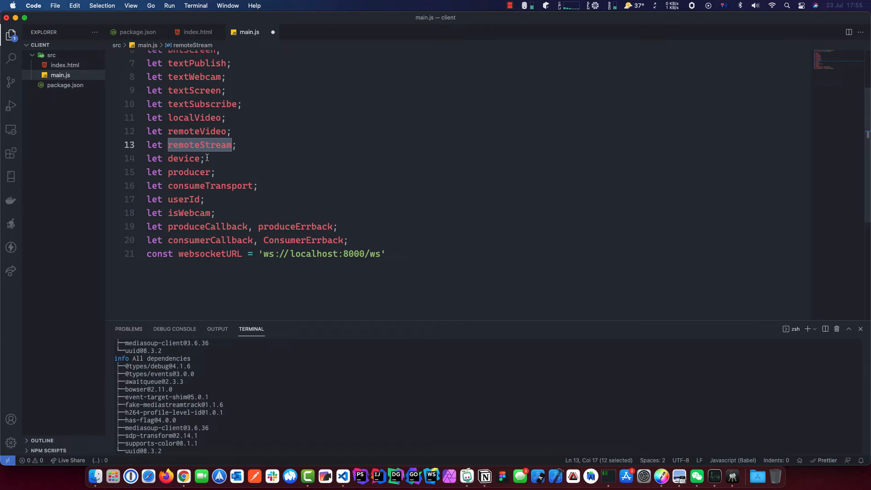
double_click(188, 168)
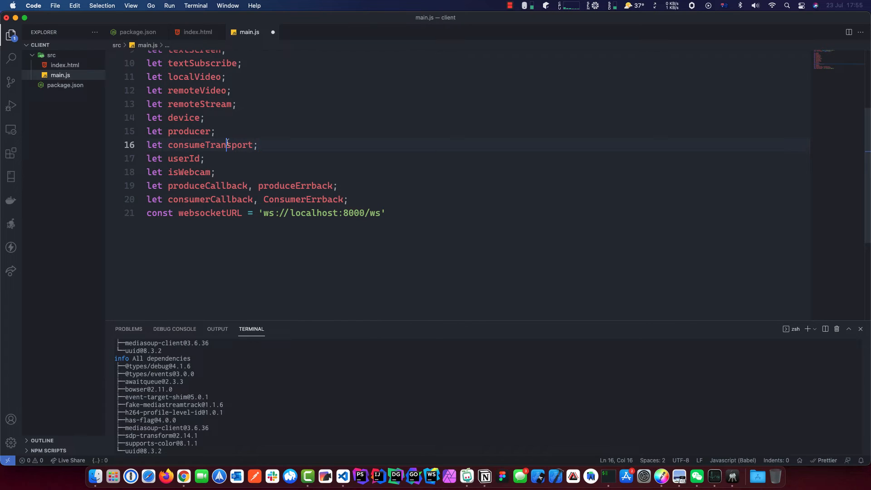
click(256, 145)
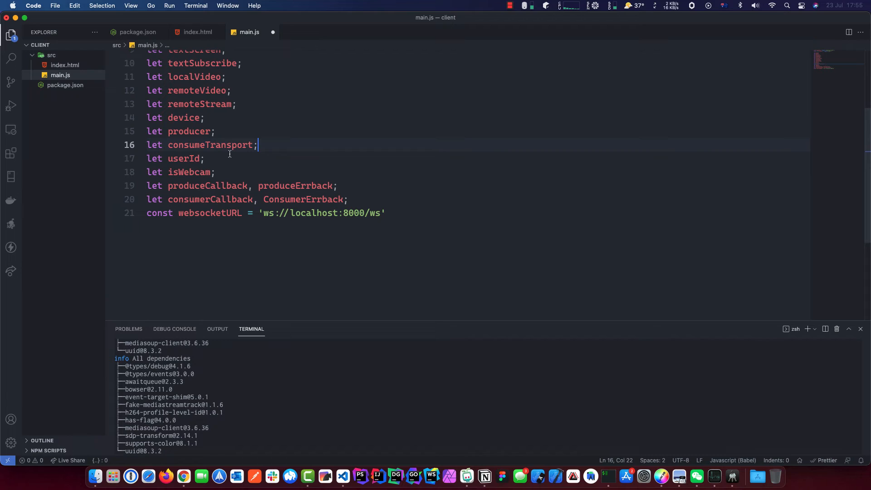
double_click(189, 172)
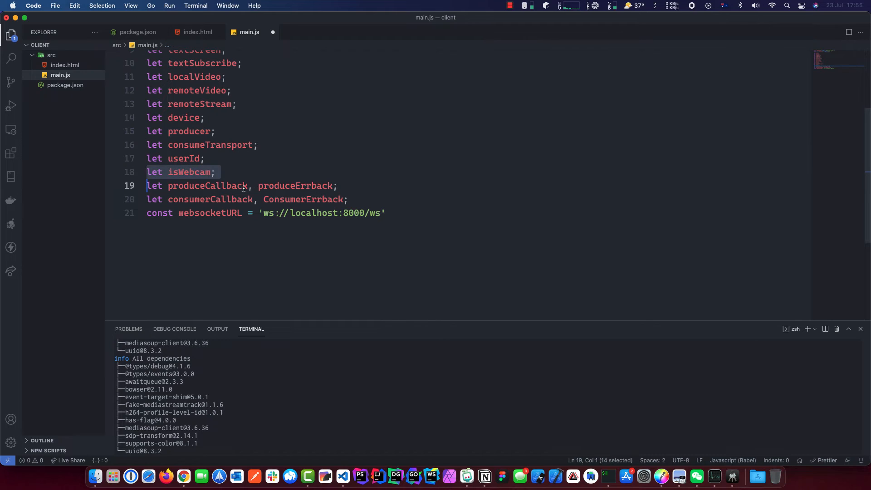
click(385, 212)
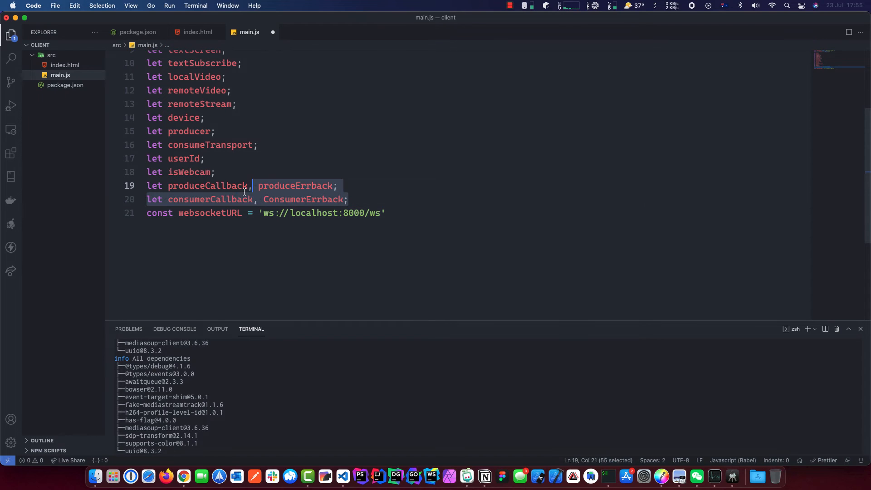
click(385, 213)
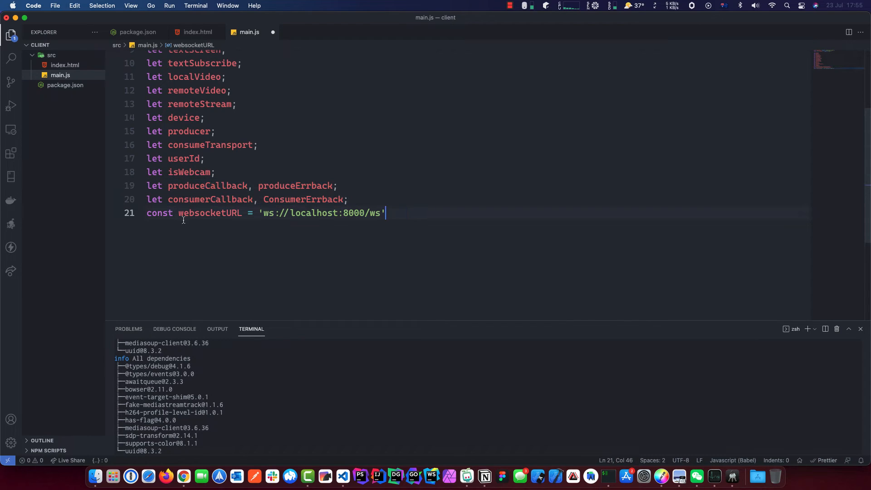
mouse_move(334, 208)
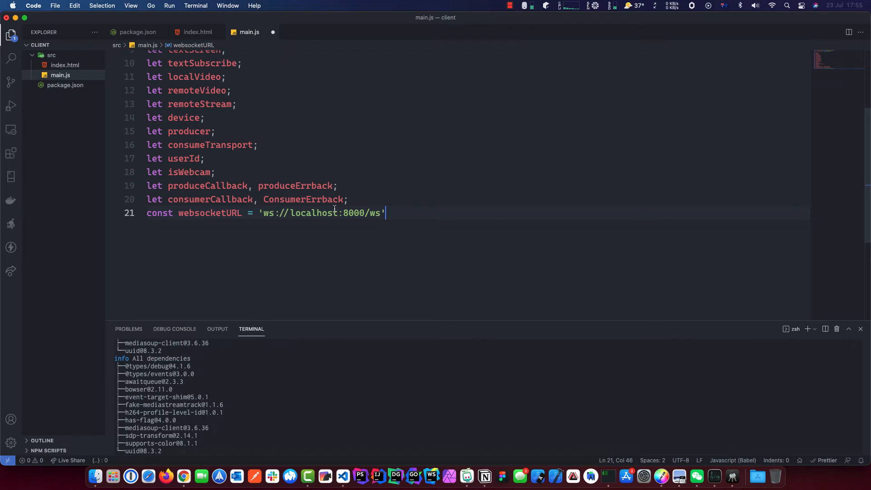
mouse_move(439, 206)
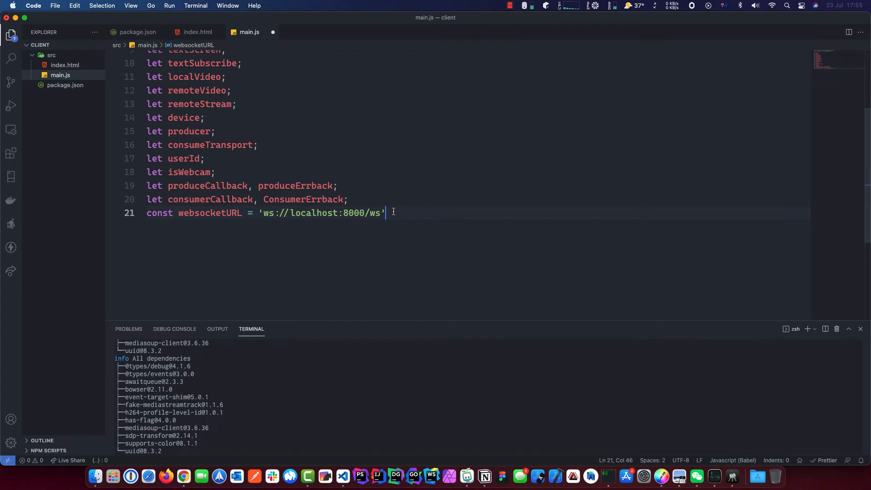
Declare let socket; below websocketURL, check index.html's button ids, and begin a document line.
key(enter)
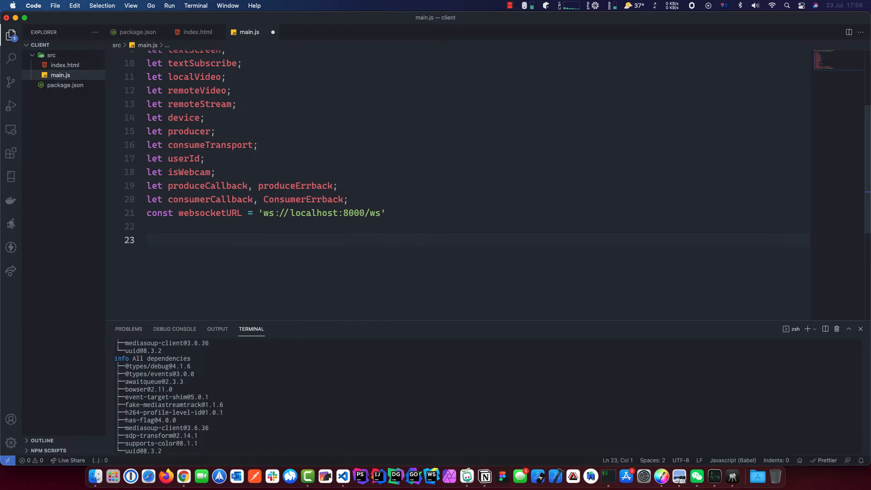
text(let socket;)
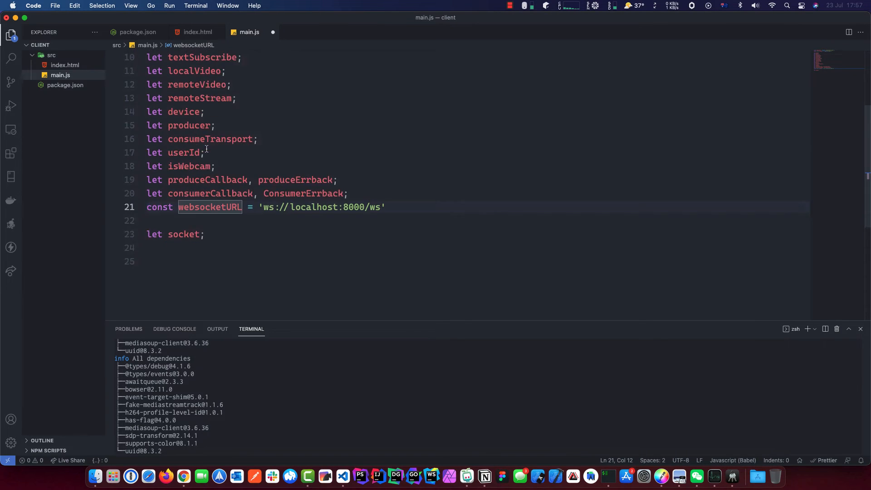
click(196, 32)
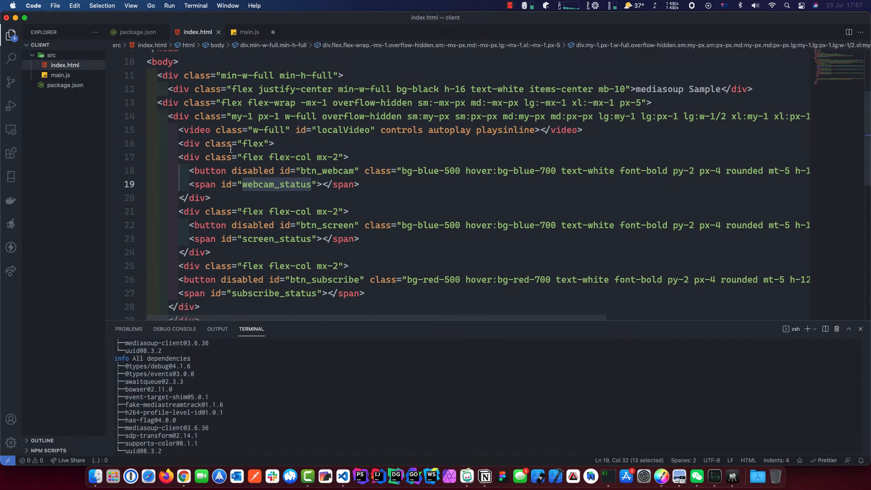
scroll(down, 3)
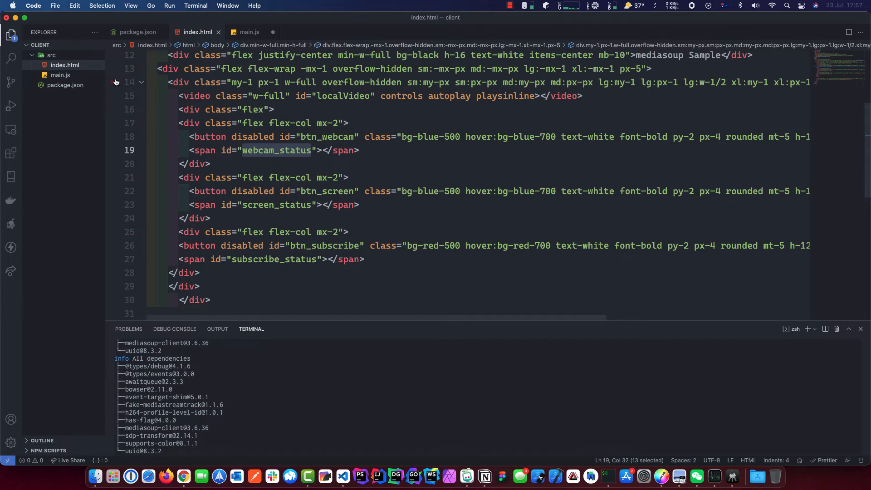
click(248, 32)
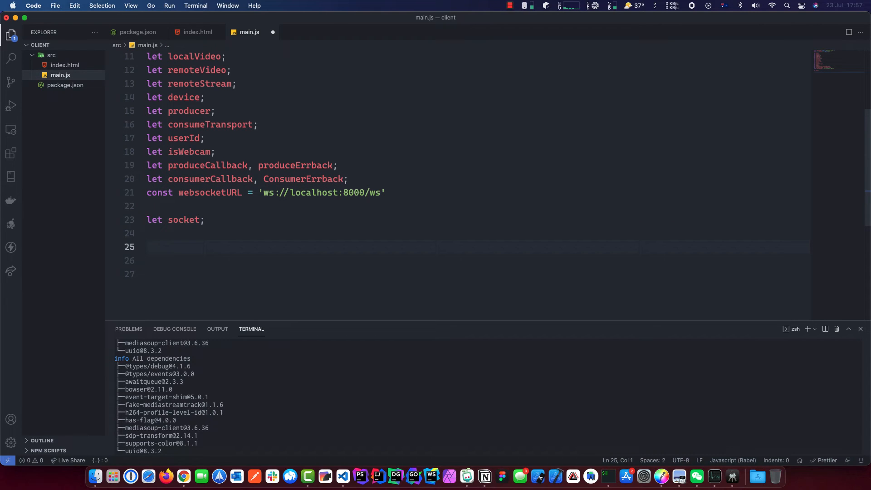
text(document)
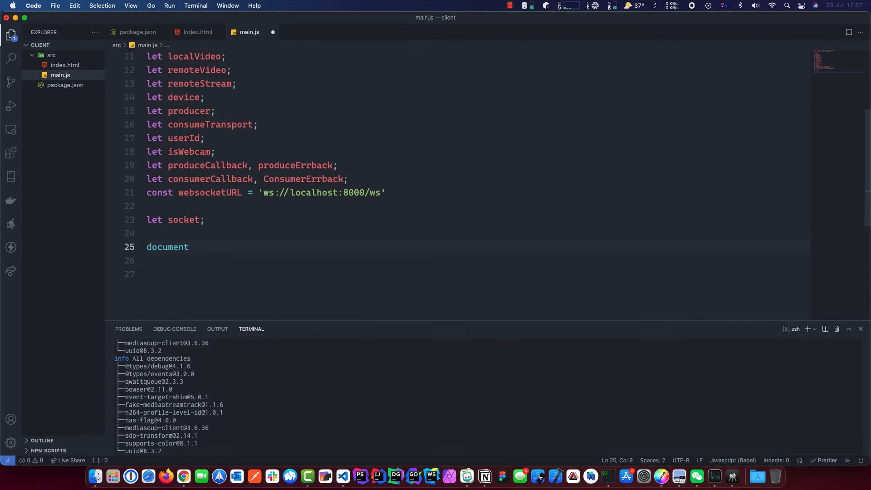
Write document.addEventListener with the "DOMContentLoaded" event name.
text(.addEventListener)
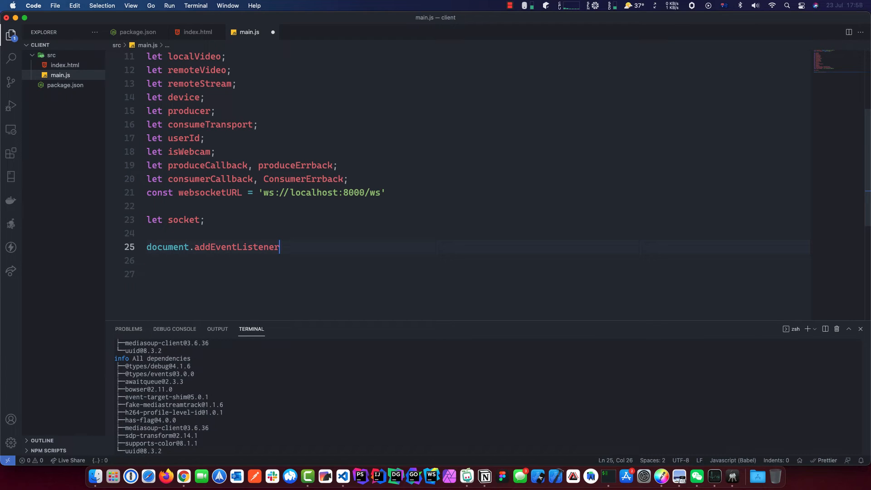
text(()
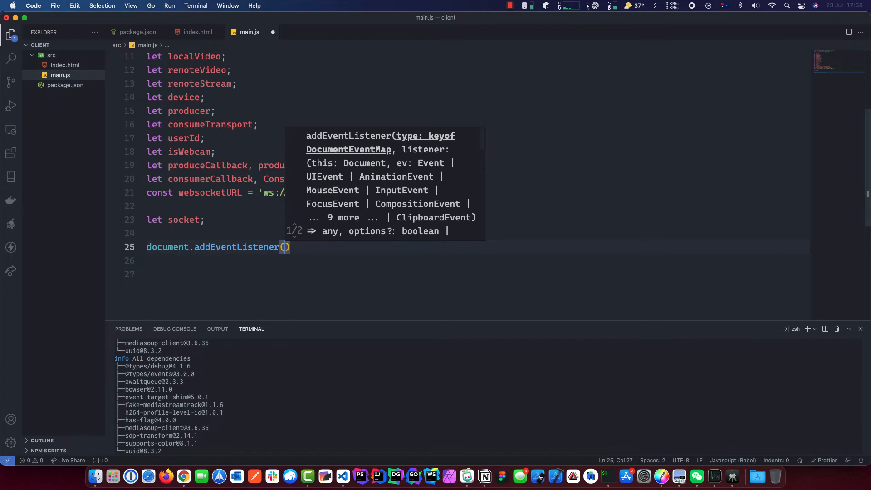
text(")
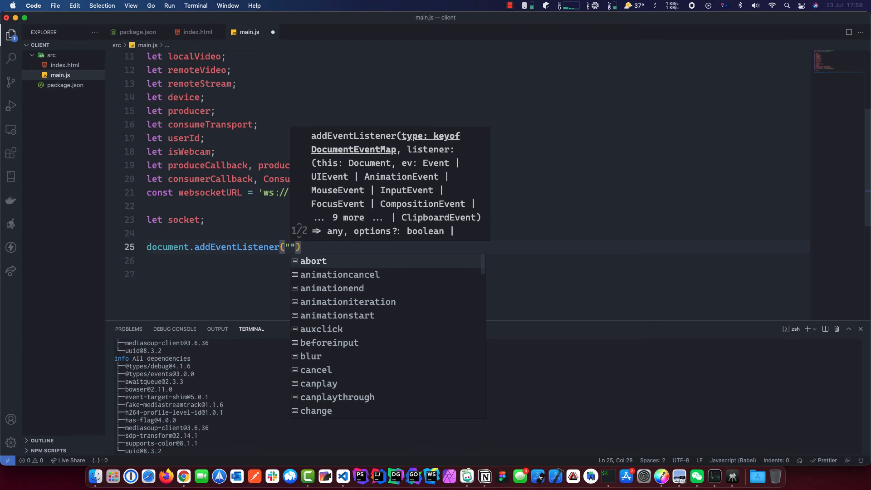
text(Dom)
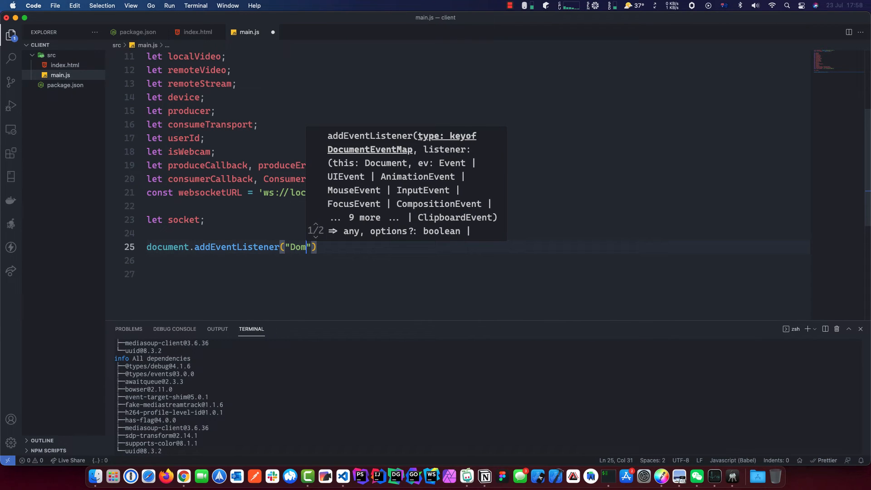
key(Backspace)
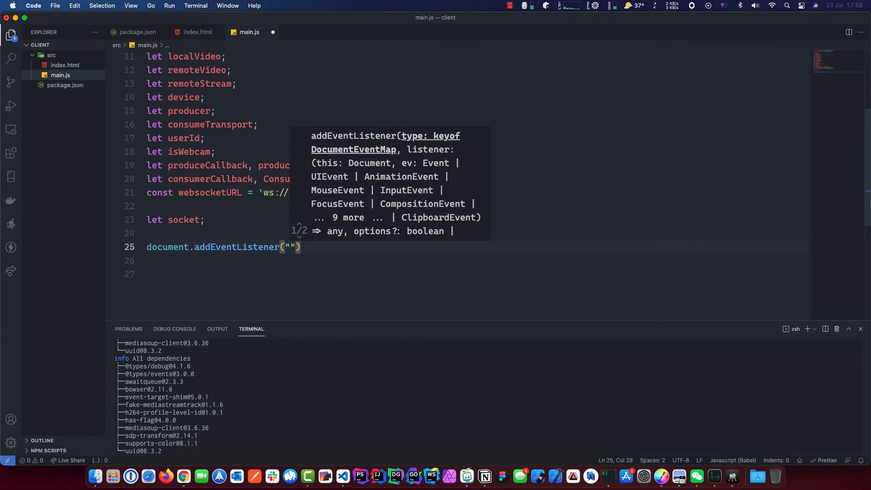
text(D)
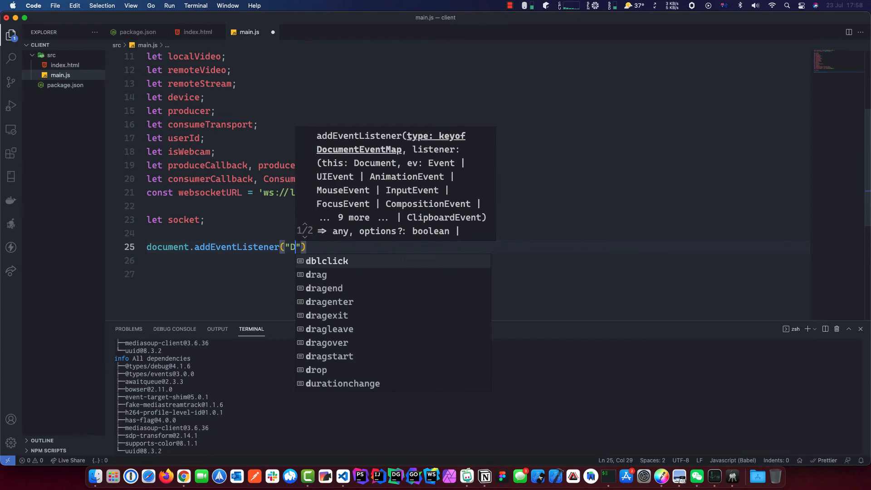
text(OM)
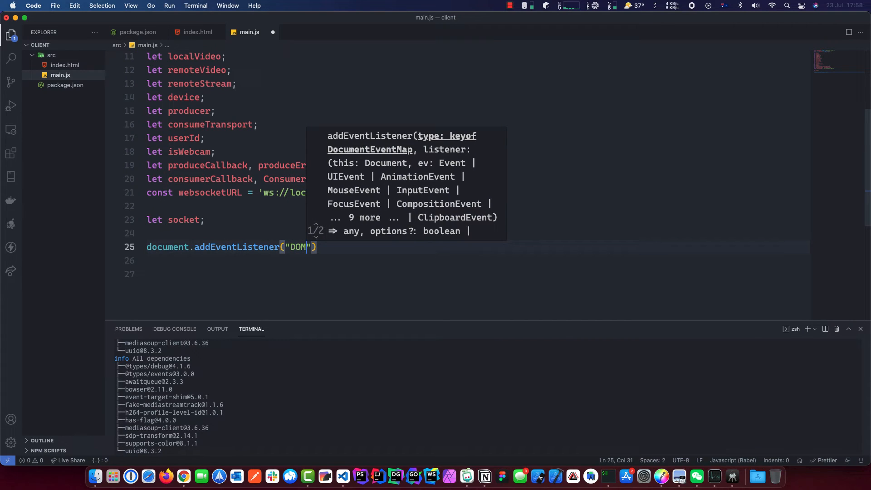
text(Co)
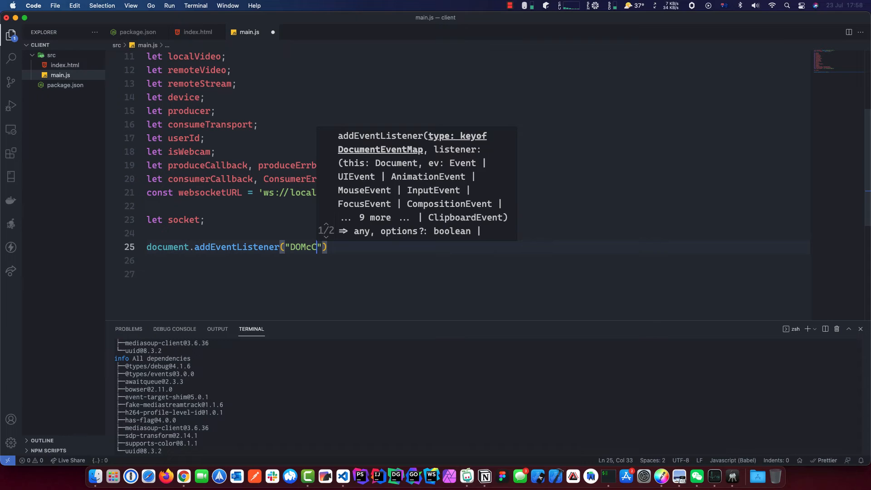
text(ntentLoa)
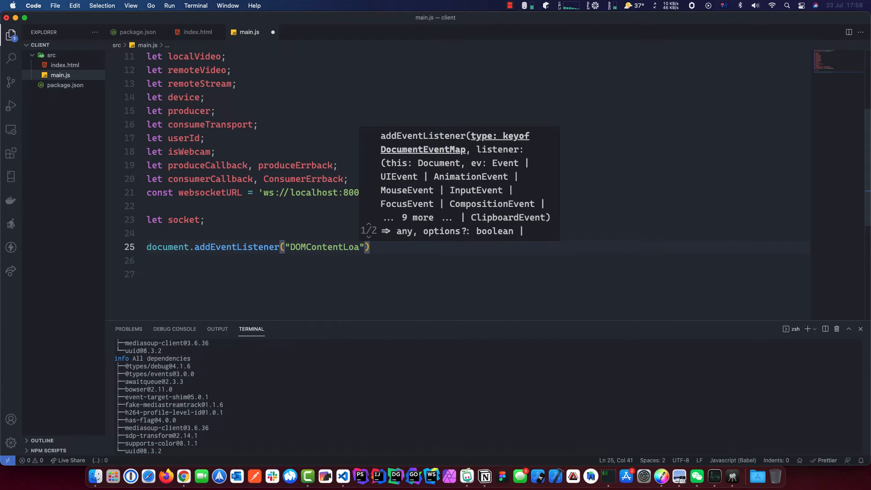
text(ded)
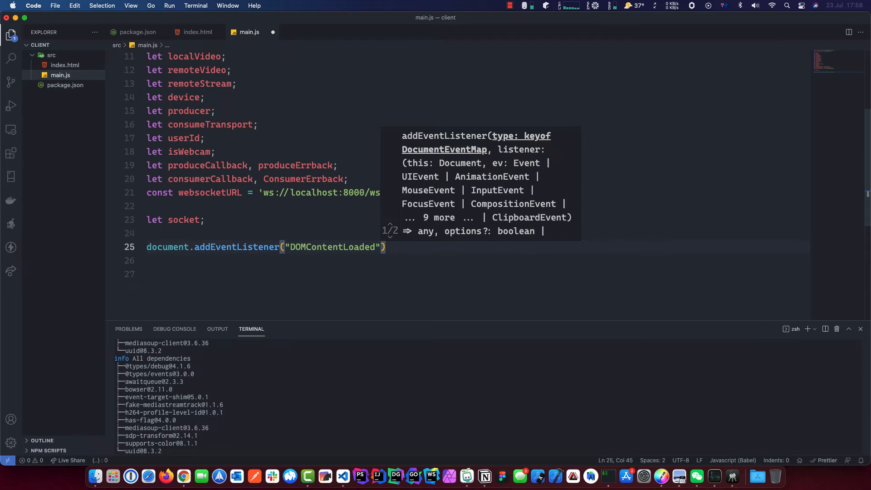
Give the DOMContentLoaded listener an empty function() { } body and begin its first line with bnt.
text(,)
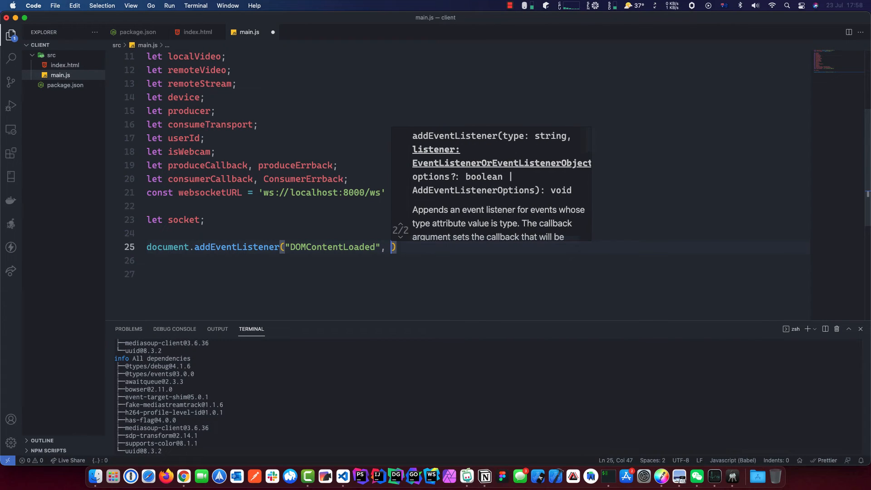
text(fa)
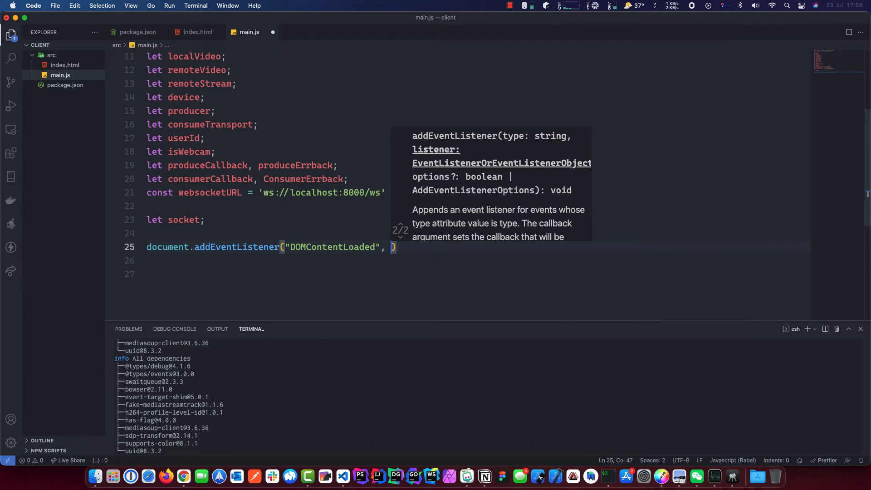
text(function()
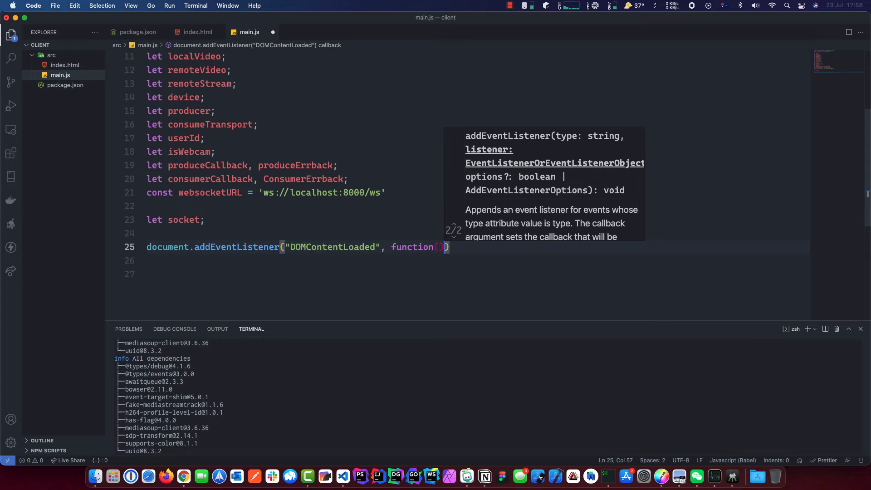
text({)
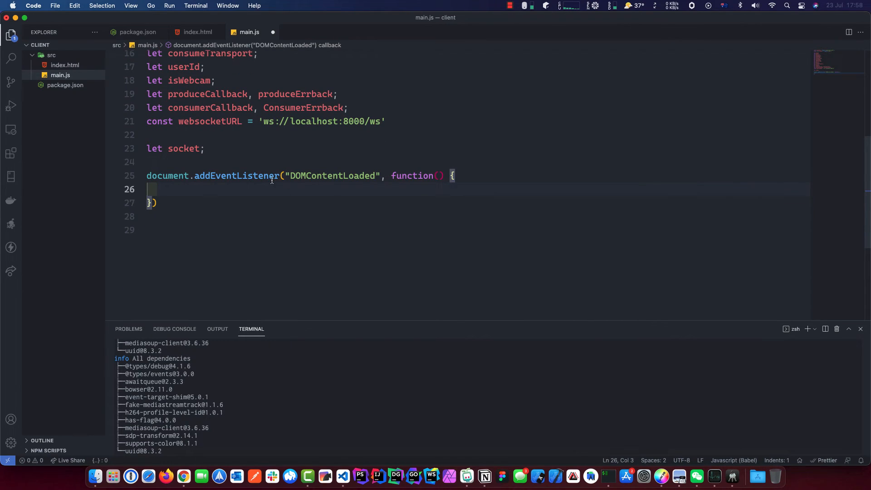
mouse_move(263, 190)
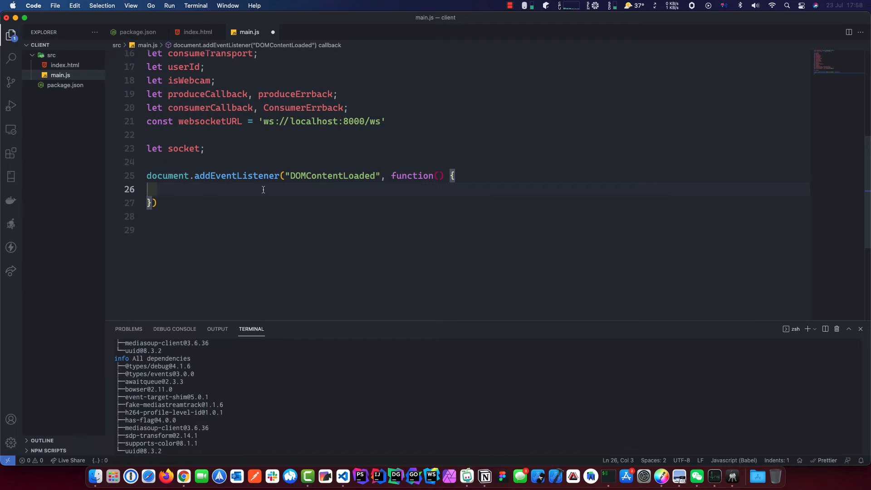
text(bnt)
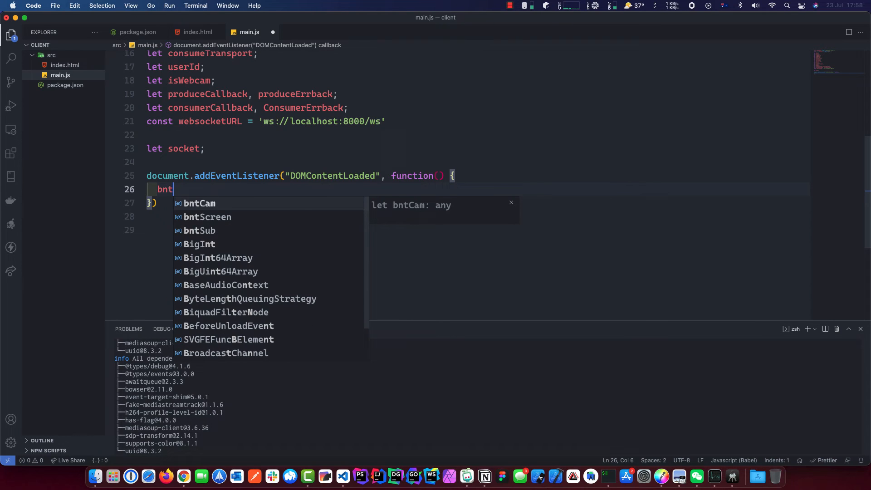
Assign bntCam = document.getElementById('btn_webcam') inside the DOMContentLoaded listener.
key(Tab)
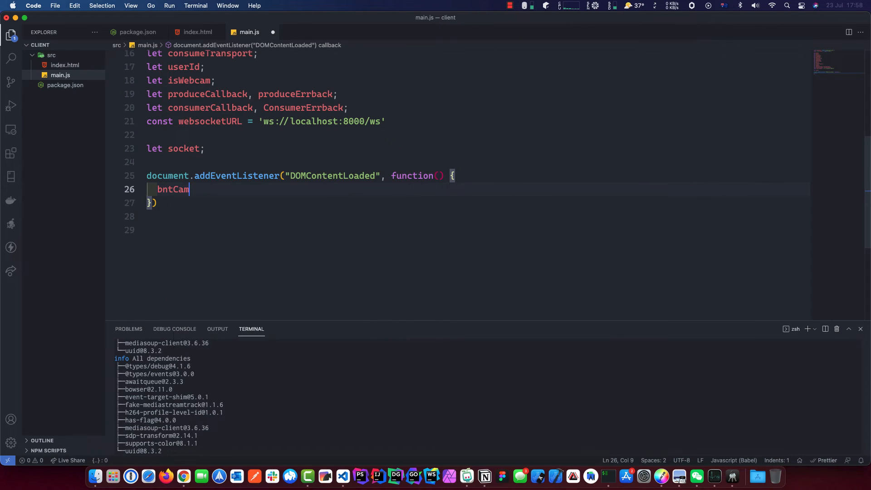
text(=)
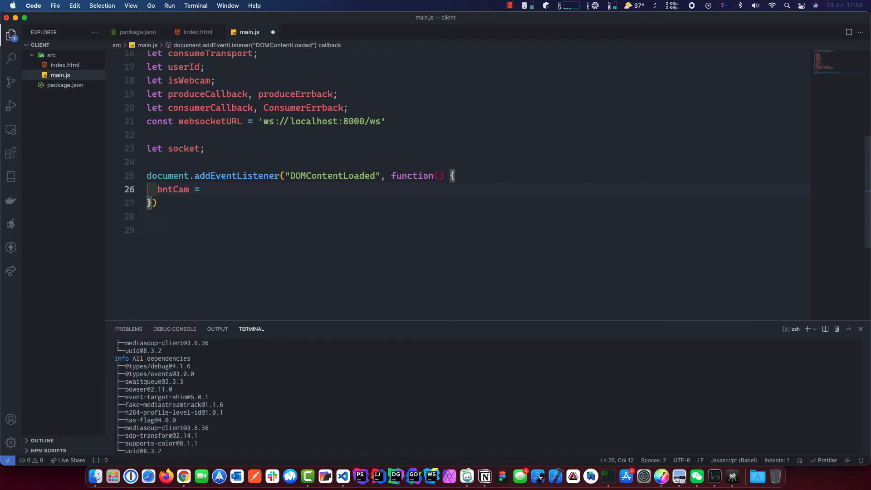
text(dom)
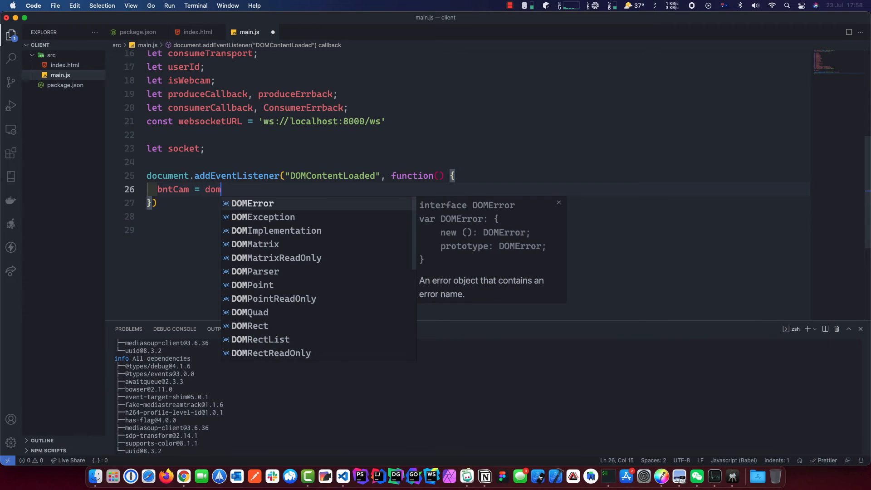
text(cument)
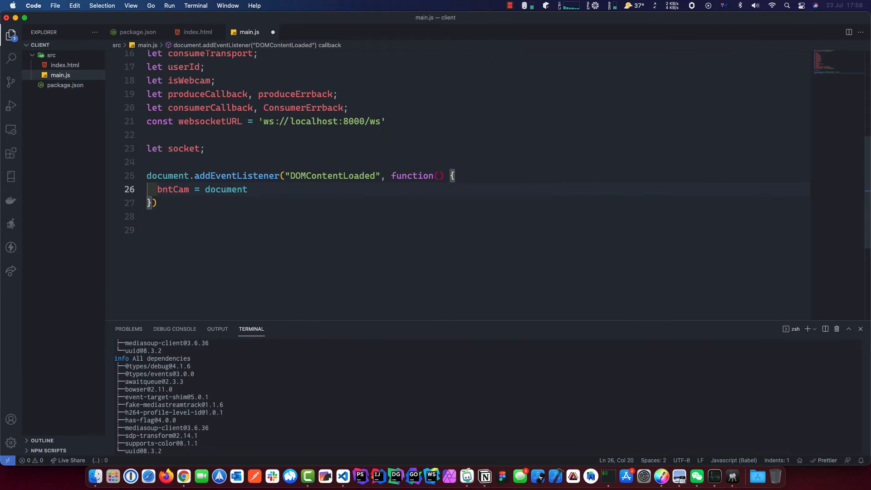
text(.getElementById)
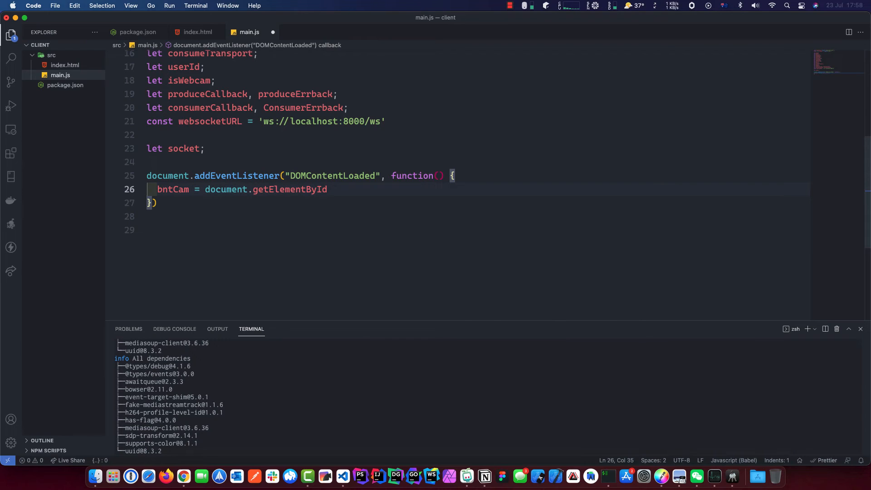
text(()
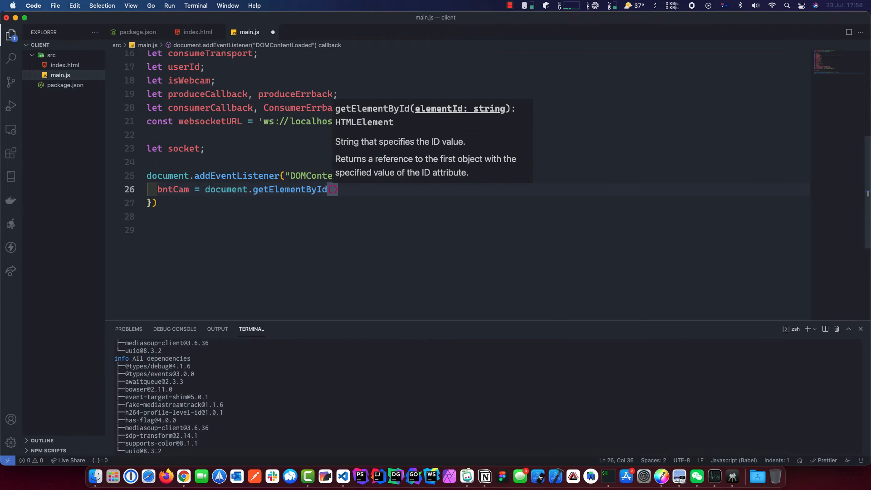
text(')
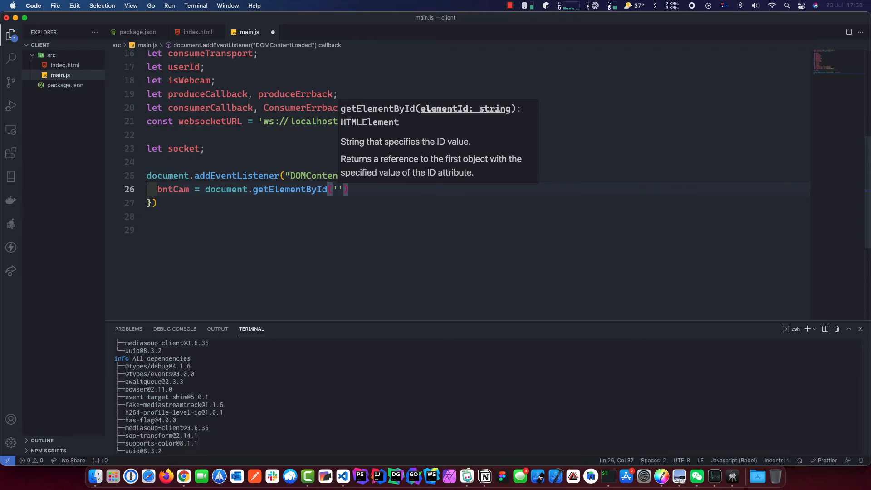
text(bt)
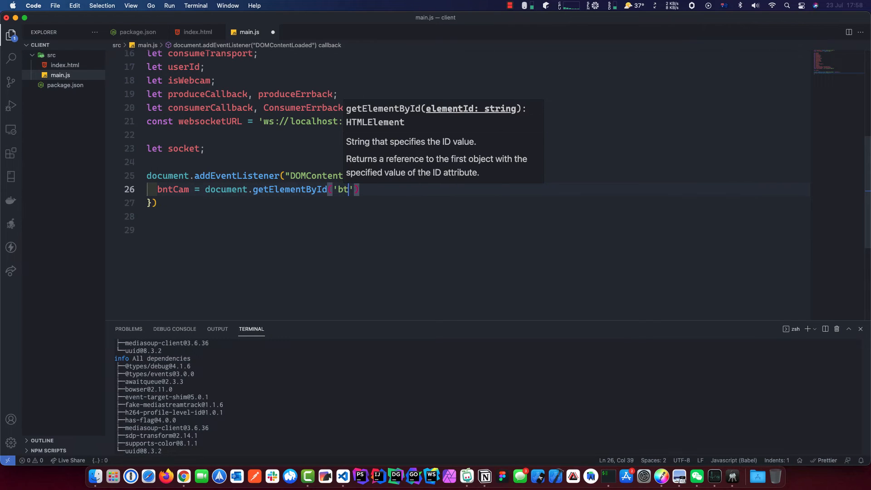
text(n_)
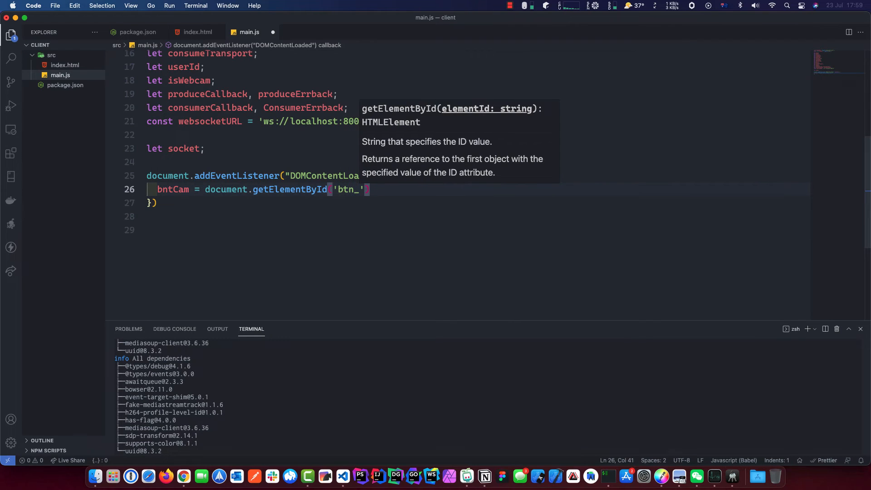
text(webcam)
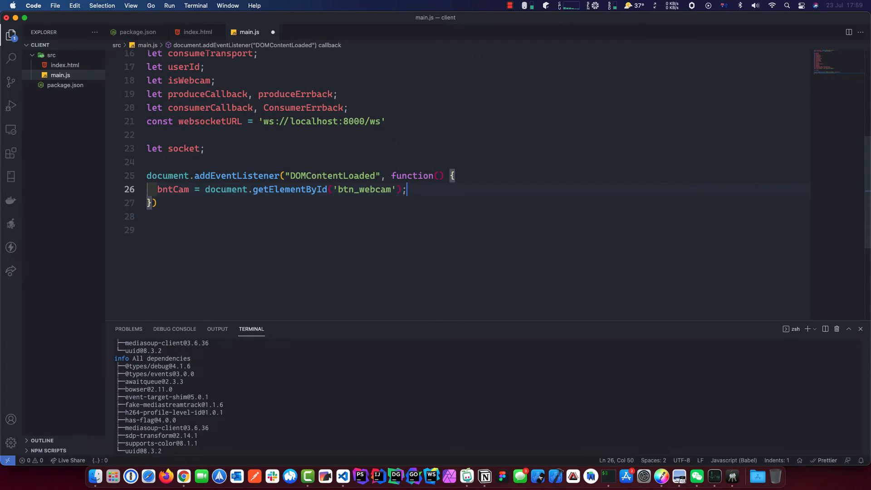
Confirm the btn_webcam id against the webcam button in index.html and return to main.js.
click(197, 32)
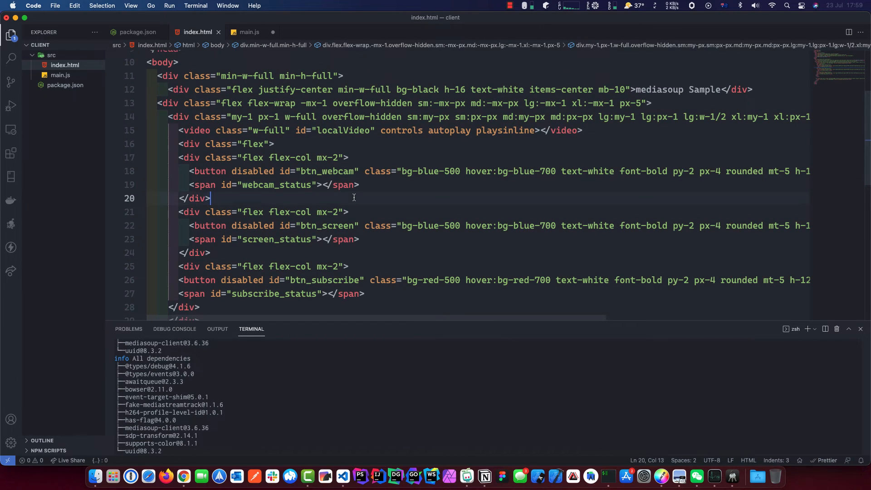
double_click(328, 171)
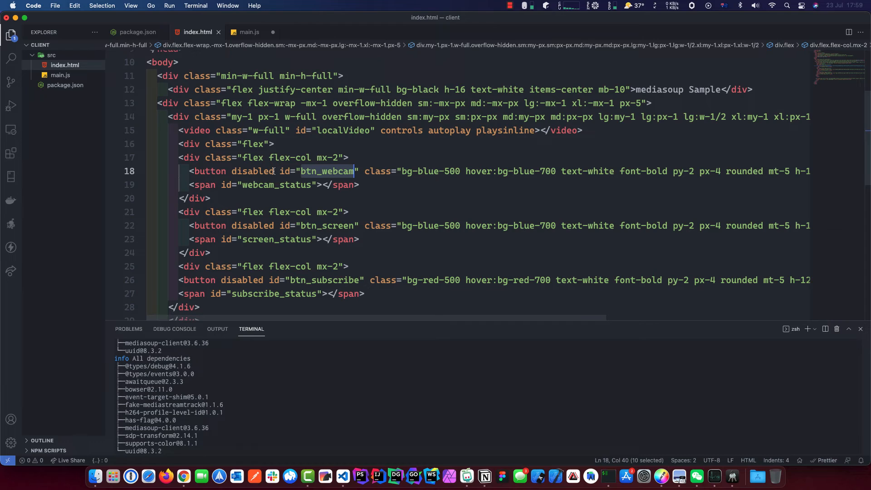
click(249, 32)
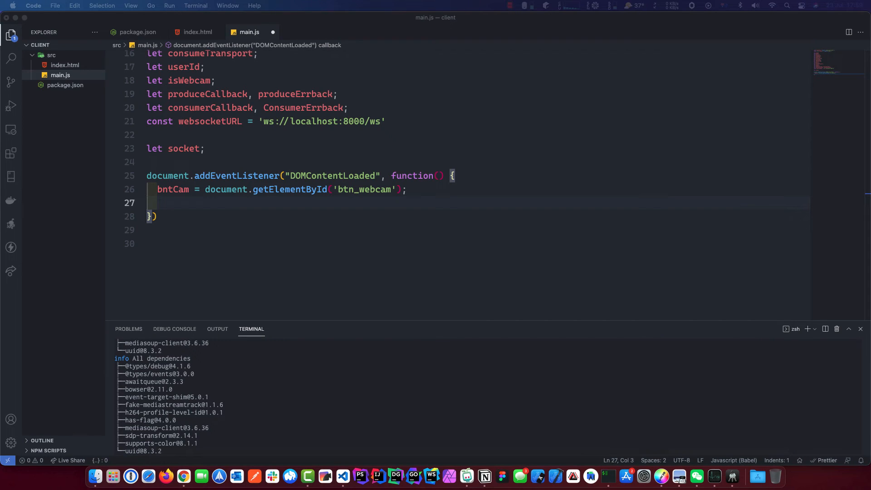
mouse_move(192, 203)
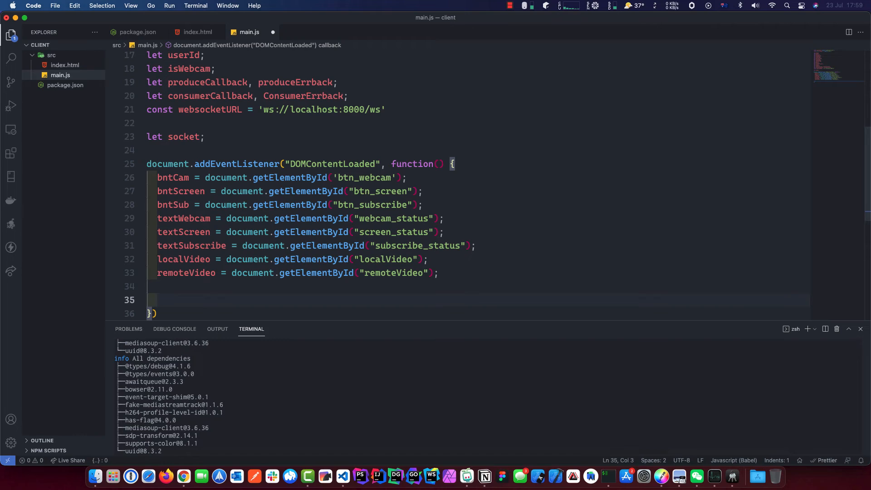
Add a '// button event listeners' comment below the element lookups.
text(//)
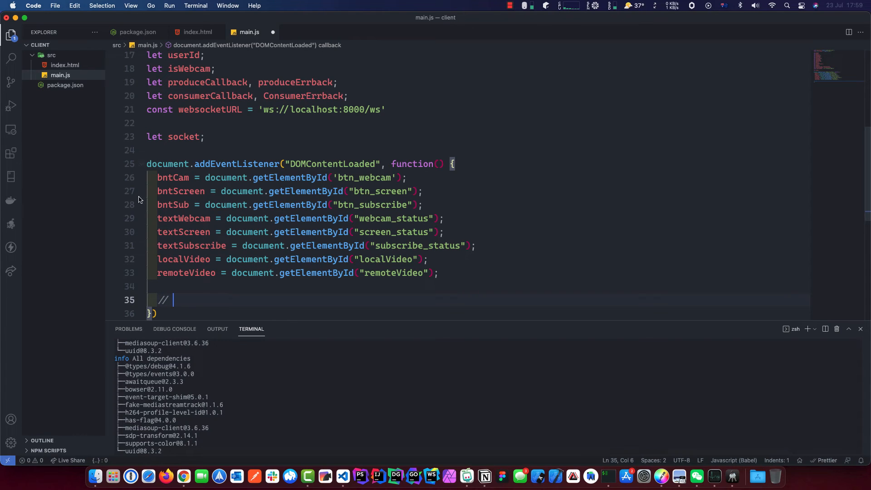
mouse_move(455, 199)
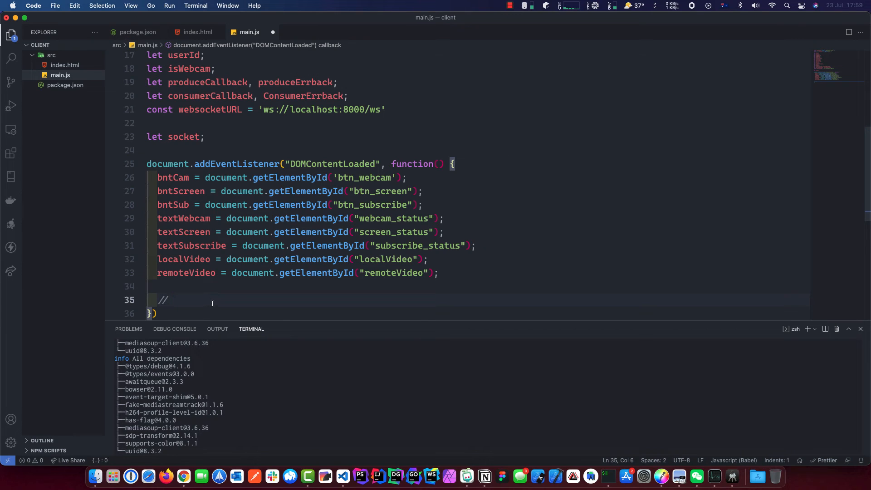
text(b)
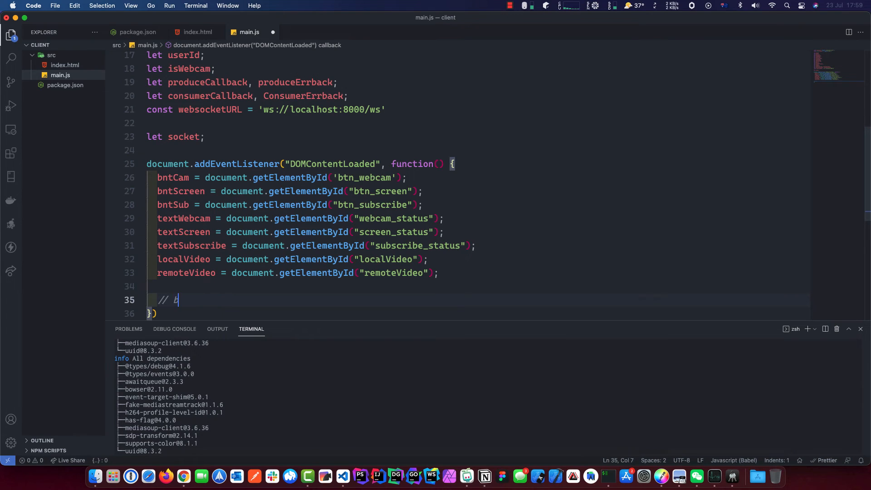
text(utton event list)
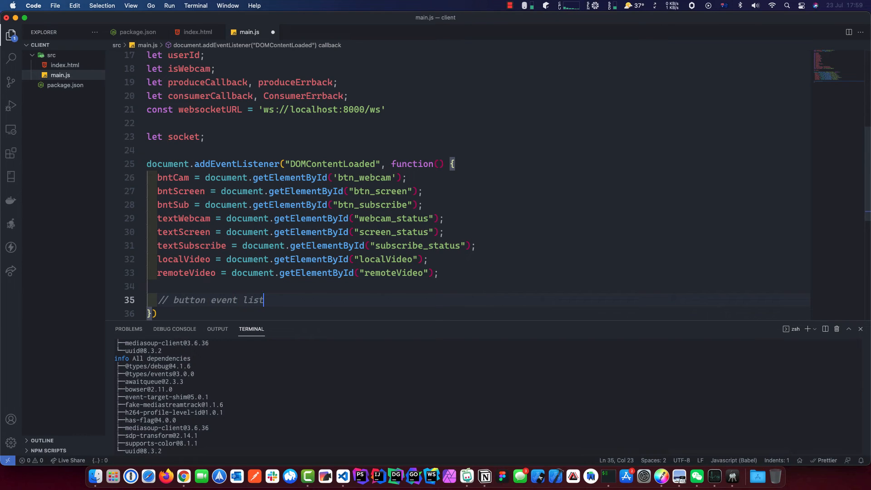
text(eners)
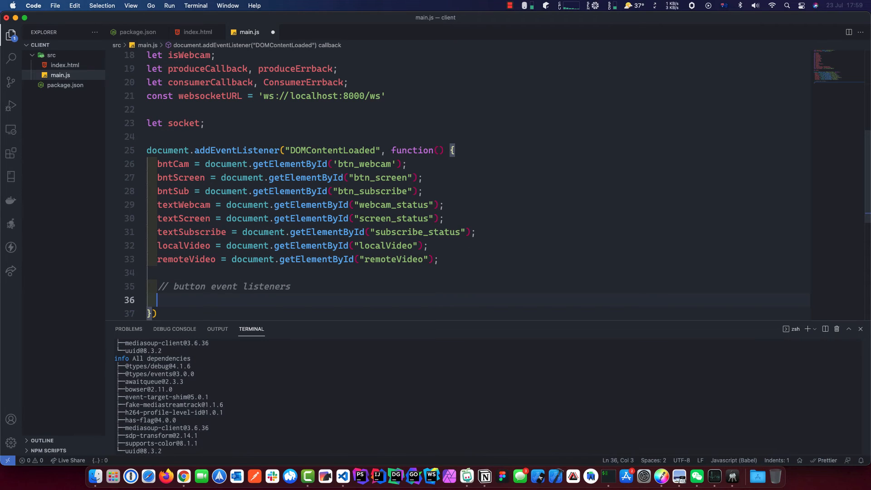
Give bntCam a 'click' listener that logs "cam button clicked!".
text(bntCam)
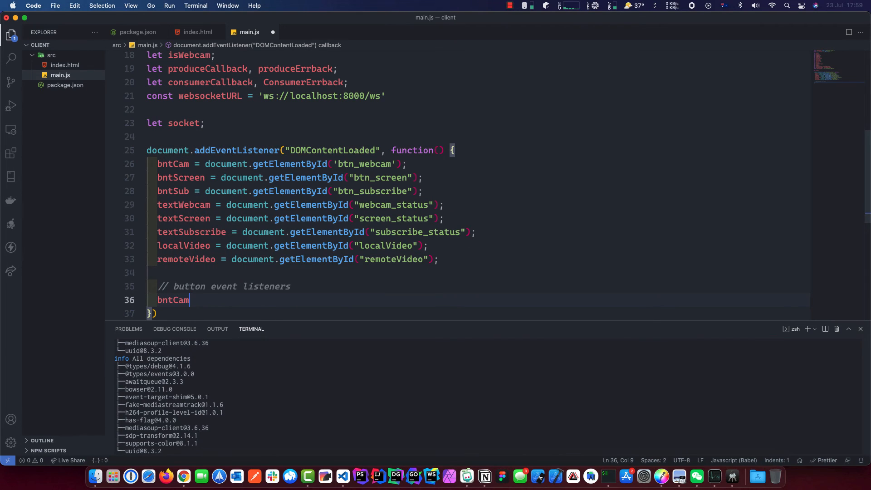
text(.add)
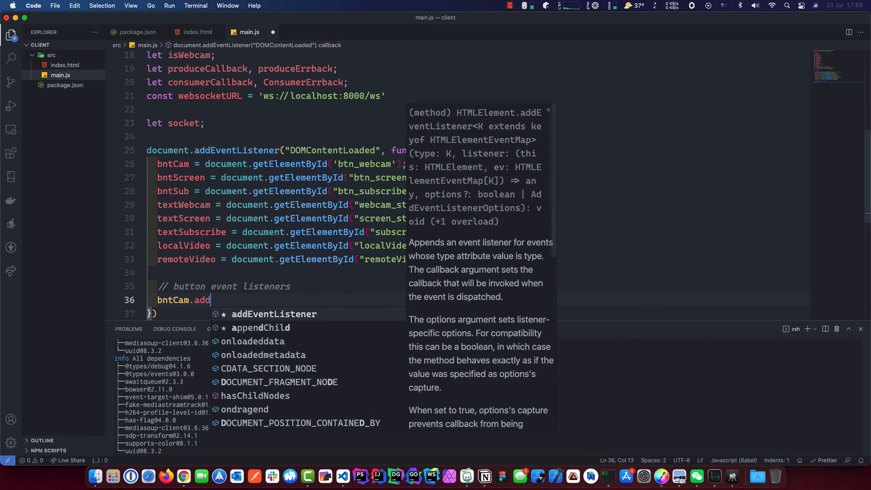
key(Tab)
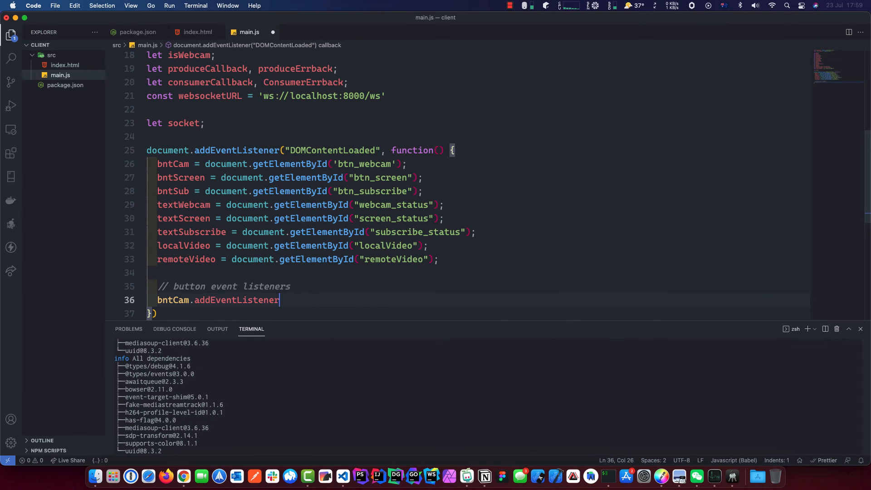
text(('clie)
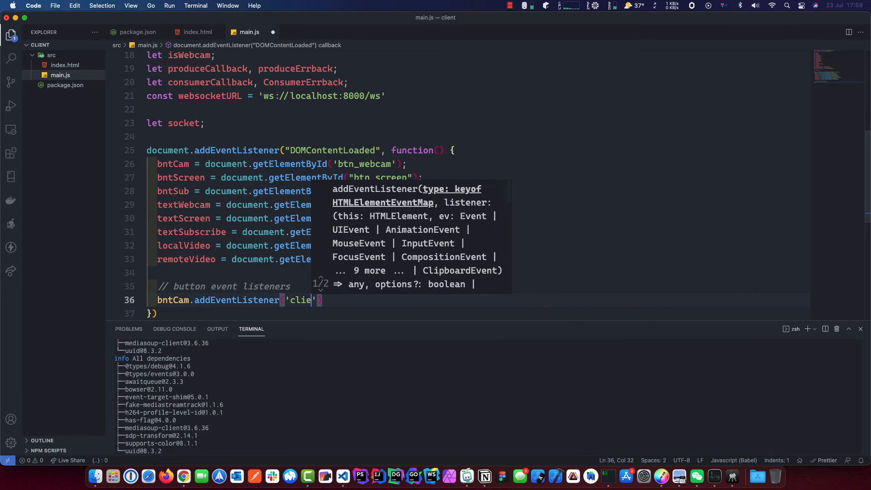
key(Backspace)
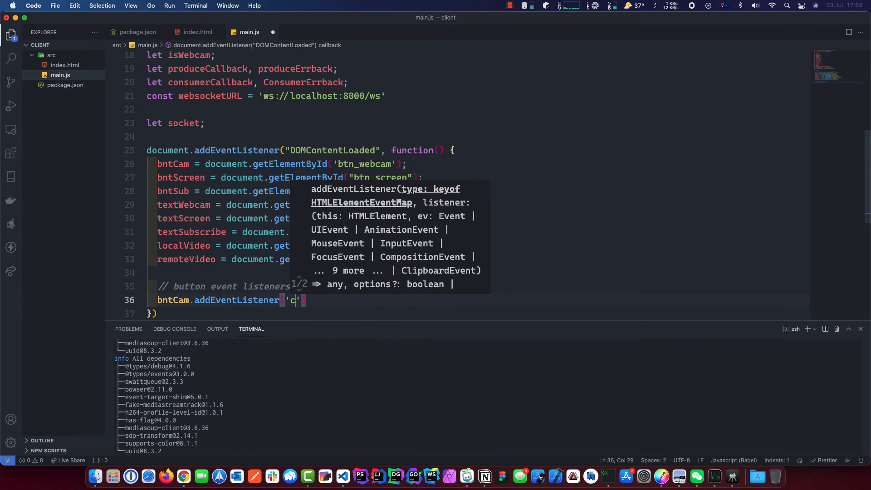
key(backspace)
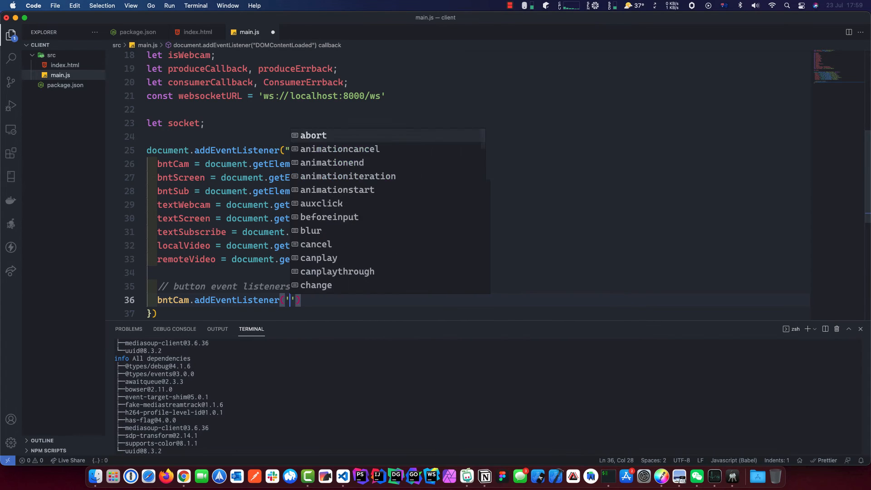
text(click)
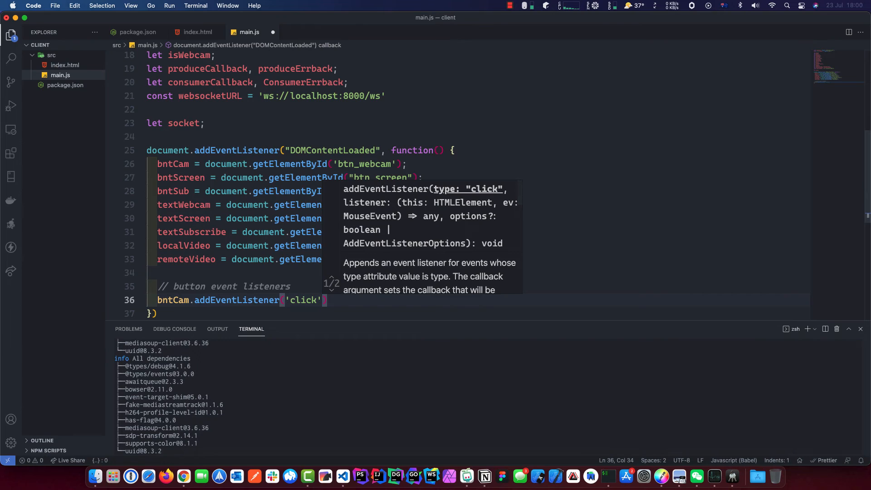
text(,)
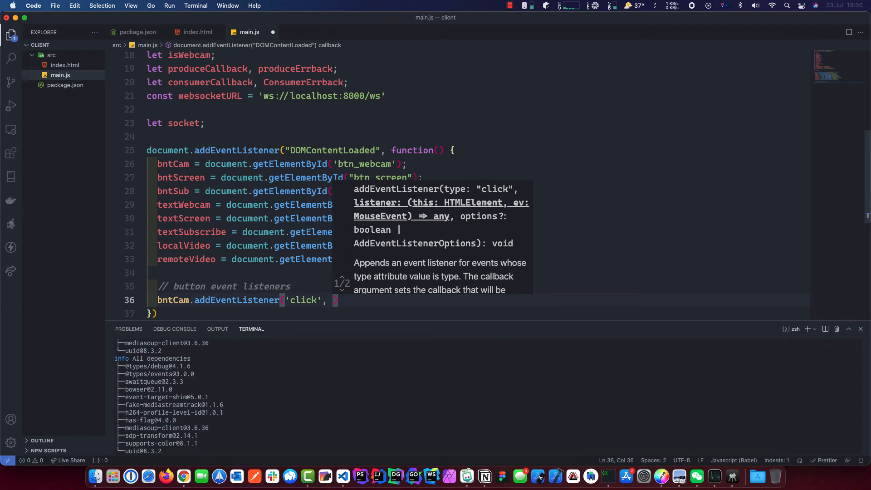
text(pu)
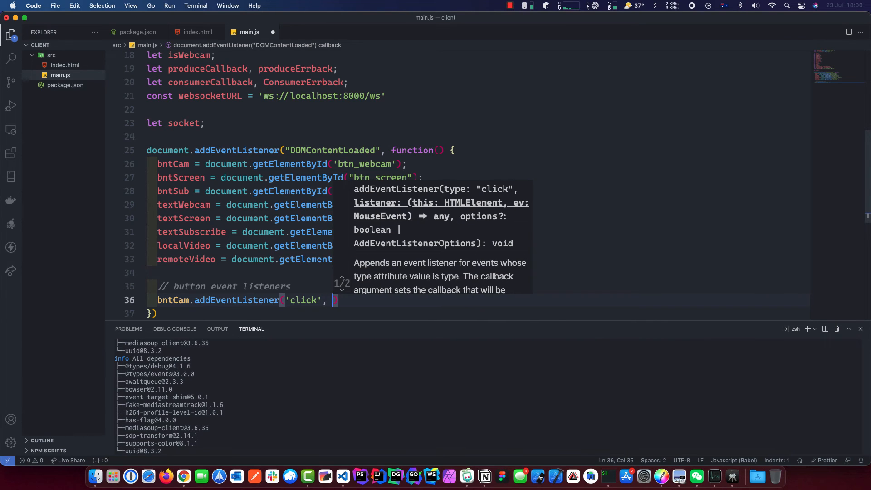
text(plu)
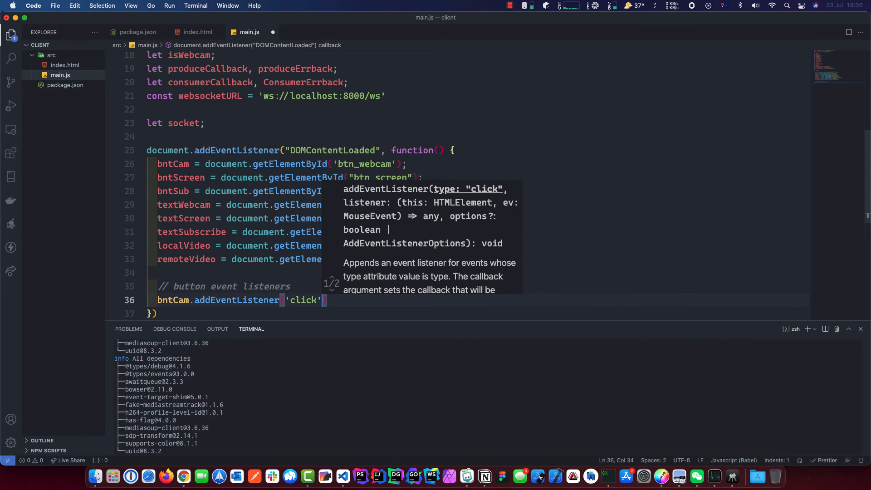
text(,)
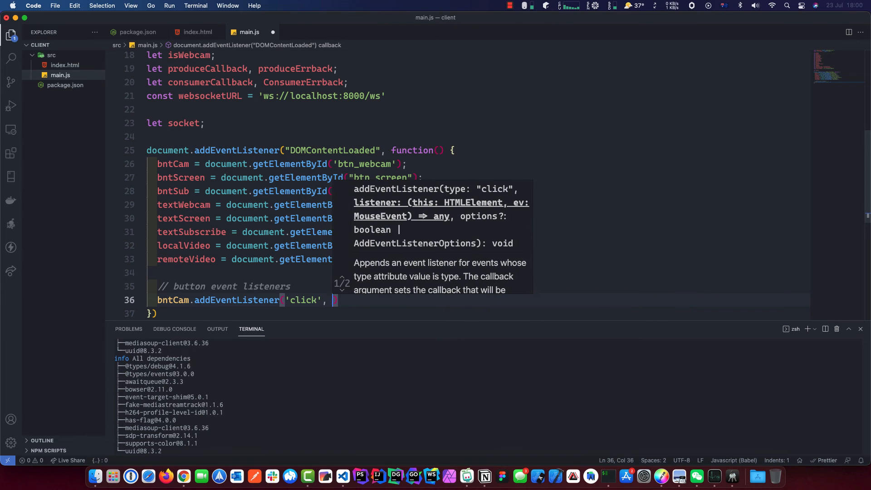
text(console.)
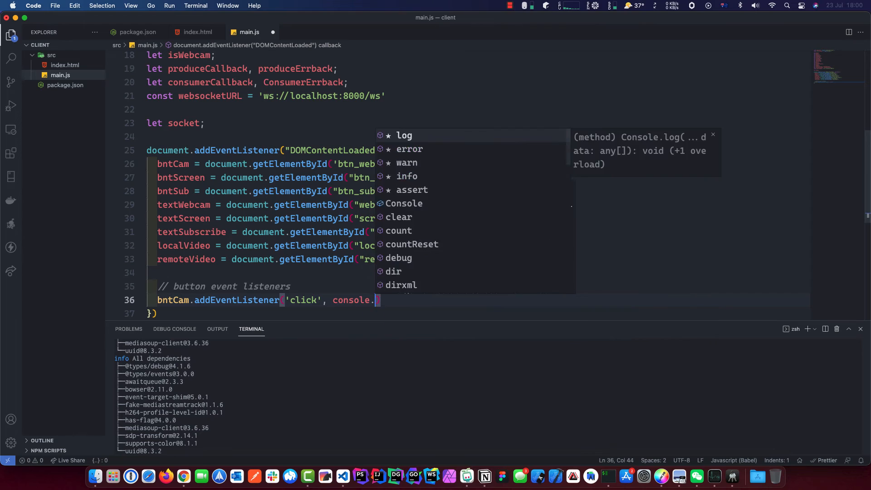
text(log(")
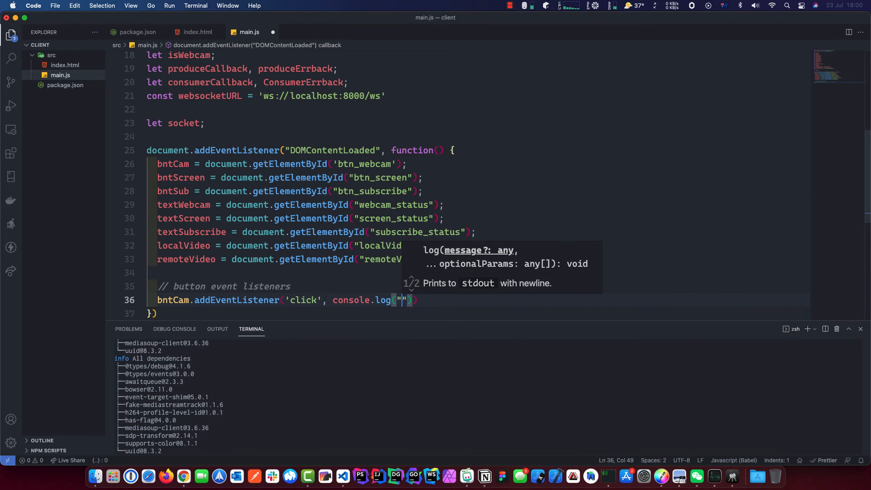
text(cam button clicked!)
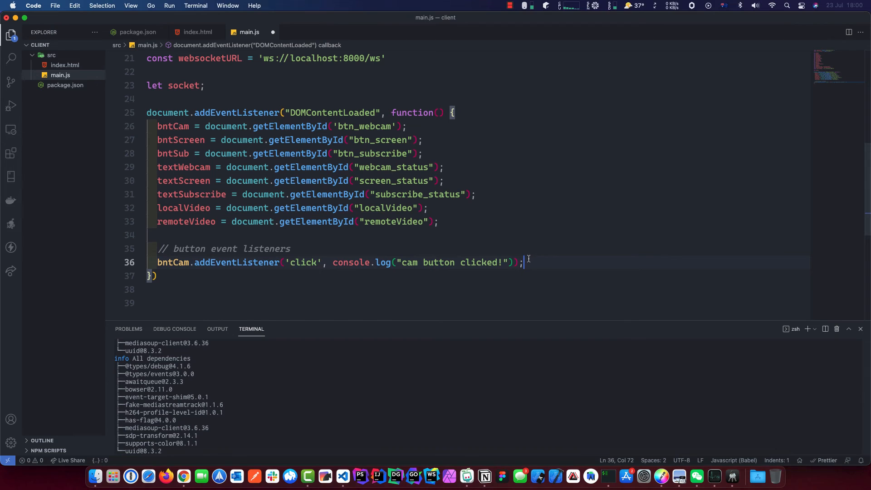
Give bntScreen a 'click' listener logging "clicked pub screen button".
text(bntScreen.addEventListener(')
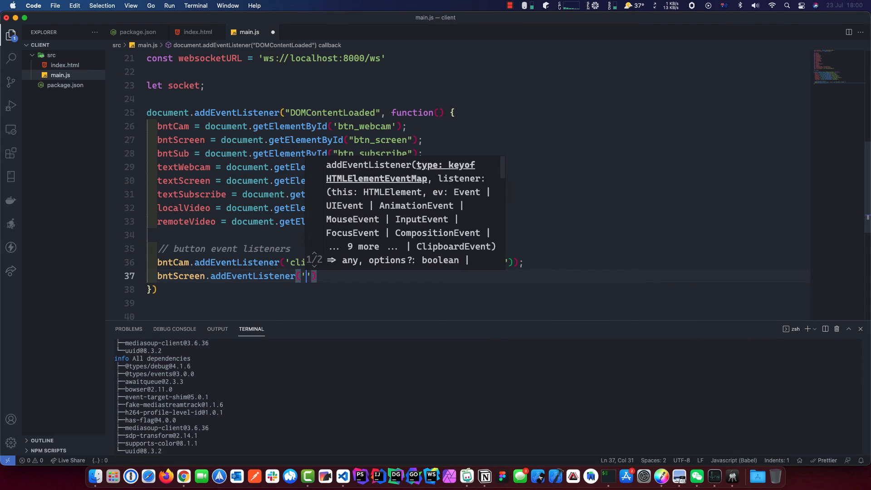
text(click)
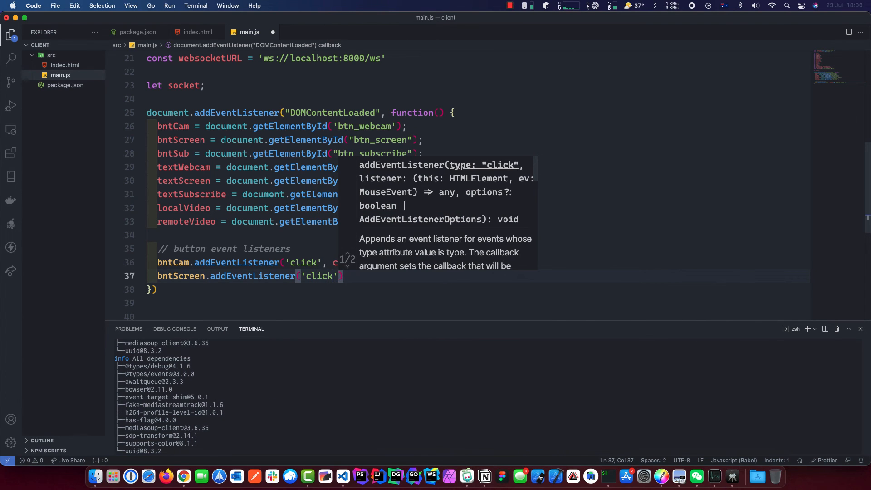
text(console.log("clicked pub screen button")
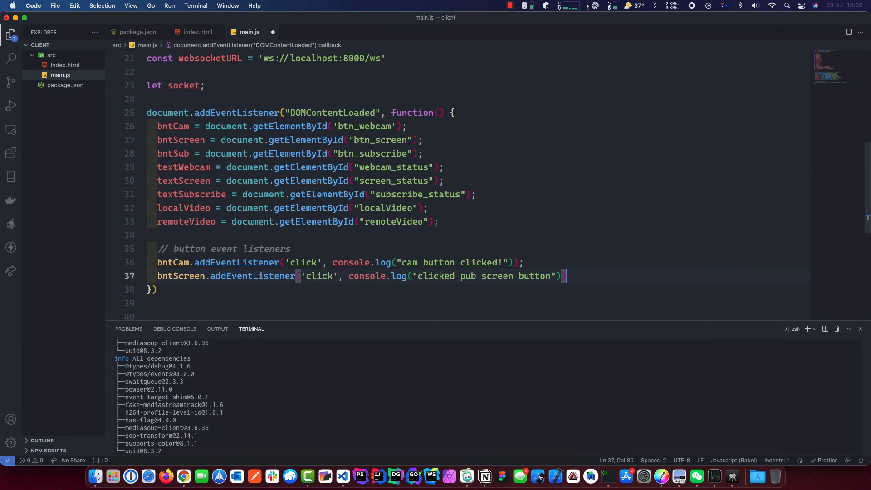
key(enter)
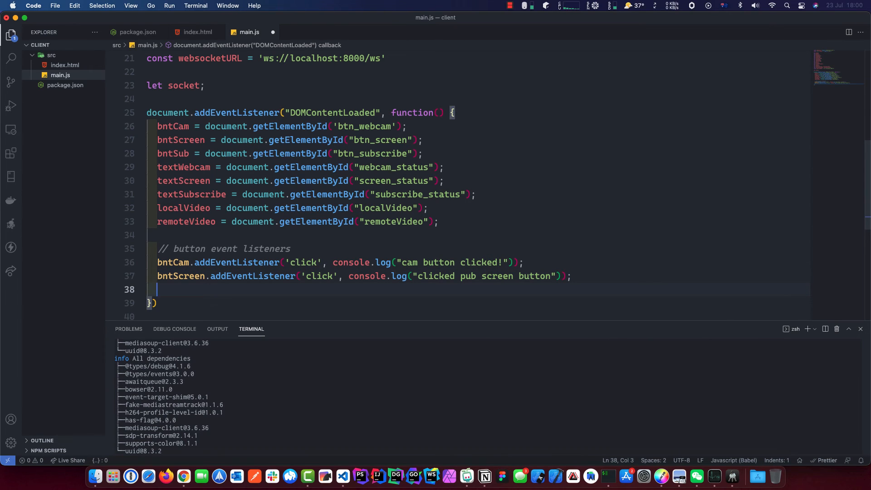
Give bntSub a 'click' listener logging "sub button clicked!" and save main.js.
text(bu)
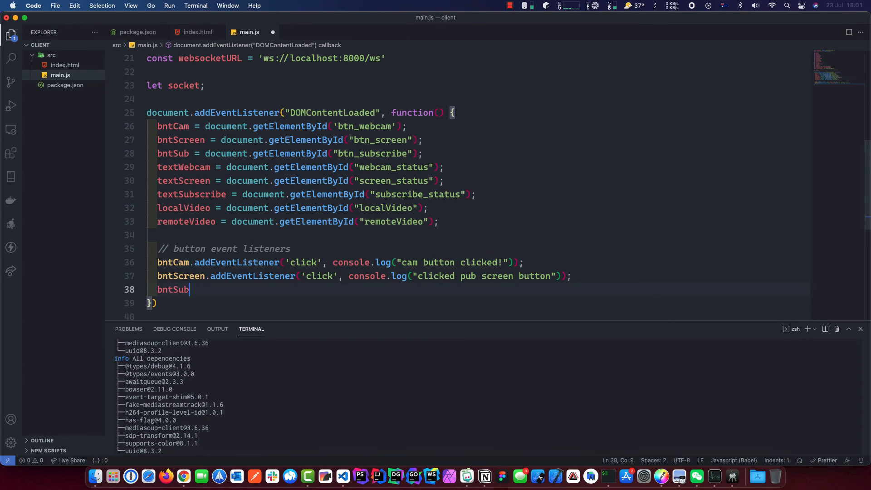
text(.addEventListener)
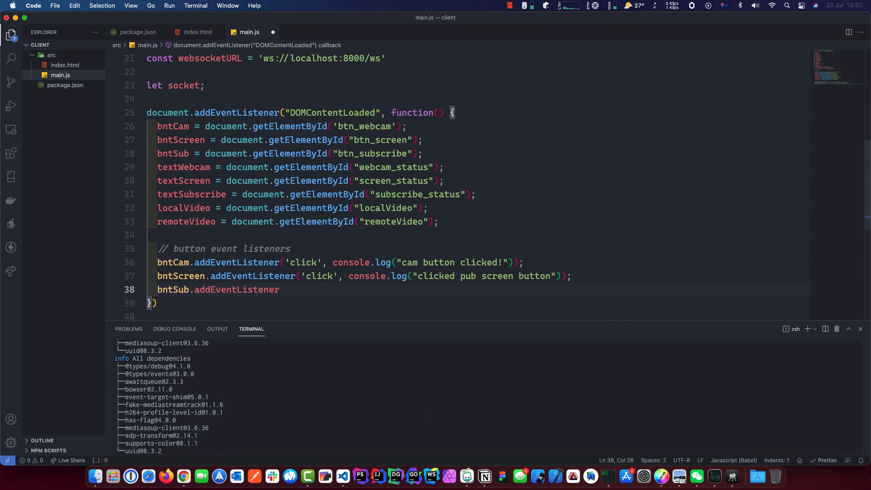
text(('client')
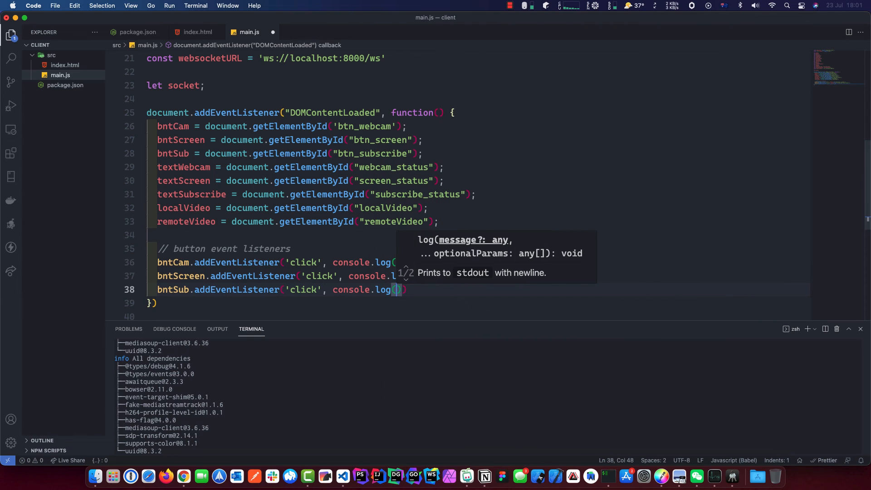
text(")
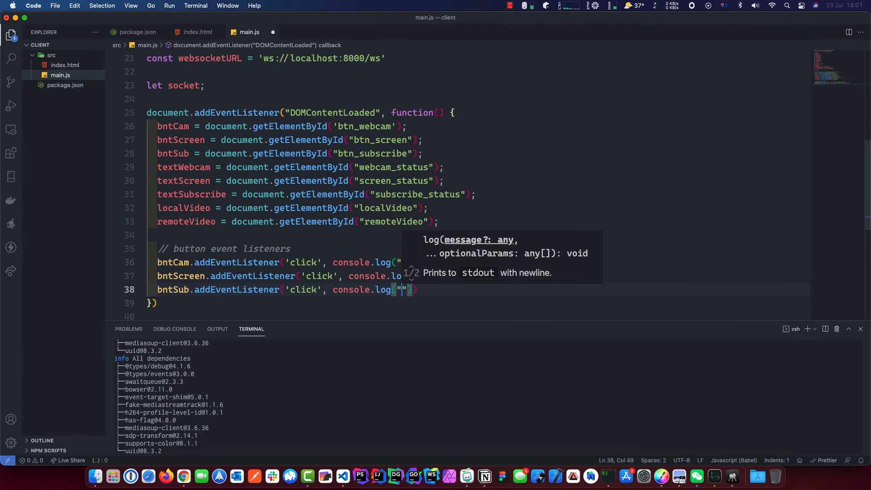
text(sub button clicked!)
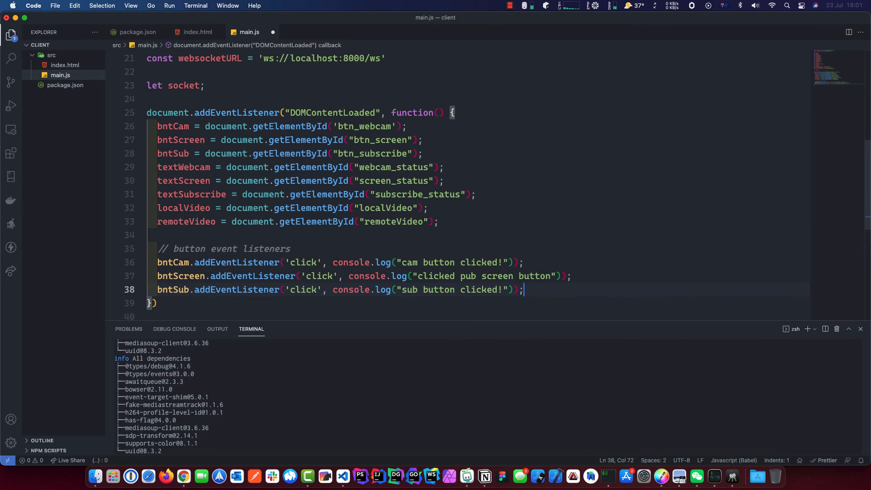
key(cmd+s)
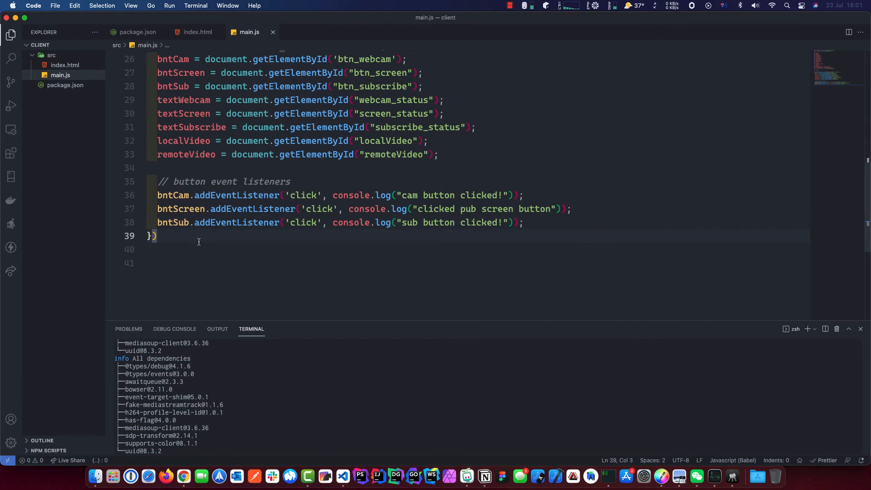
Close the DOMContentLoaded block with a semicolon and start const connect = () => {.
text(;)
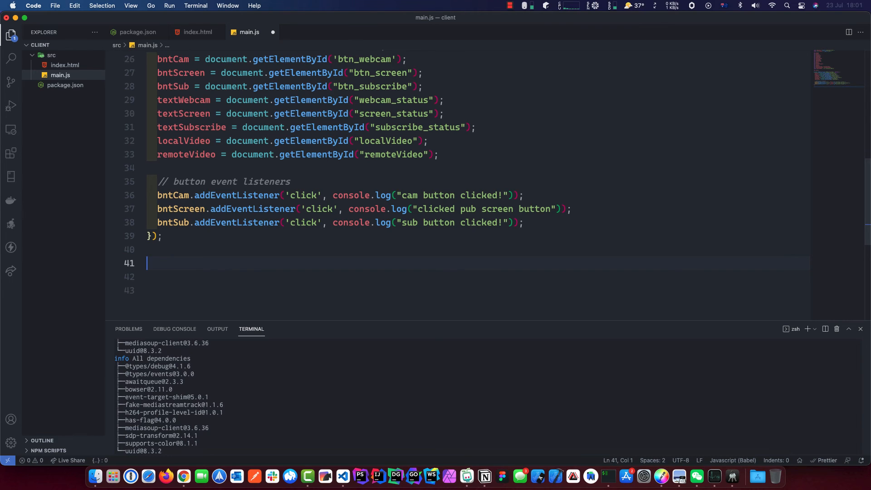
text(const)
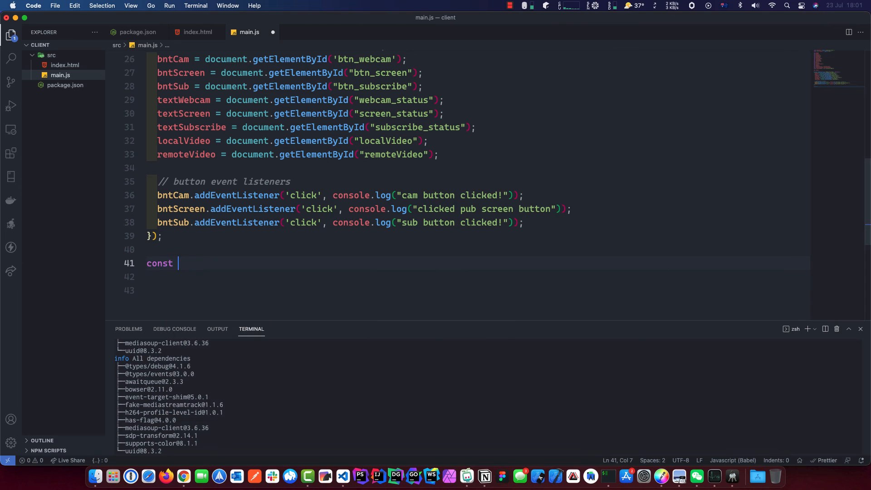
text(conne)
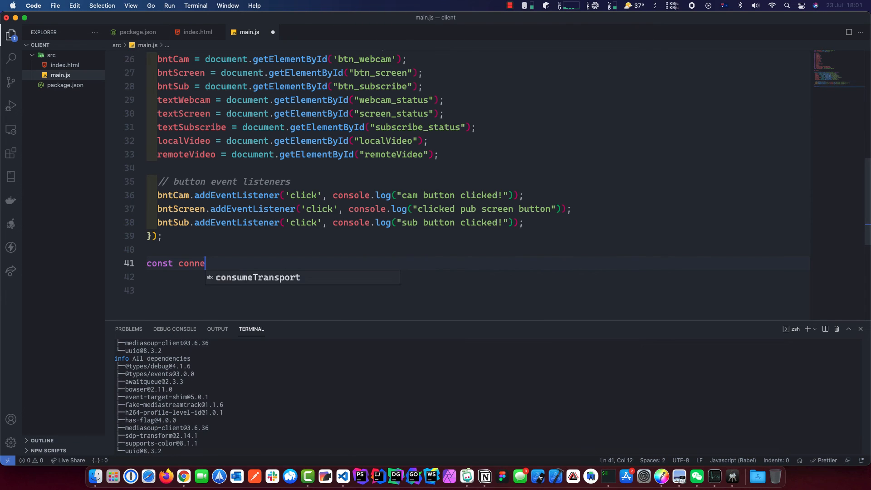
text(ct = ())
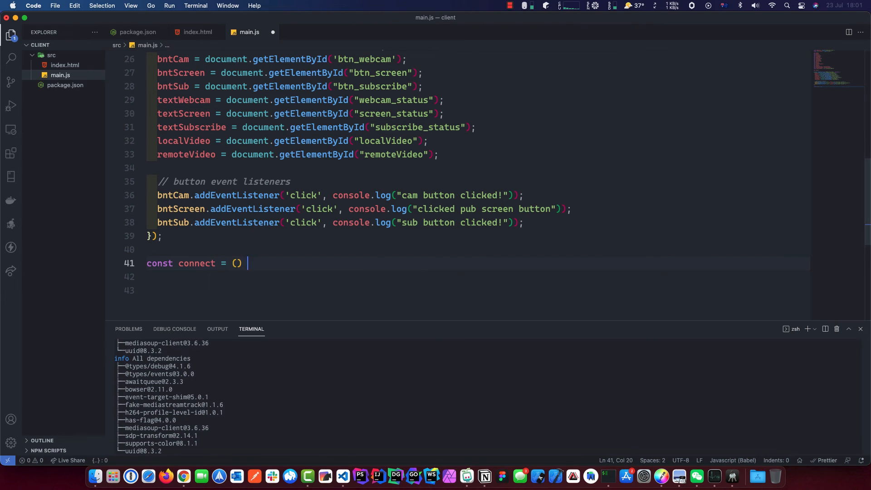
text(=> {)
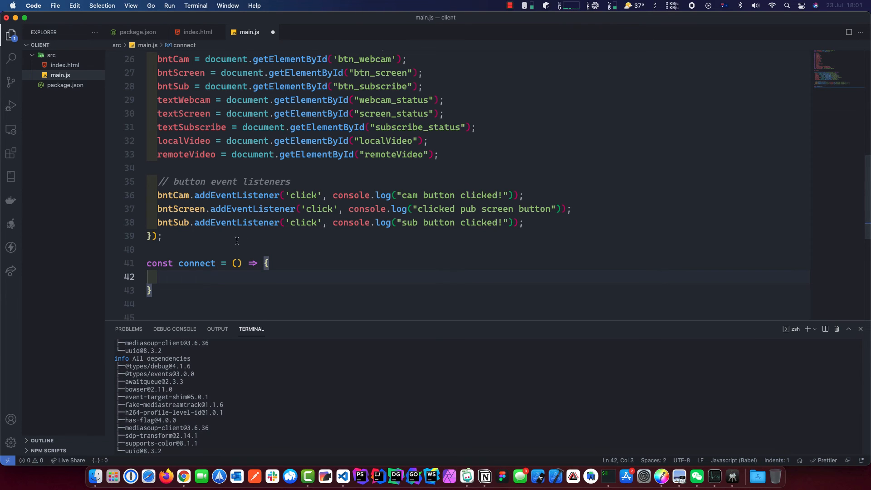
Inside connect, assign socket = new WebSocket( and begin its websocketURL argument.
text(socket)
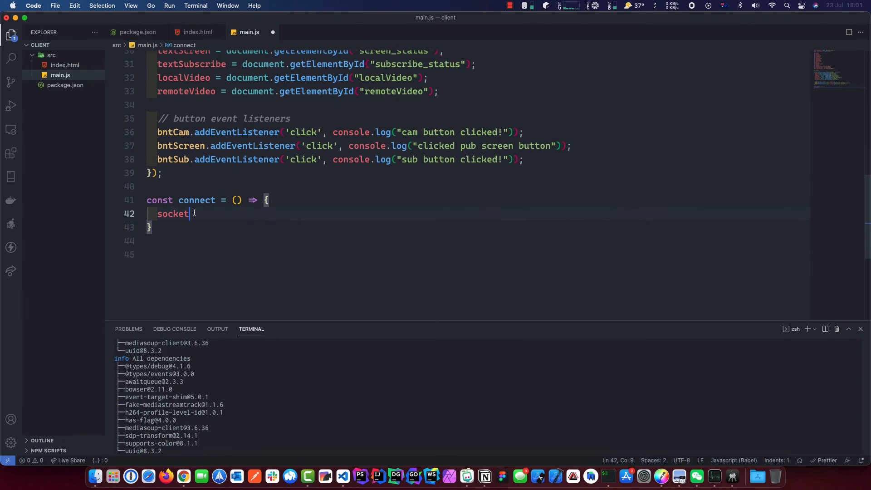
text(=)
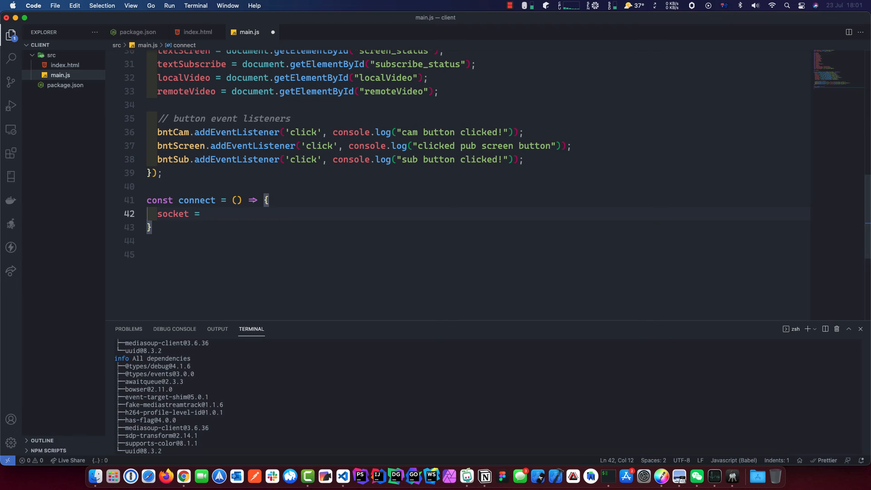
text(new Web)
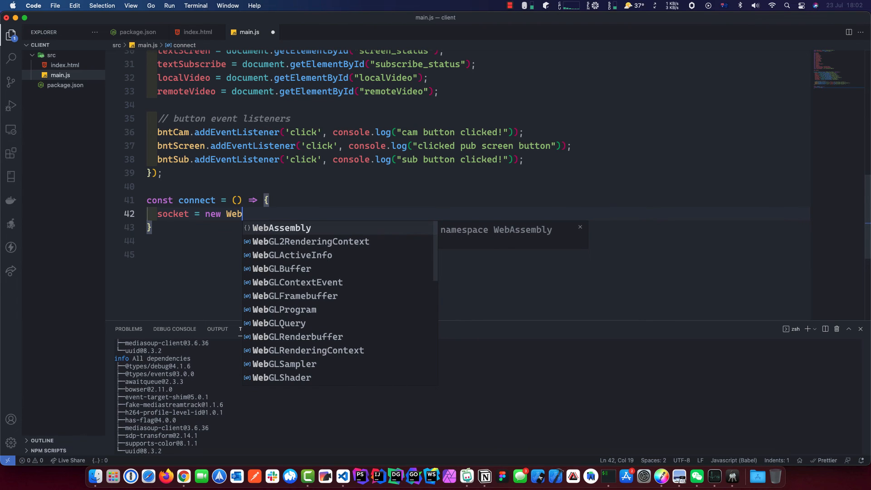
text(Socket)
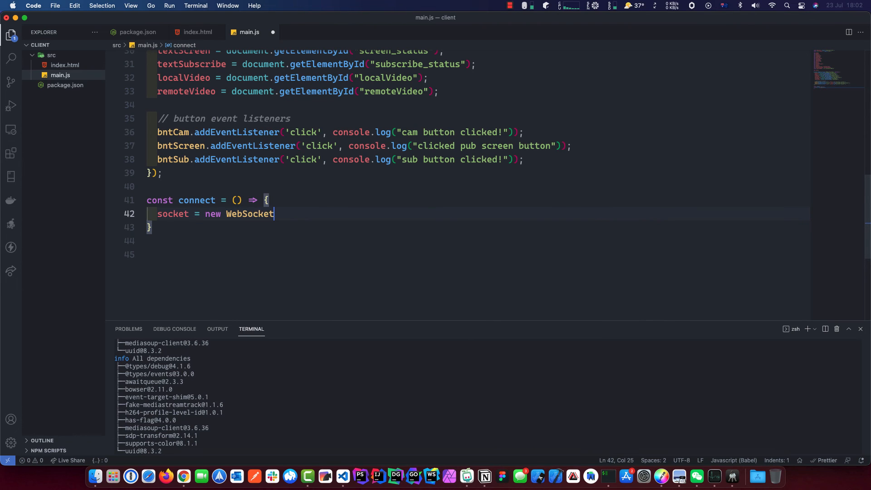
text(()
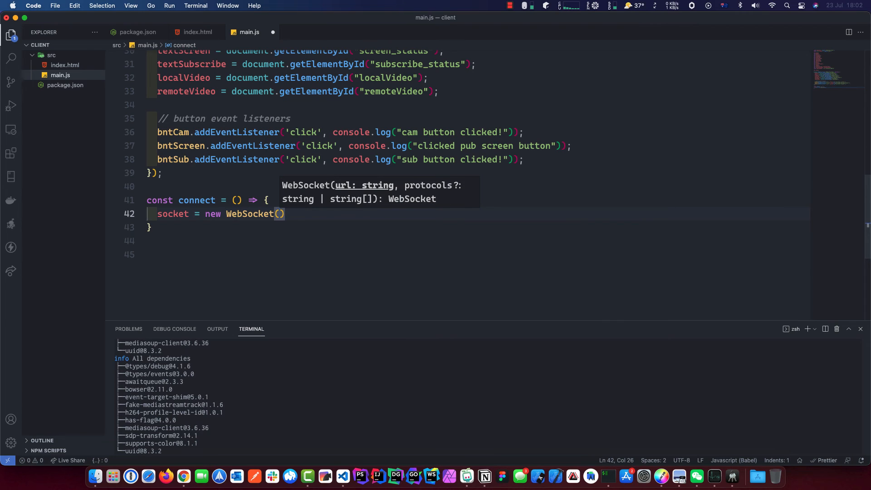
text("Web)
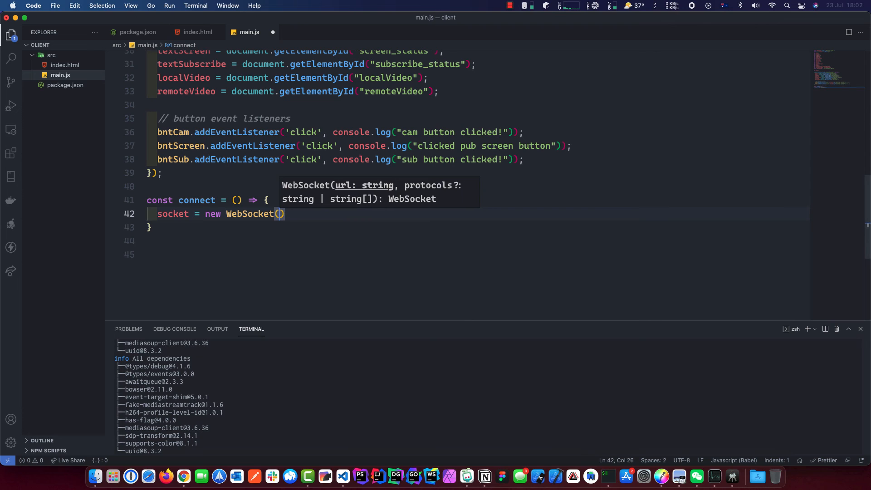
text(web)
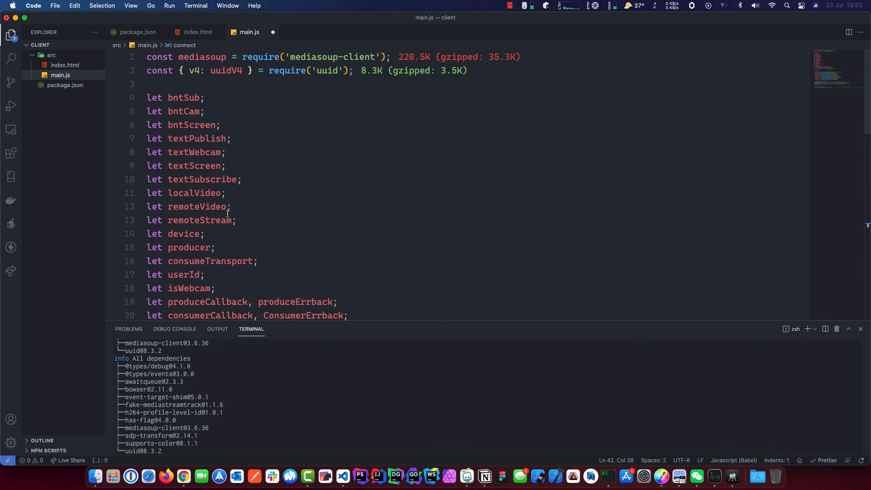
Pass websocketURL to the WebSocket, call connect(), and add socket.onopen with a start-our-socket comment.
scroll(down, 3)
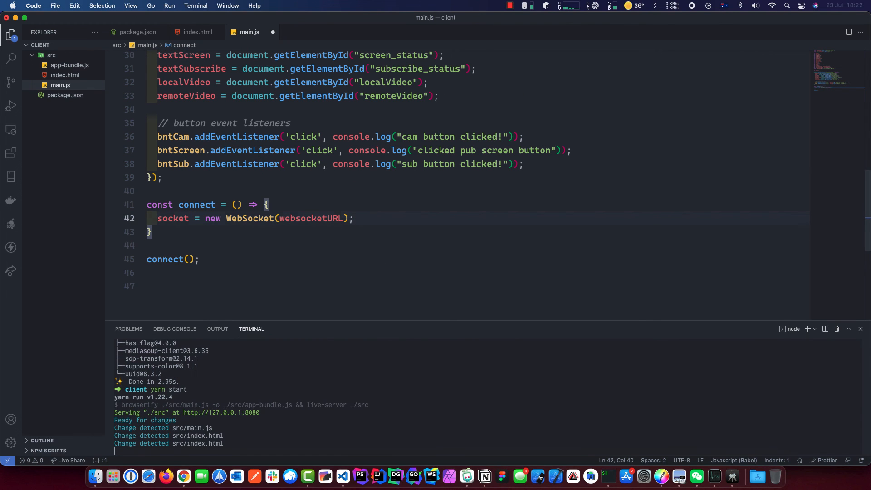
text(socket.onopen = () => {)
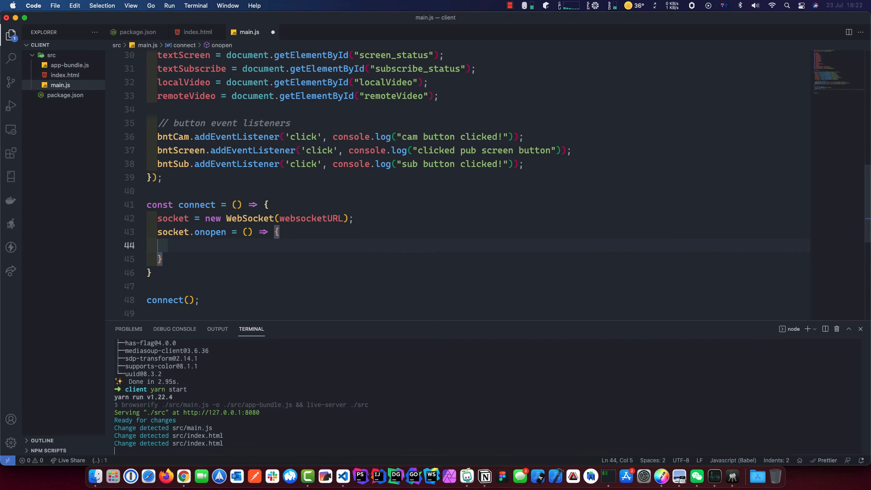
text(// start our socket)
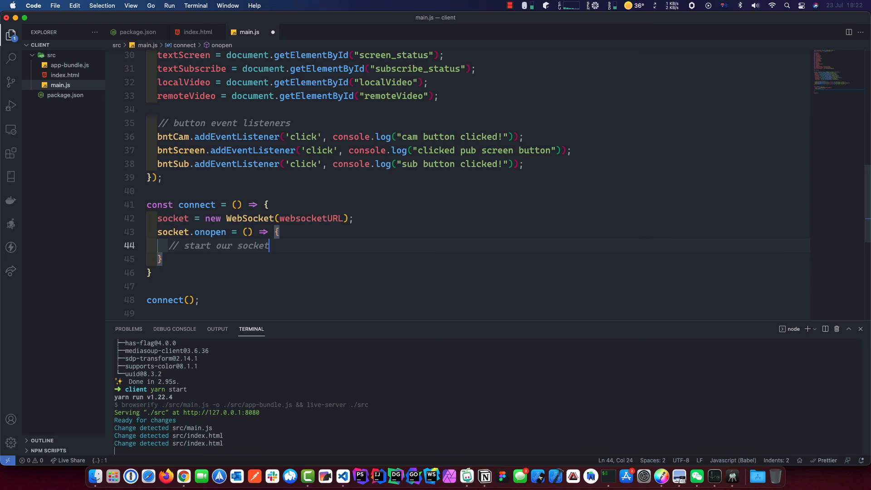
text(requesst)
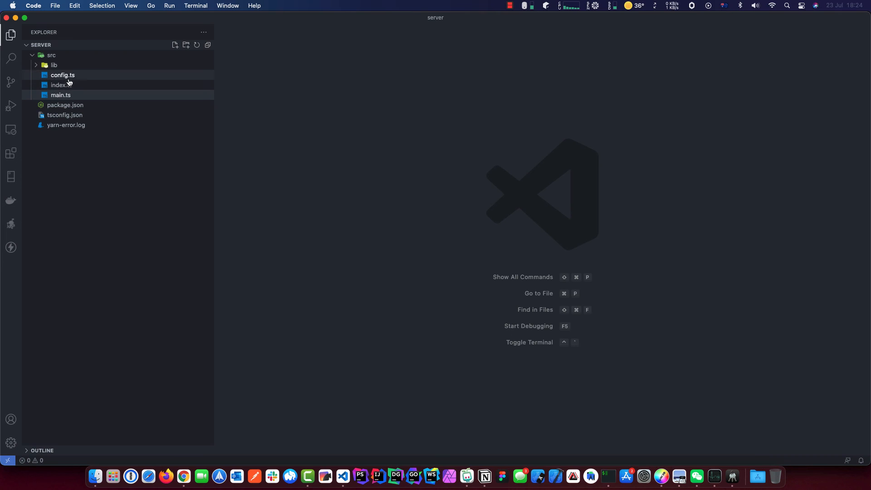
Complete the onopen comment to read '// start our socket request.' after a glance at the server window.
double_click(61, 95)
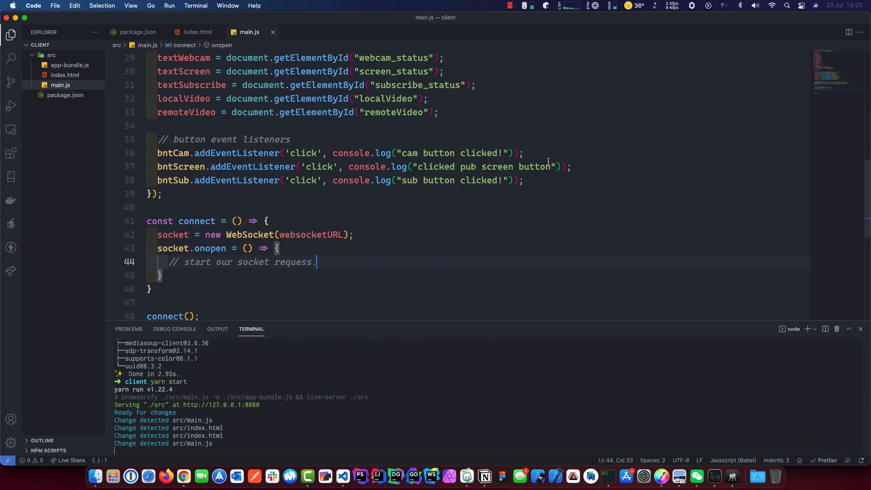
Stop the running yarn start process in the terminal and run yarn dev for the client.
double_click(452, 123)
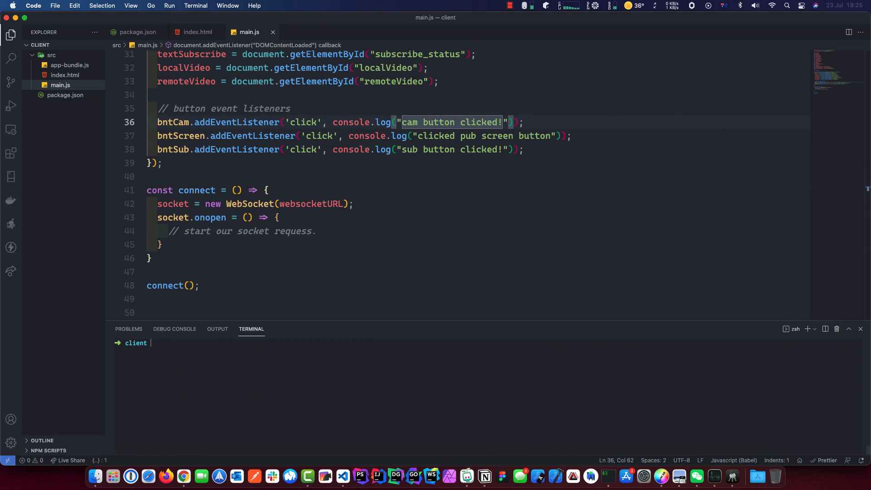
text(yarn dev)
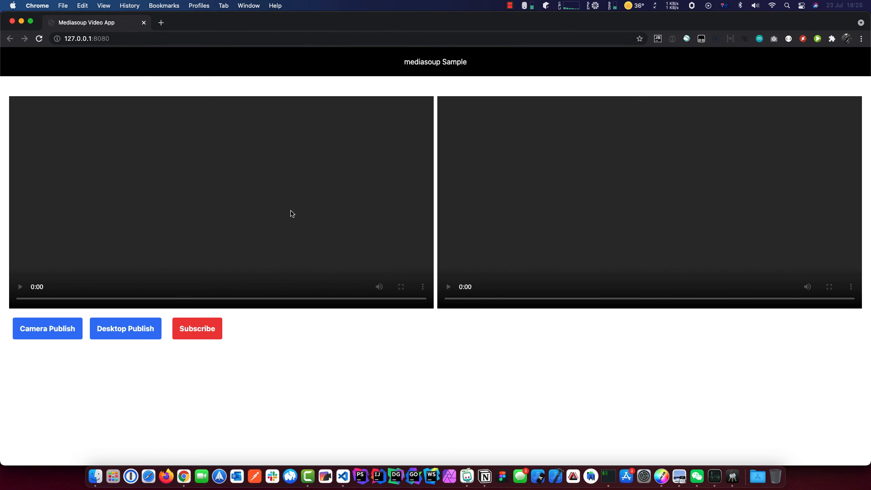
mouse_move(224, 240)
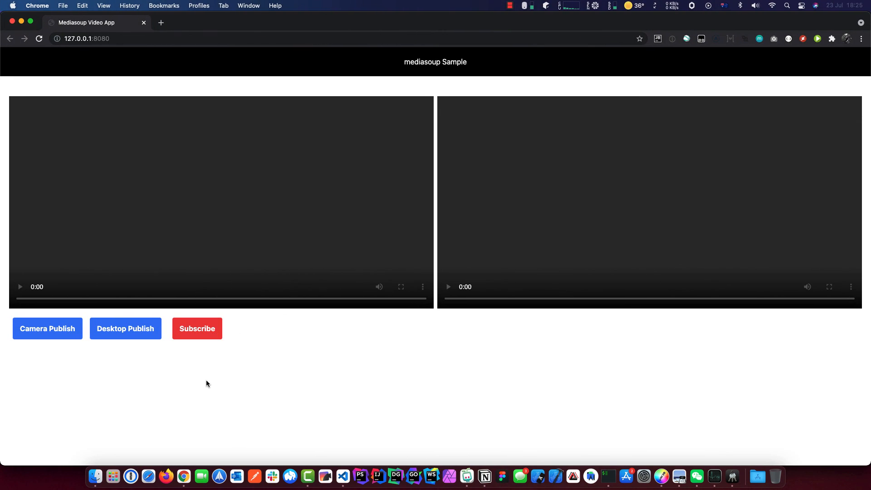
mouse_move(24, 29)
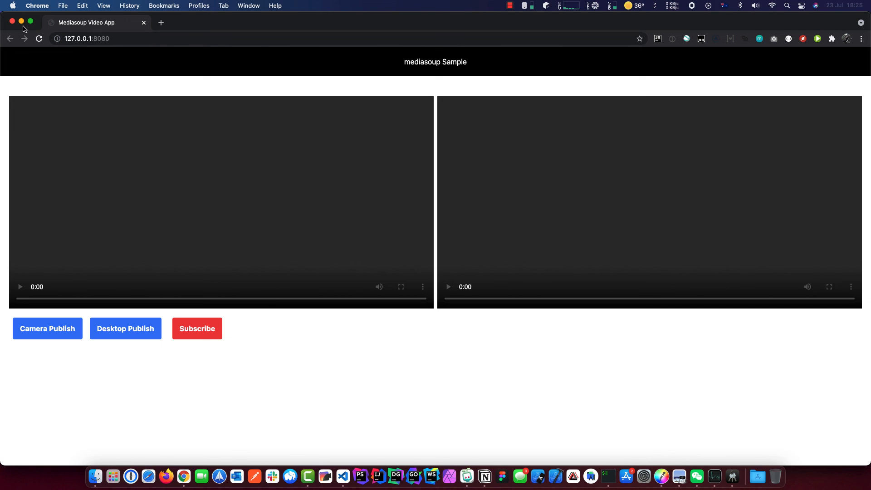
mouse_move(21, 28)
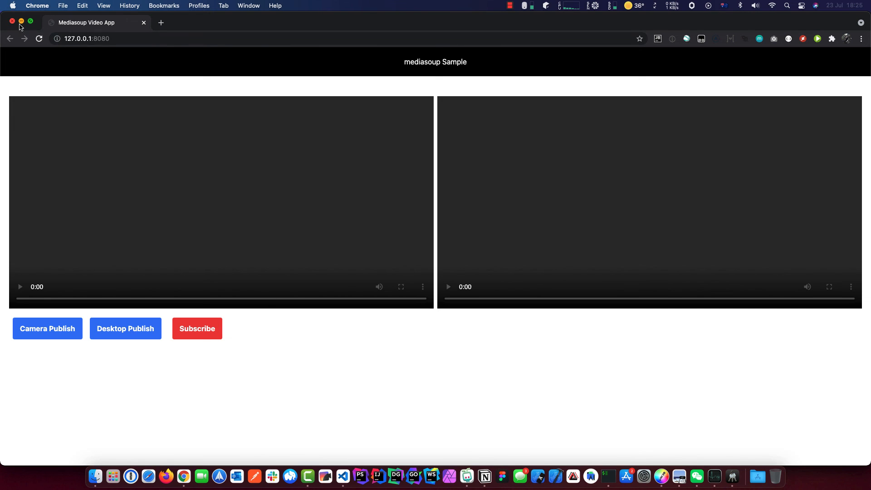